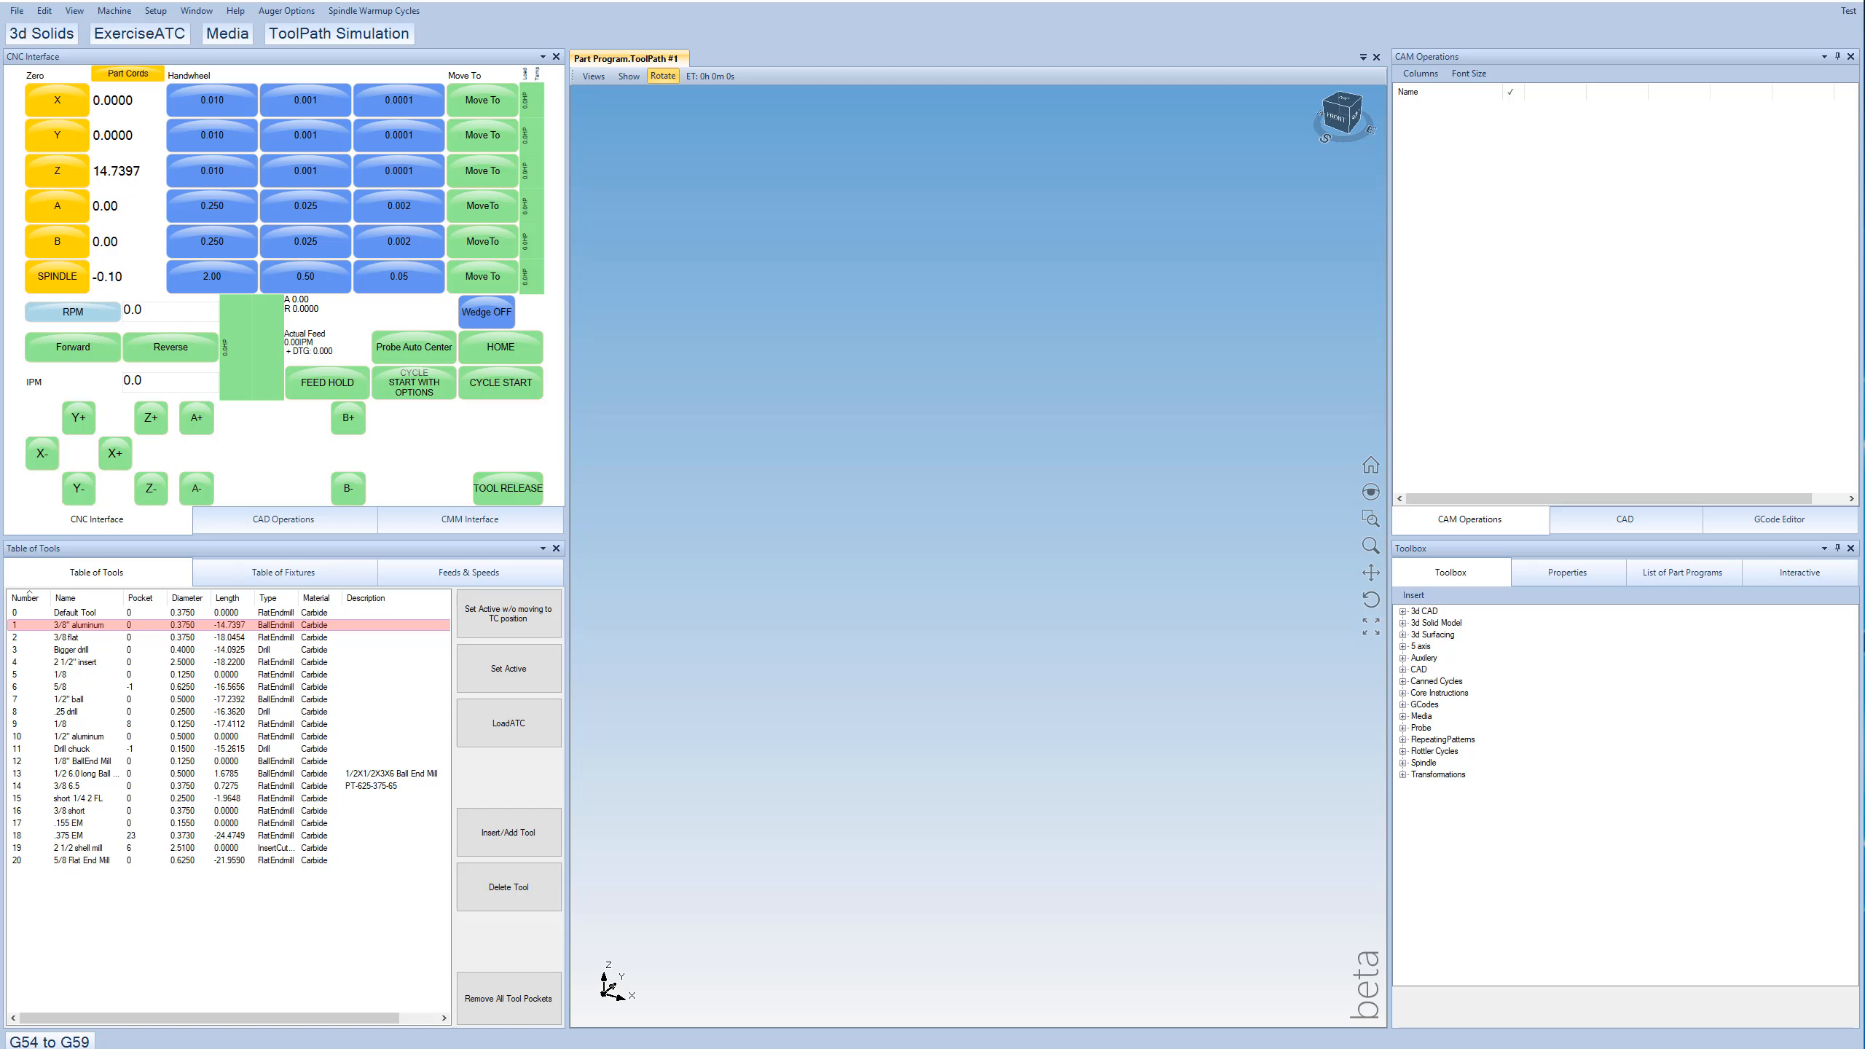
# Insert a GCode file operation from the GCodes group and select it as operation 1.
pyautogui.click(1422, 703)
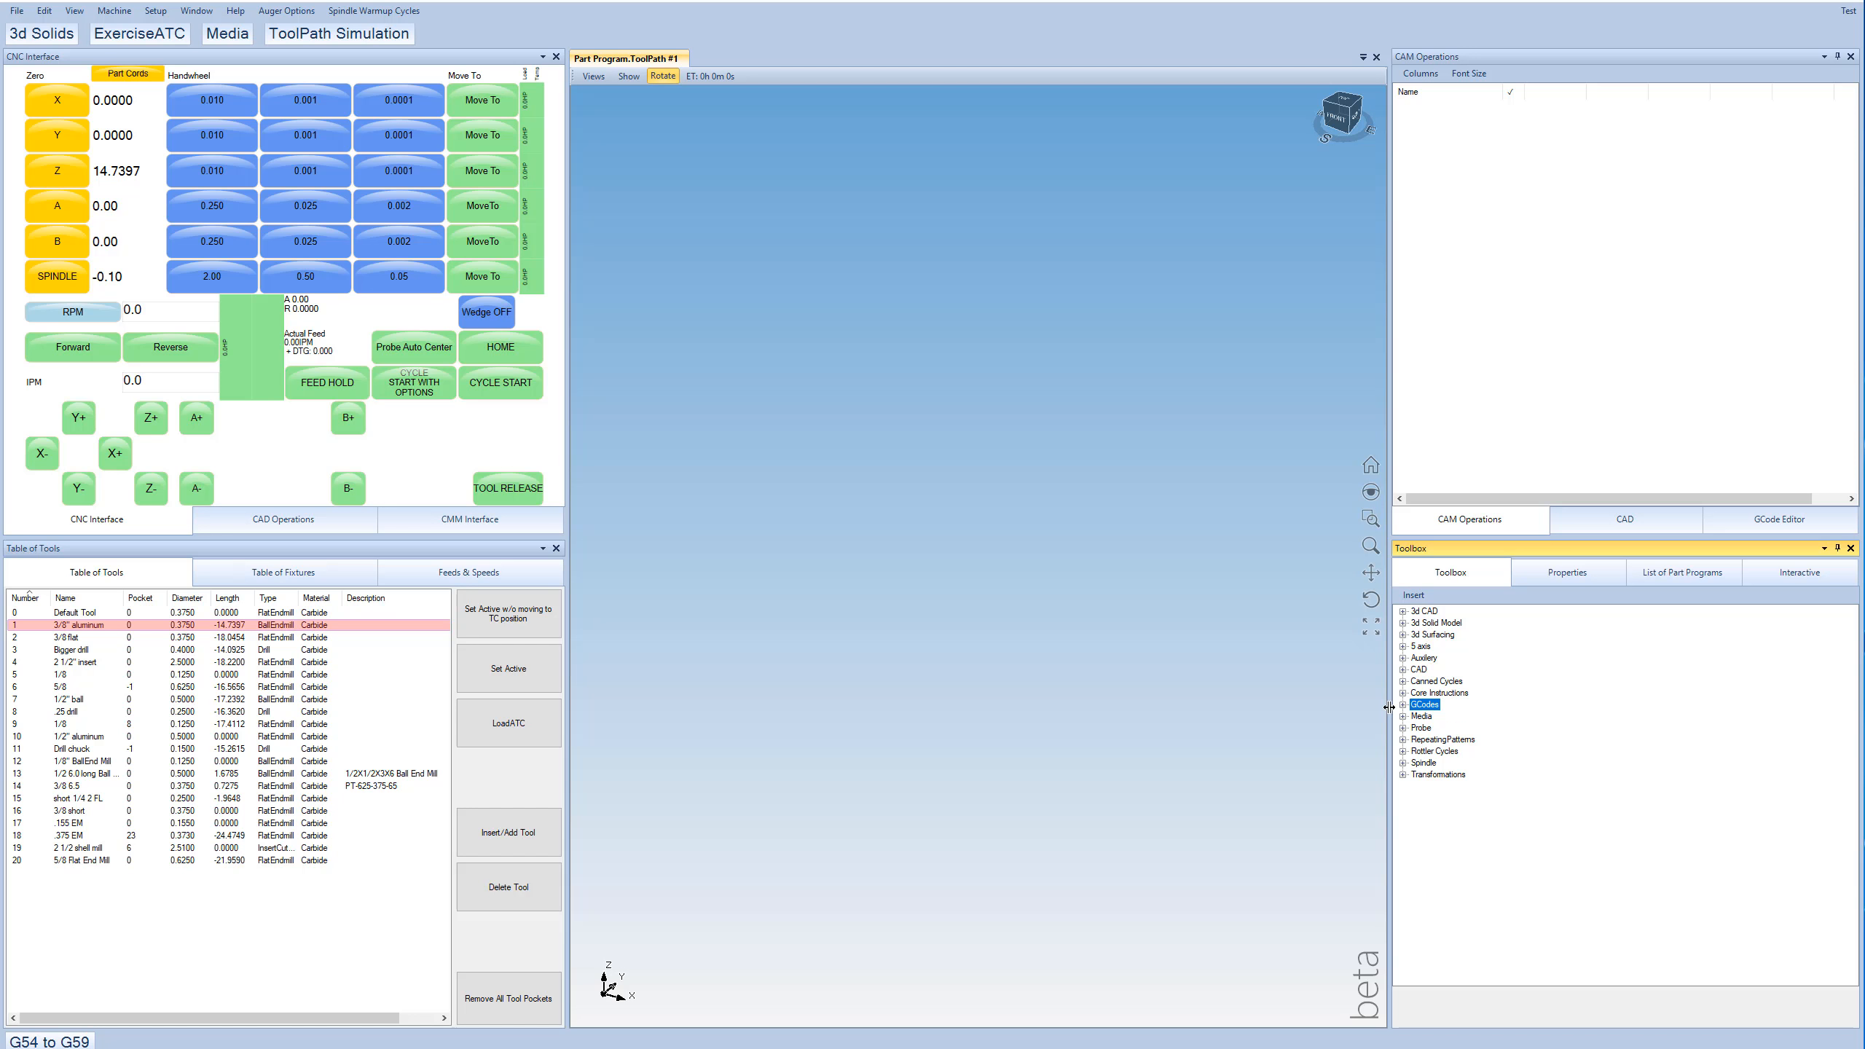
pyautogui.click(1403, 704)
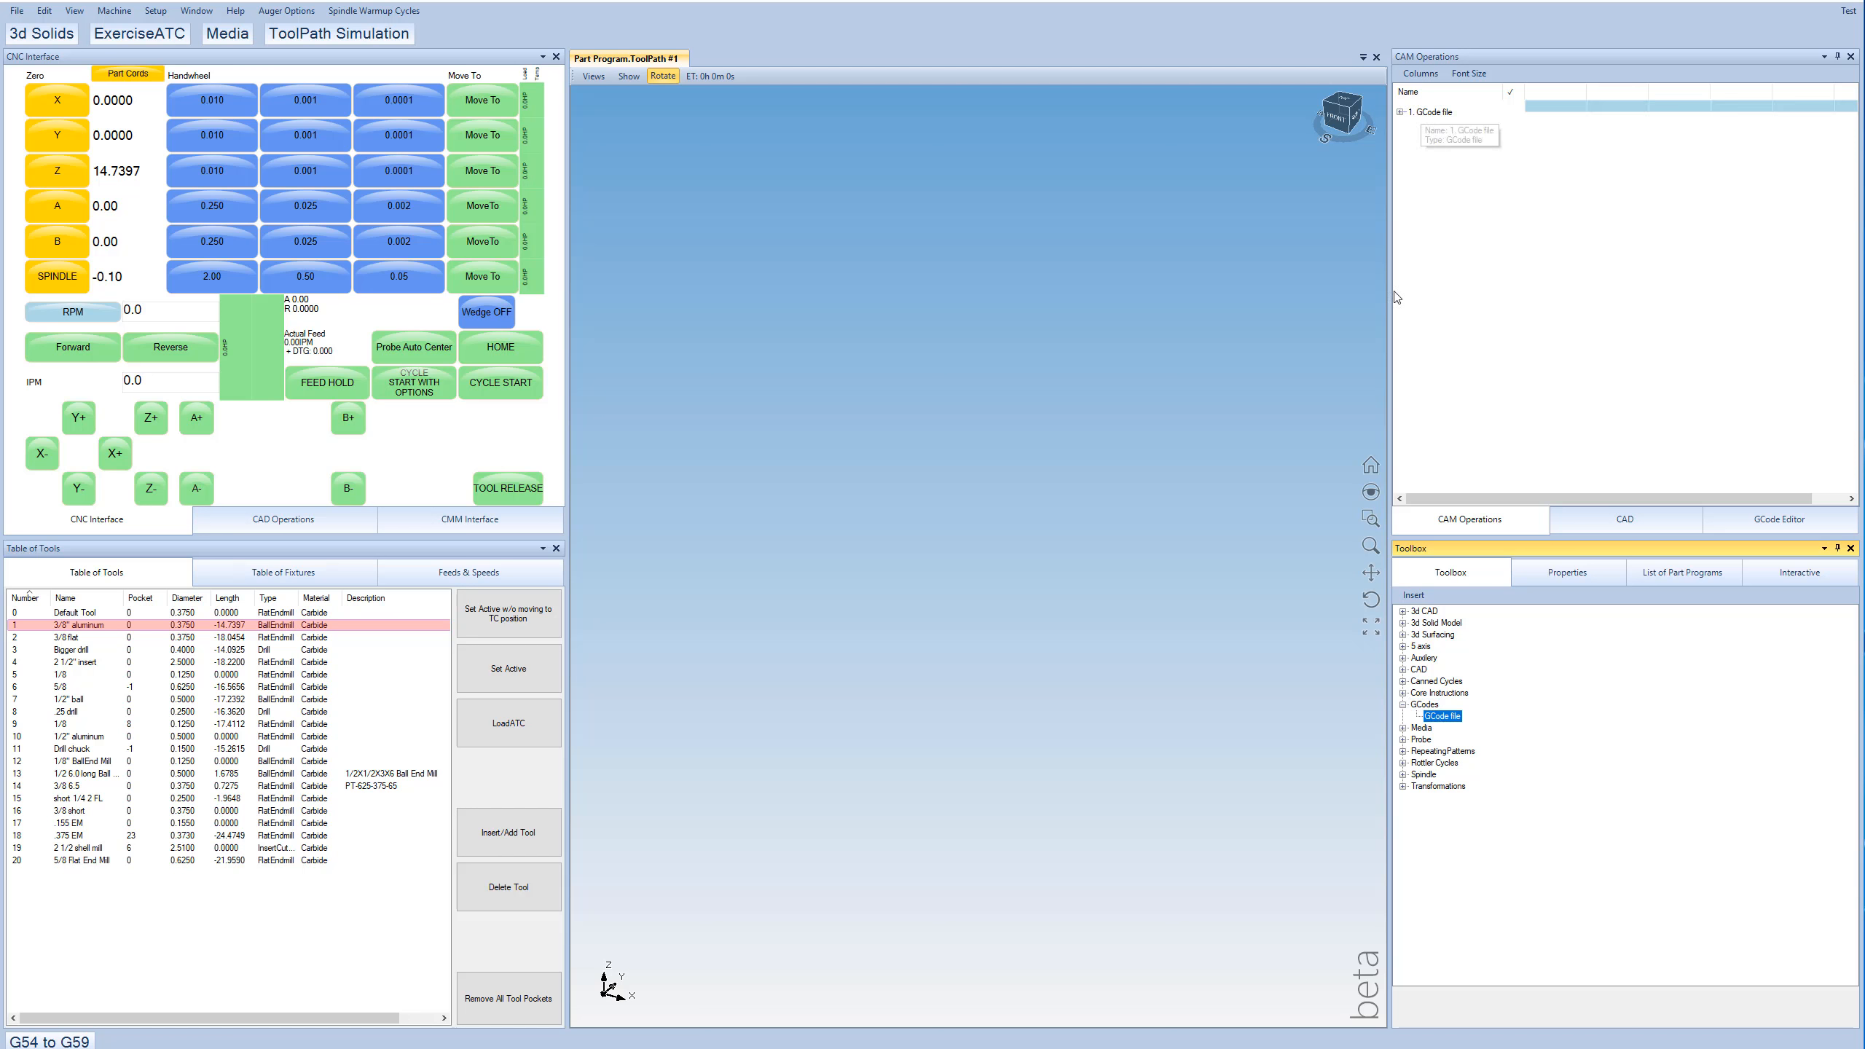
pyautogui.moveTo(1428, 114)
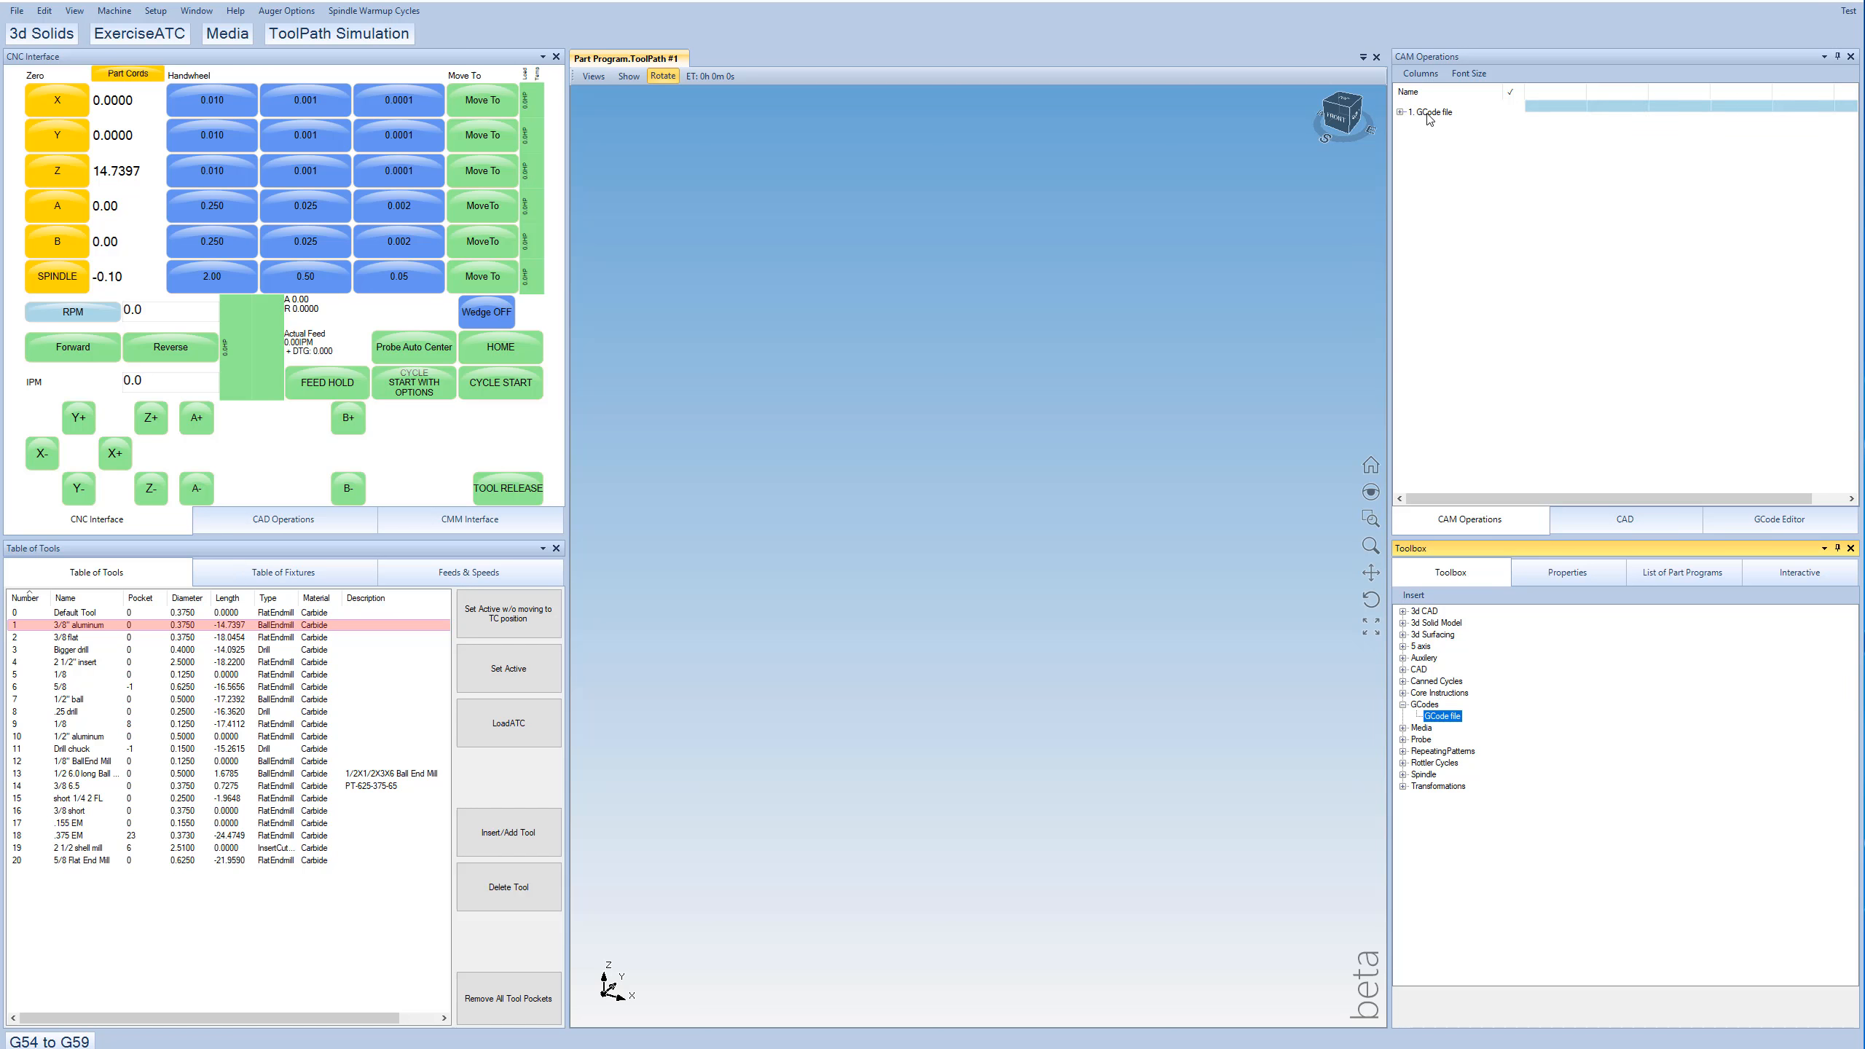
pyautogui.click(1446, 112)
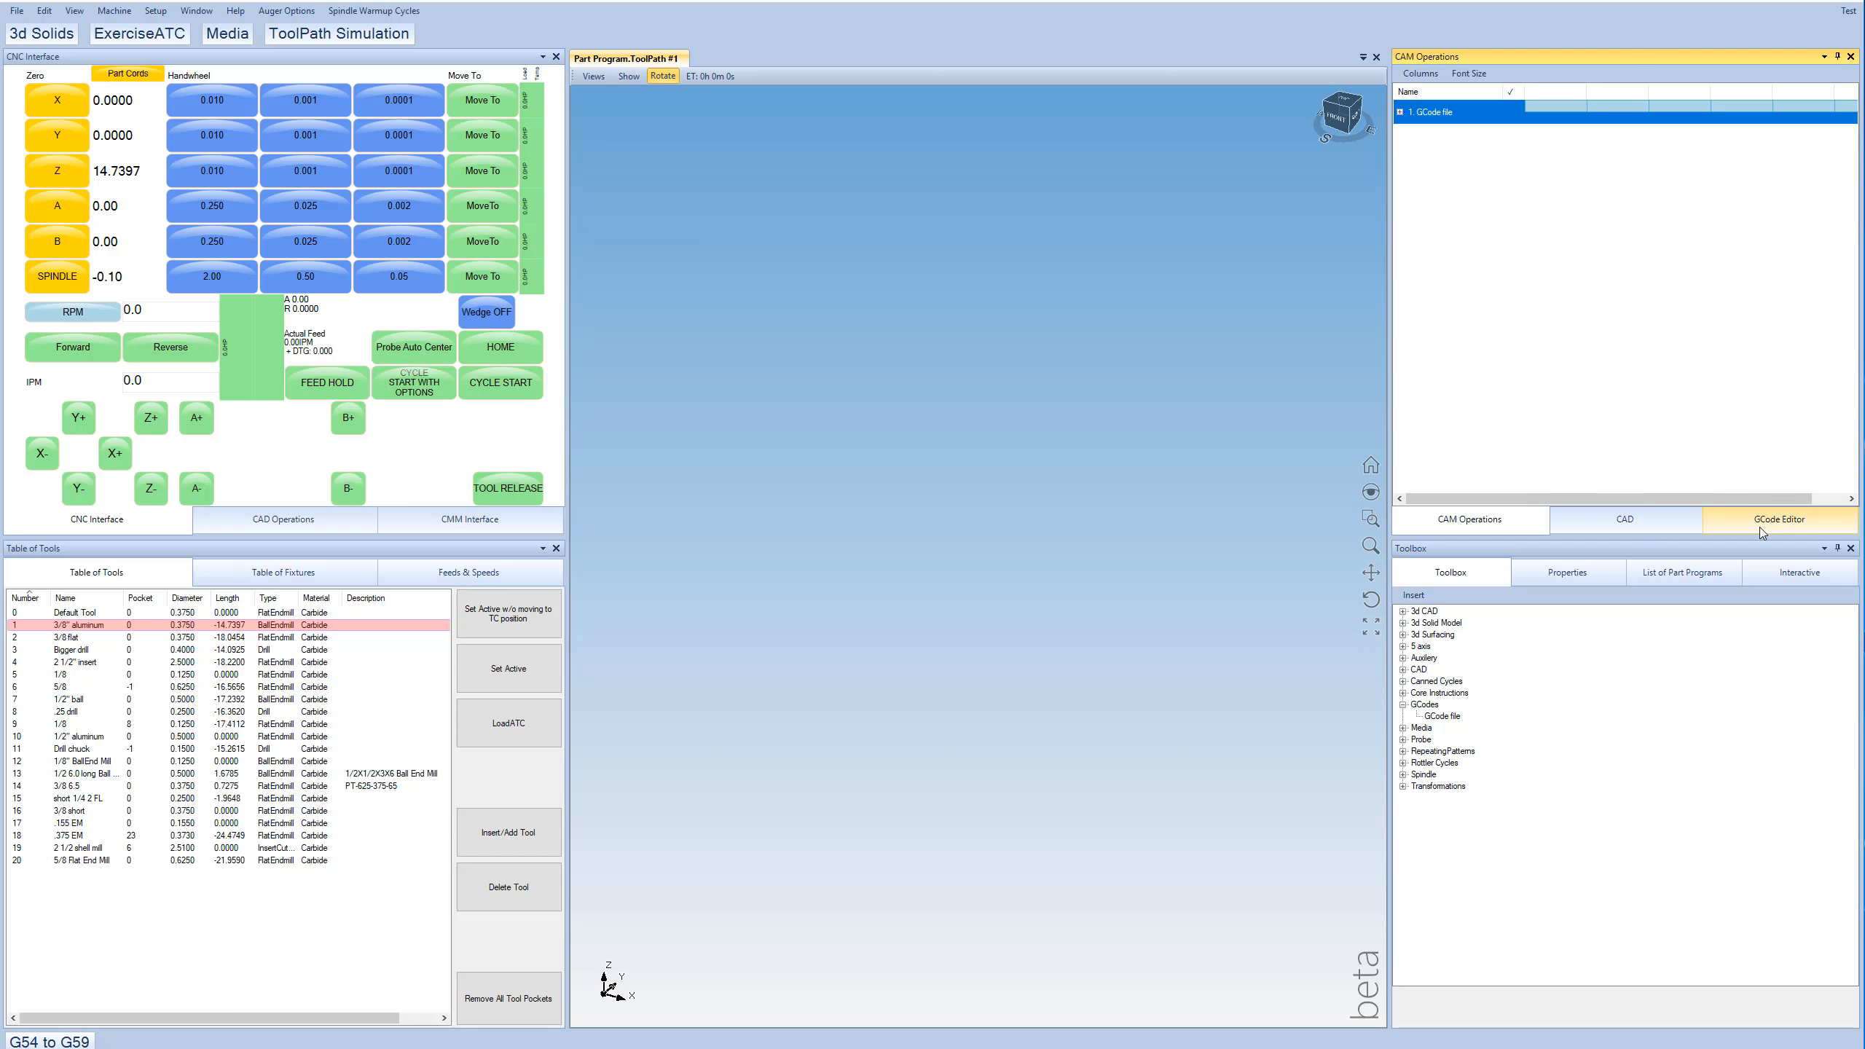
# Enter G1 moves with F100 and Y1 in the editor and update to draw the V-shaped toolpath.
pyautogui.click(1778, 519)
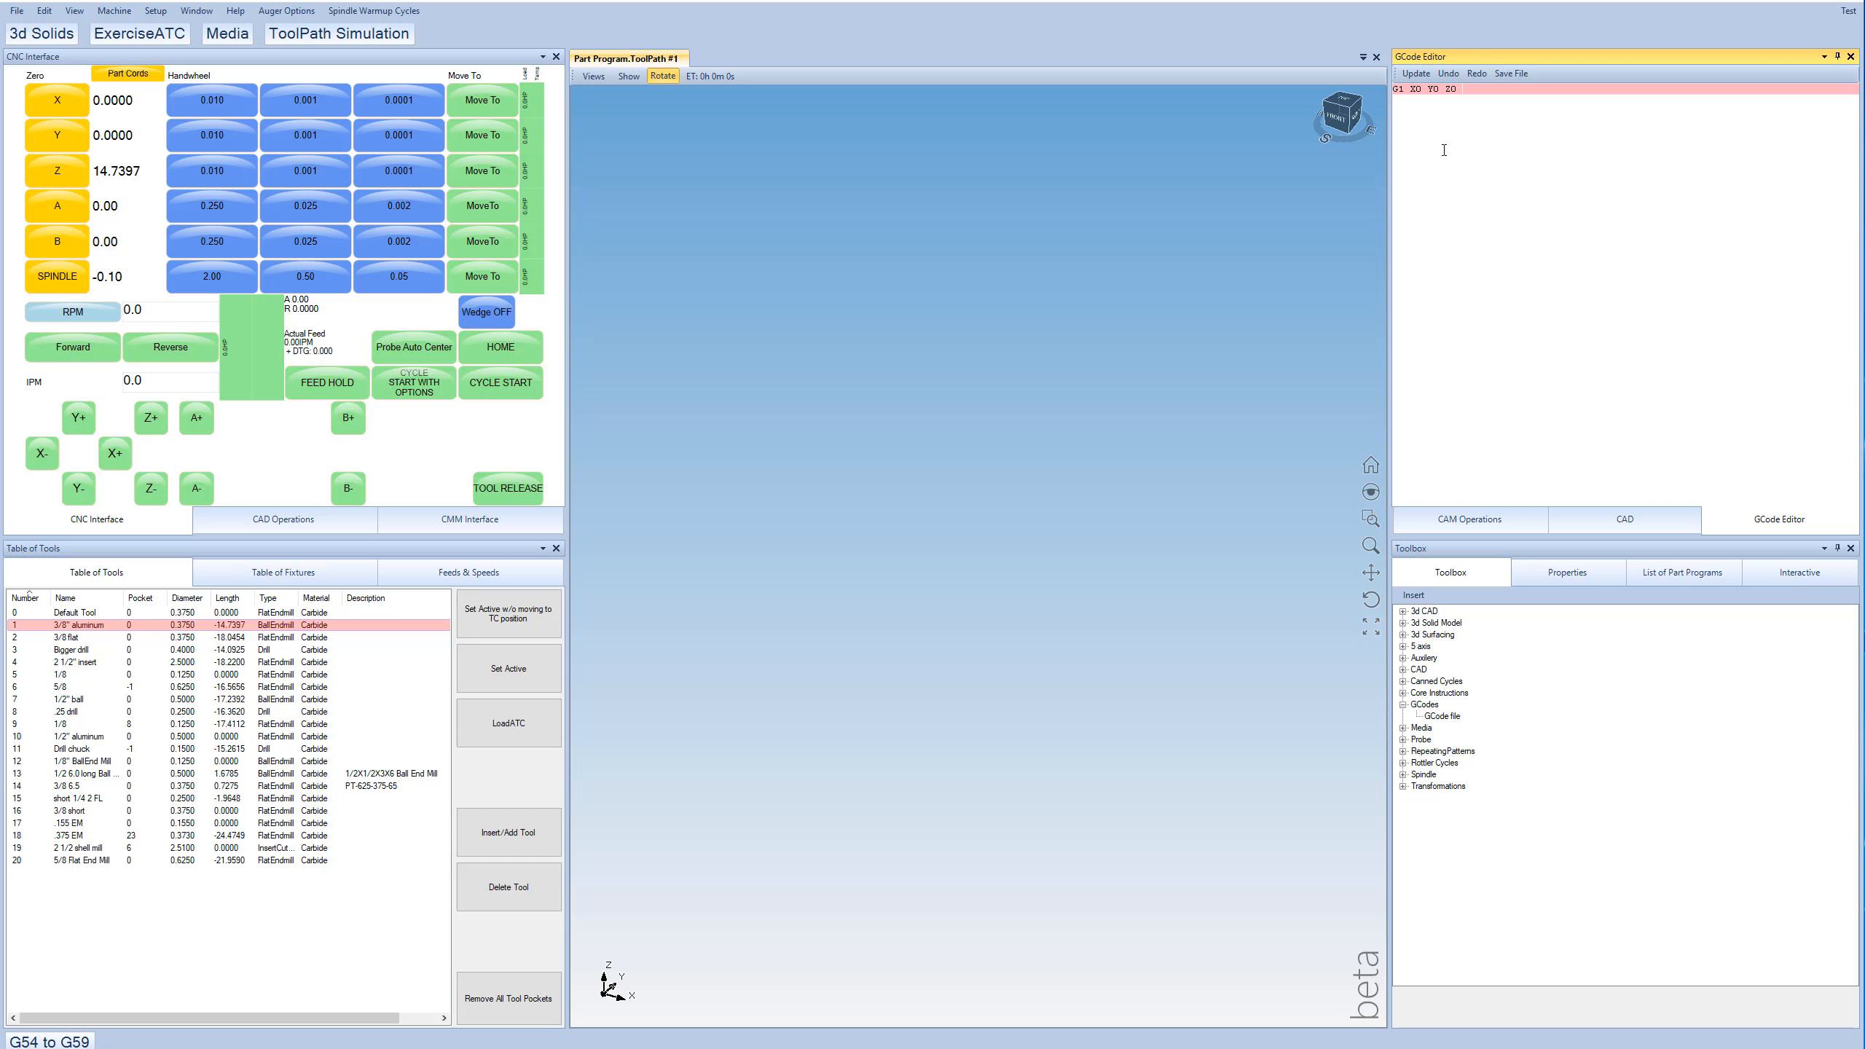
pyautogui.write('F100')
pyautogui.write('X1')
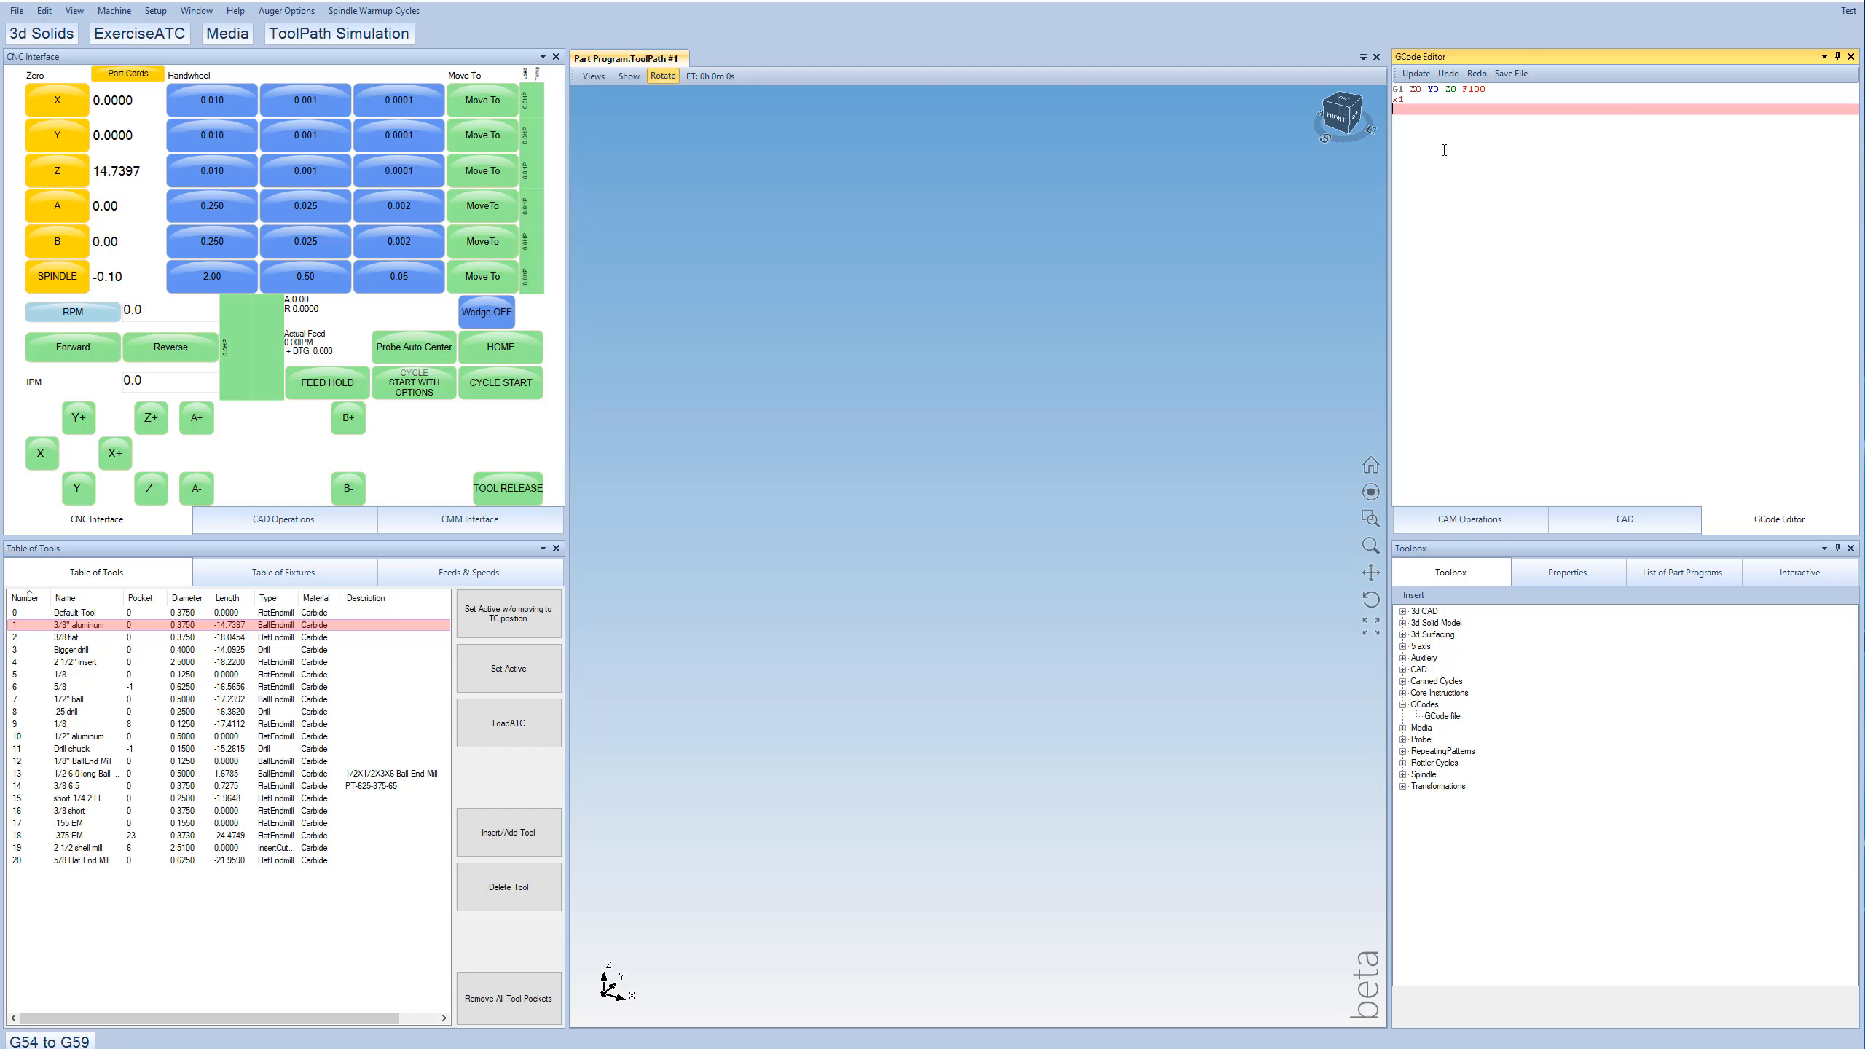
pyautogui.write('Y1')
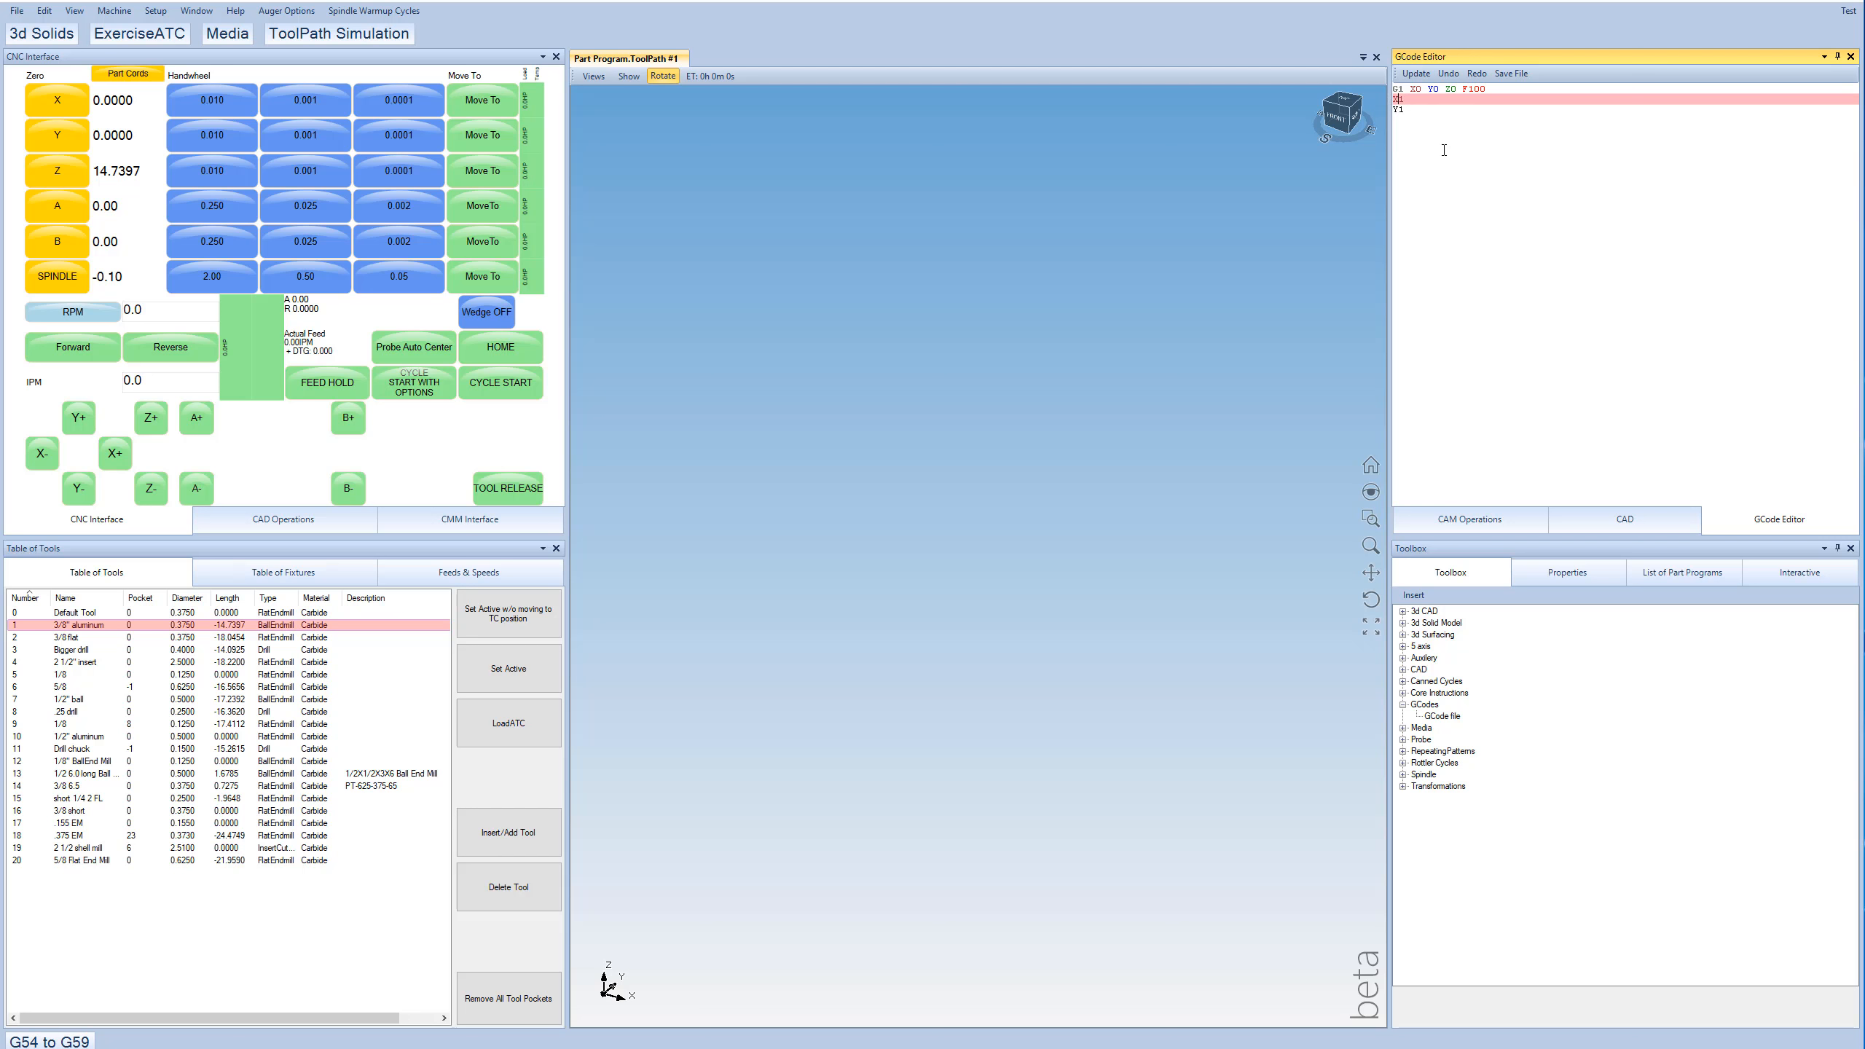
pyautogui.click(1415, 73)
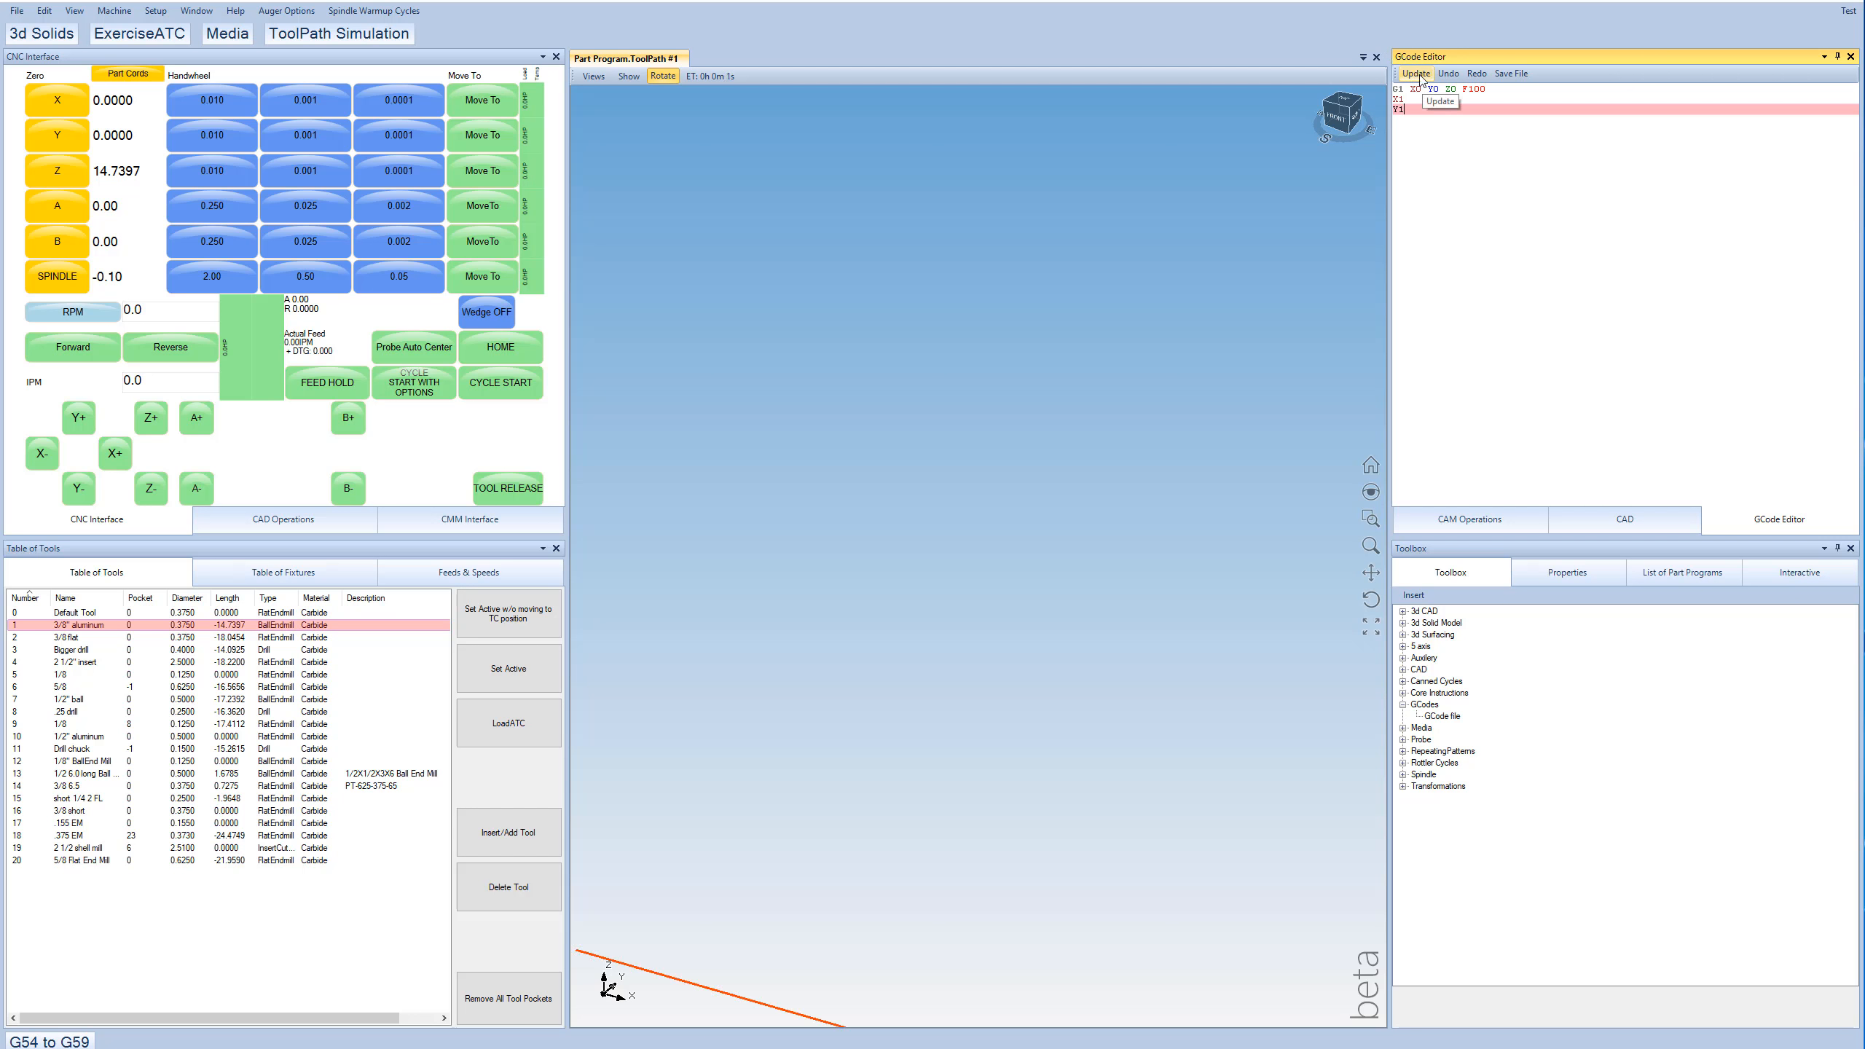
pyautogui.click(1415, 73)
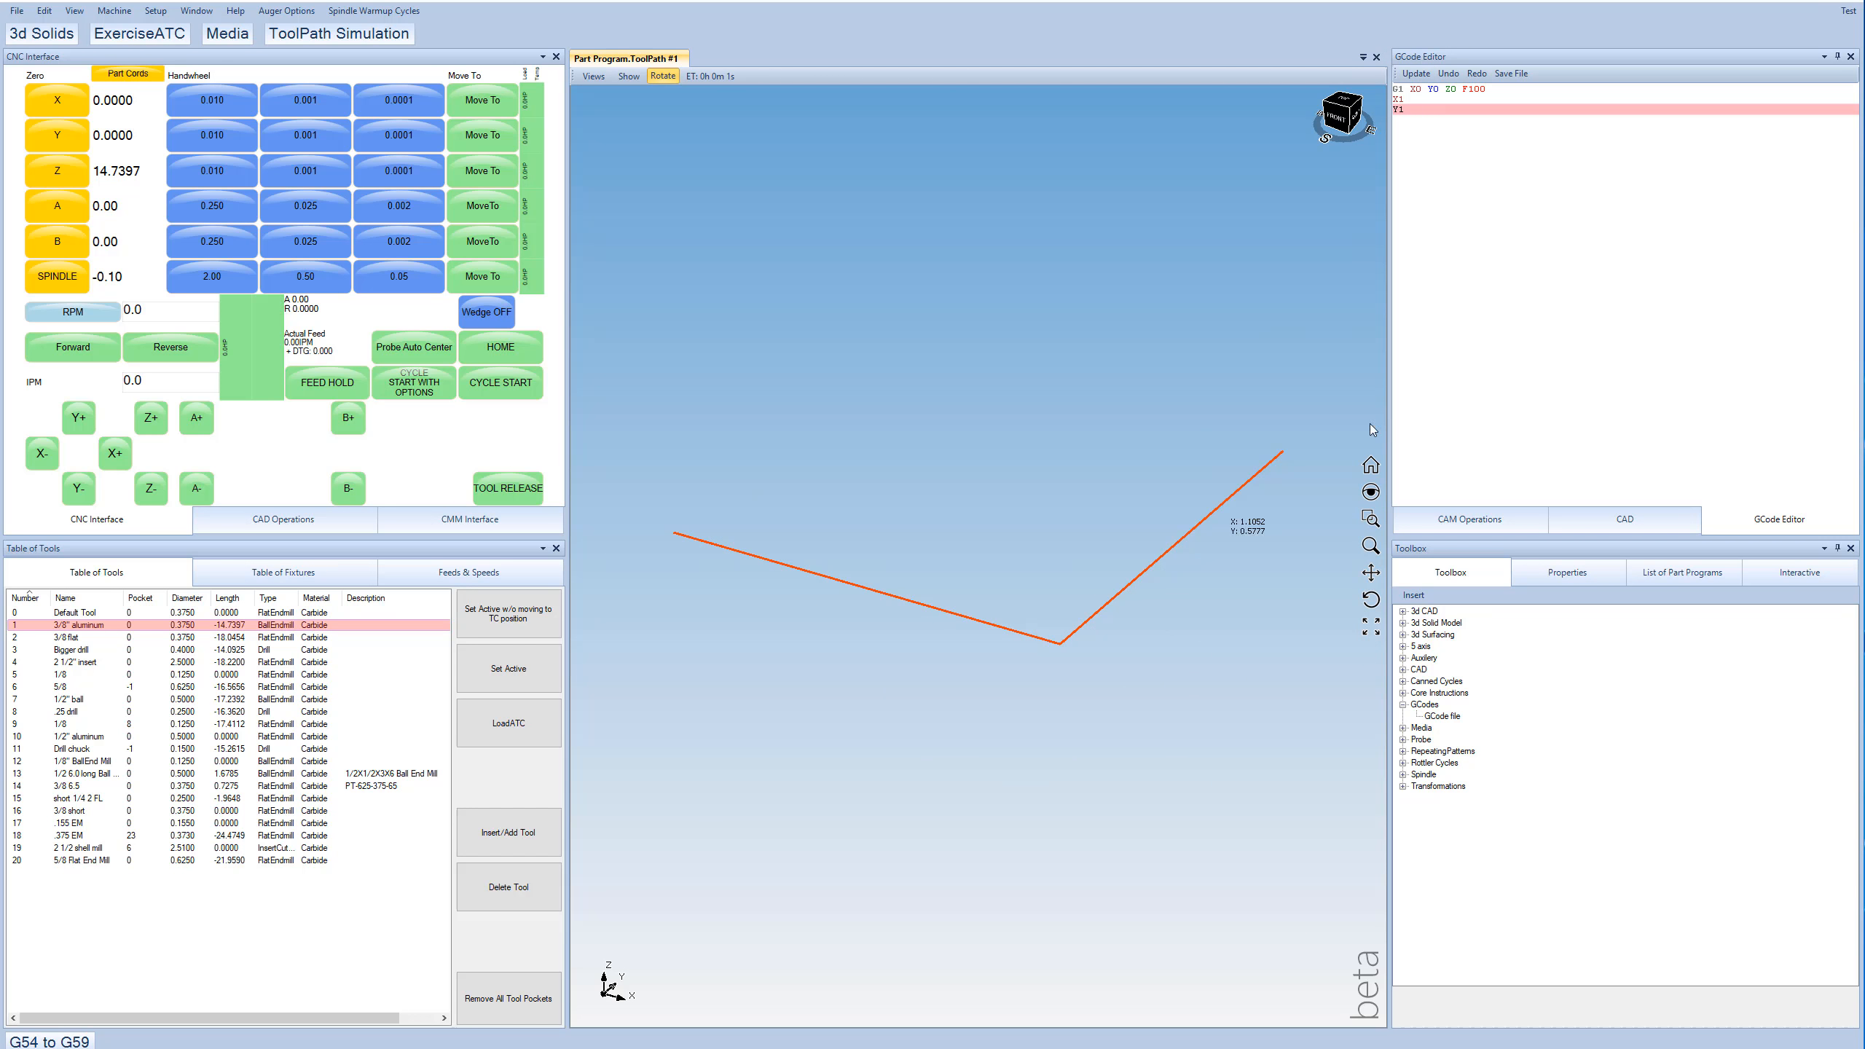
pyautogui.moveTo(669, 539)
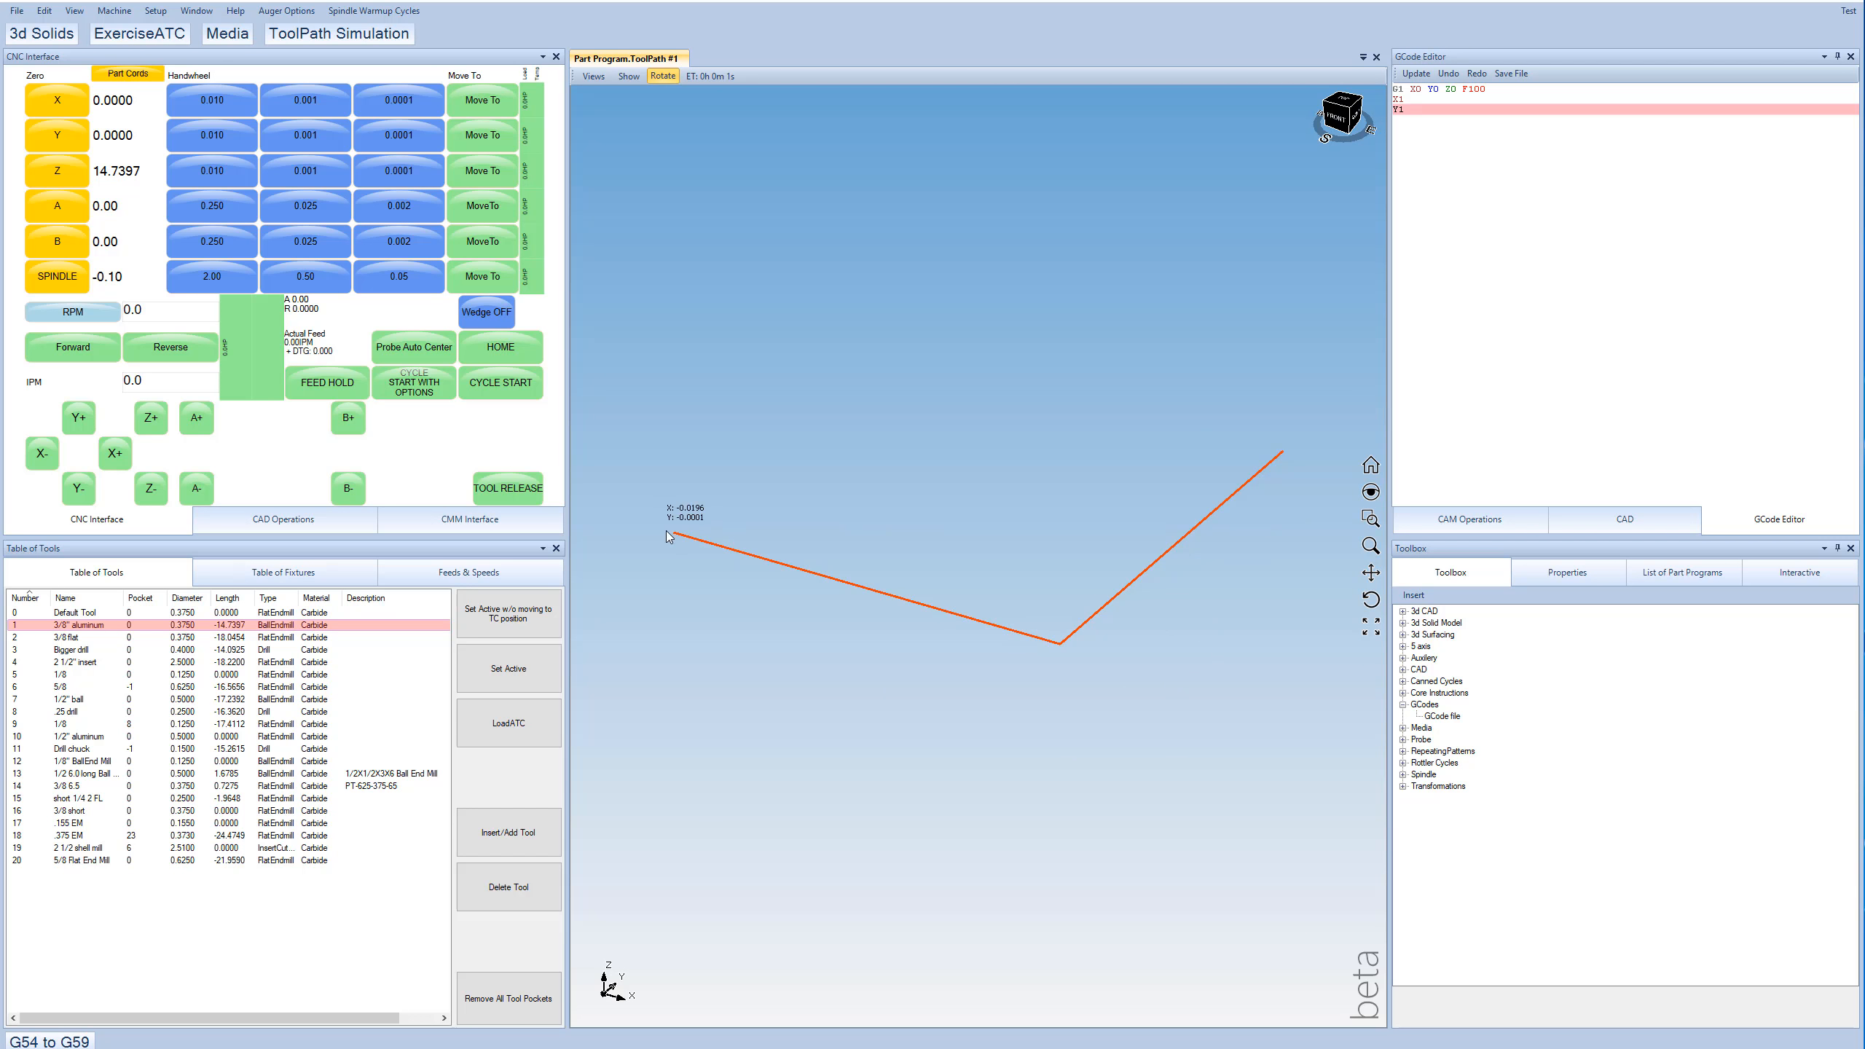
pyautogui.moveTo(1059, 651)
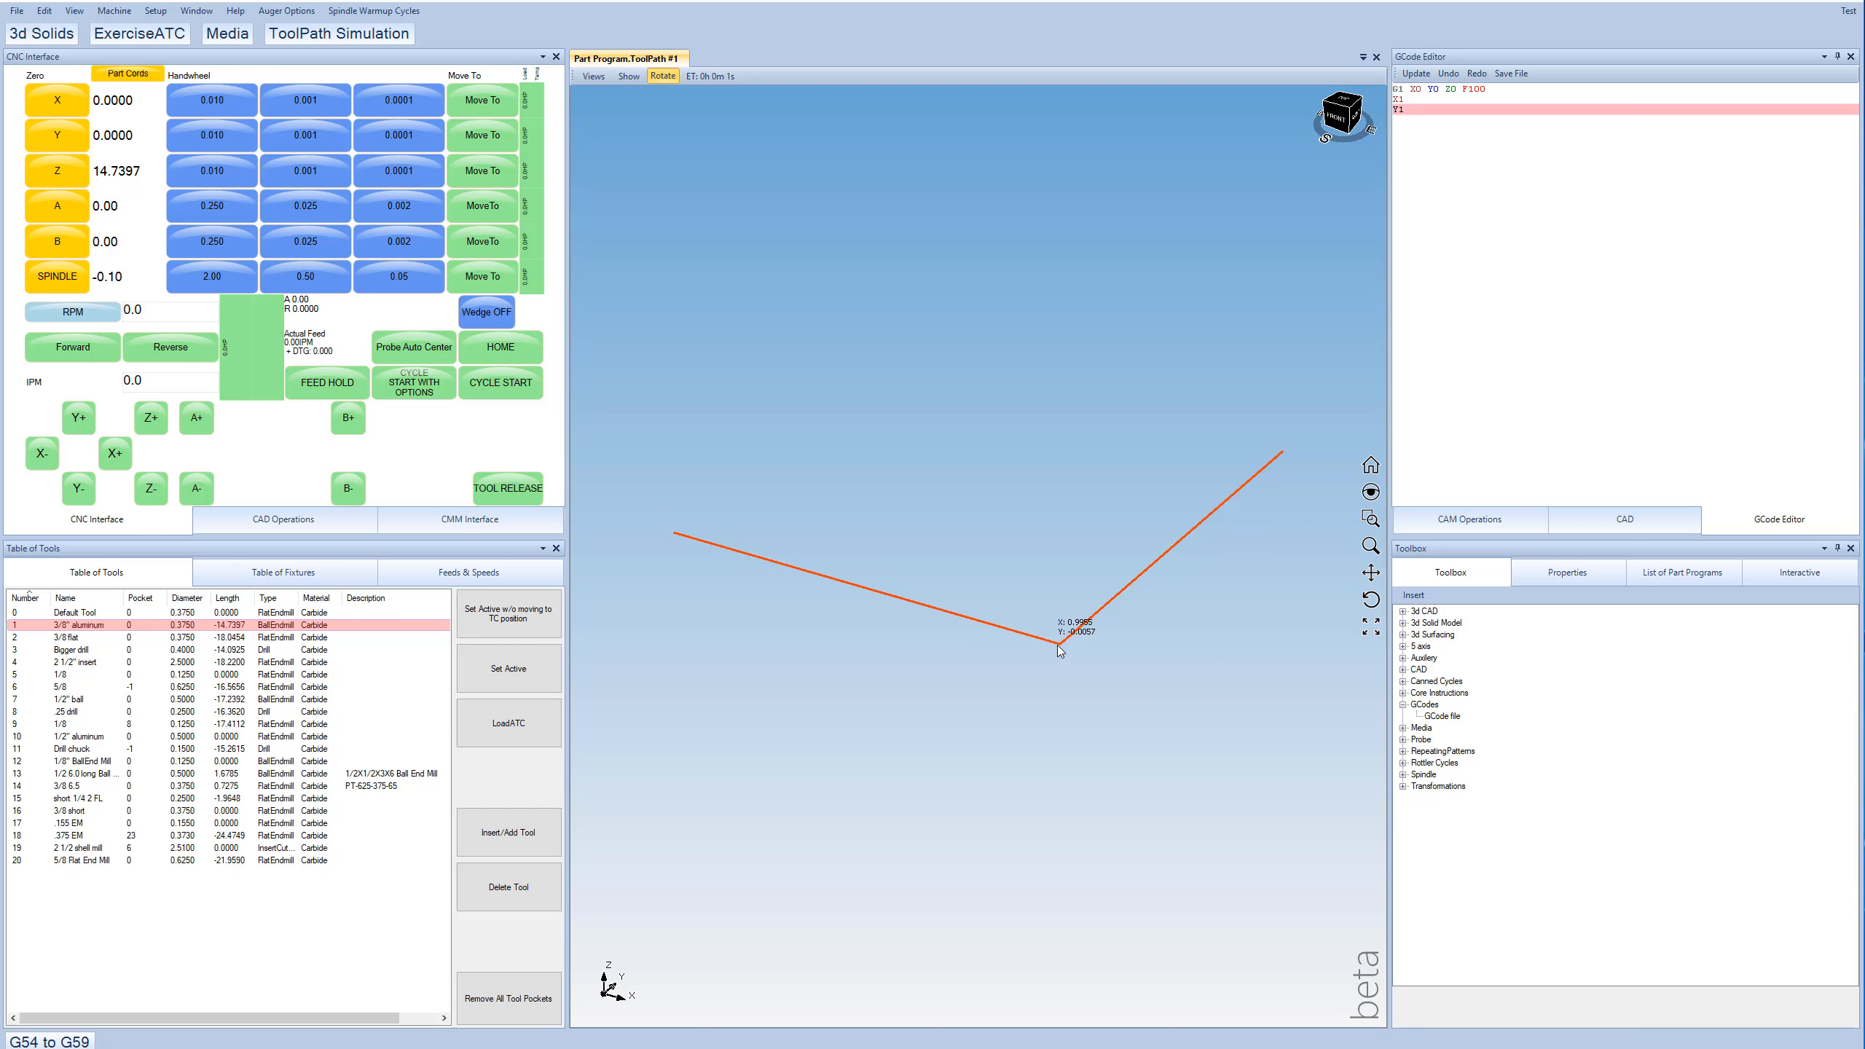
pyautogui.click(339, 32)
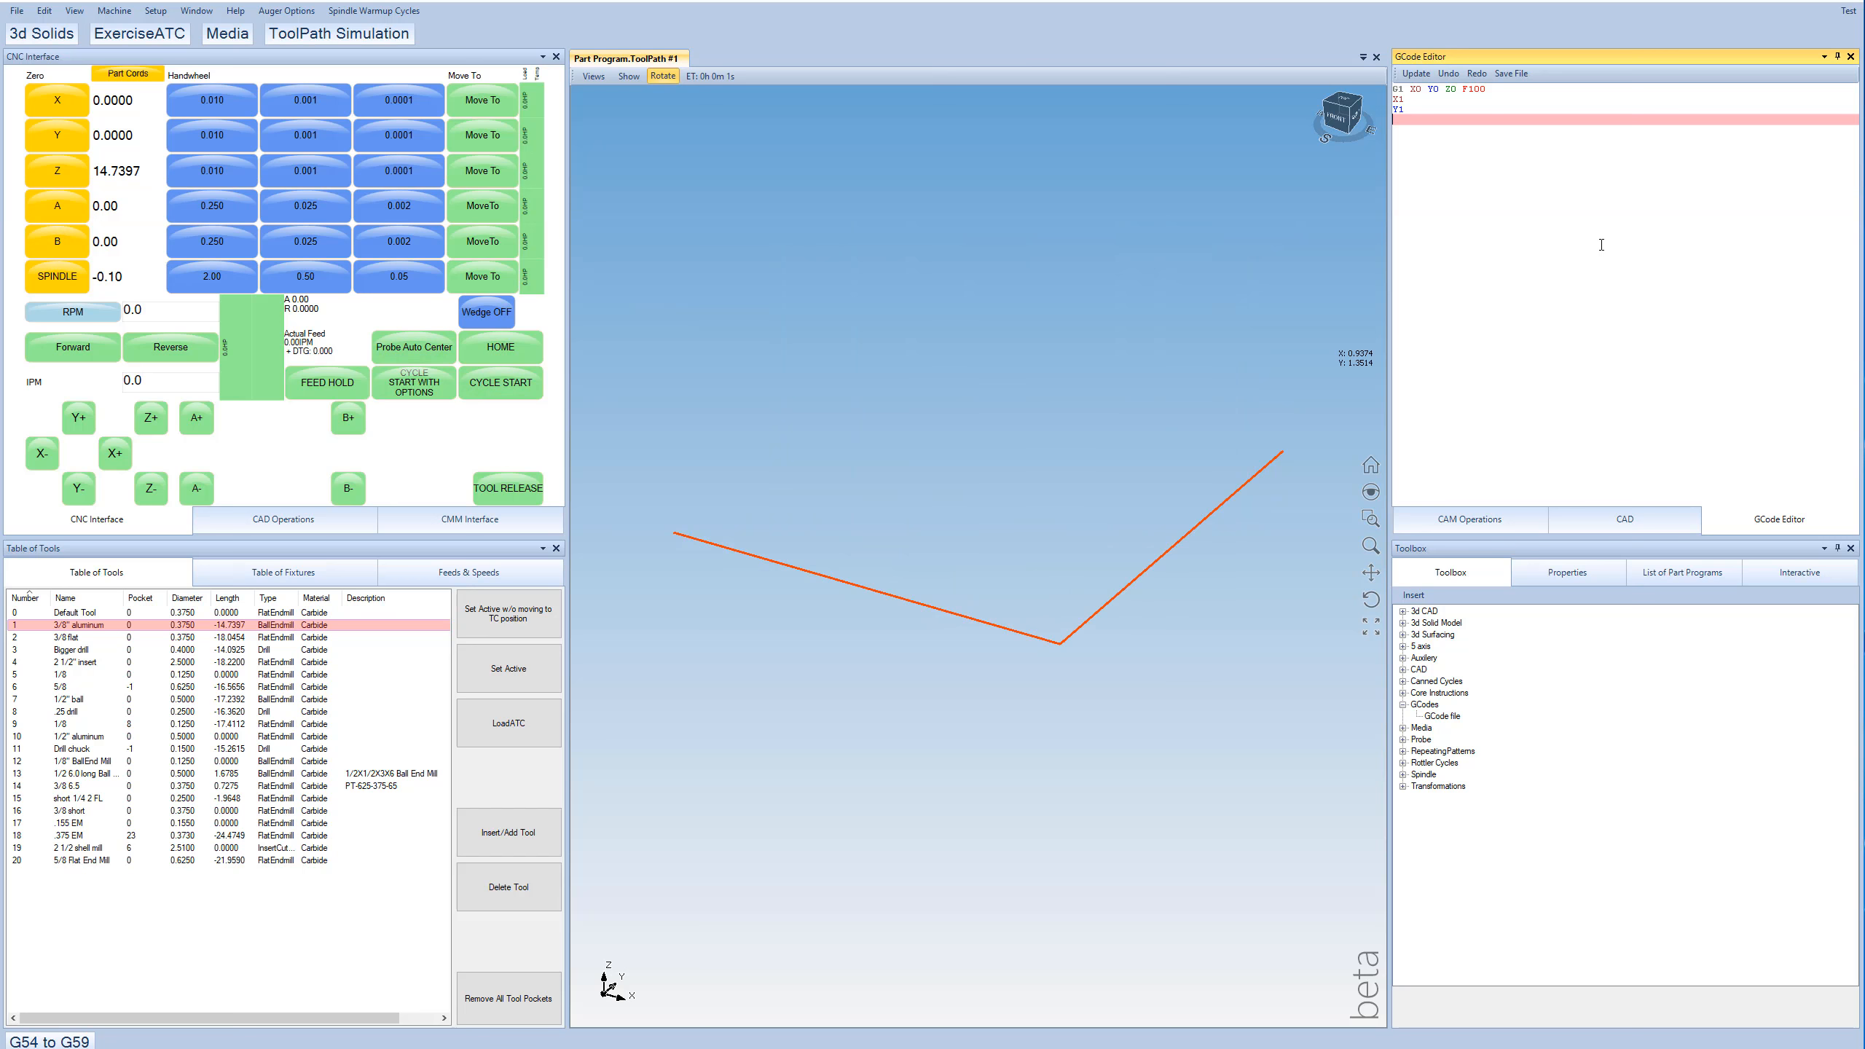
# Add a G2 R1 X3 arc line so the toolpath curves into a half-circle.
pyautogui.write('G2 R')
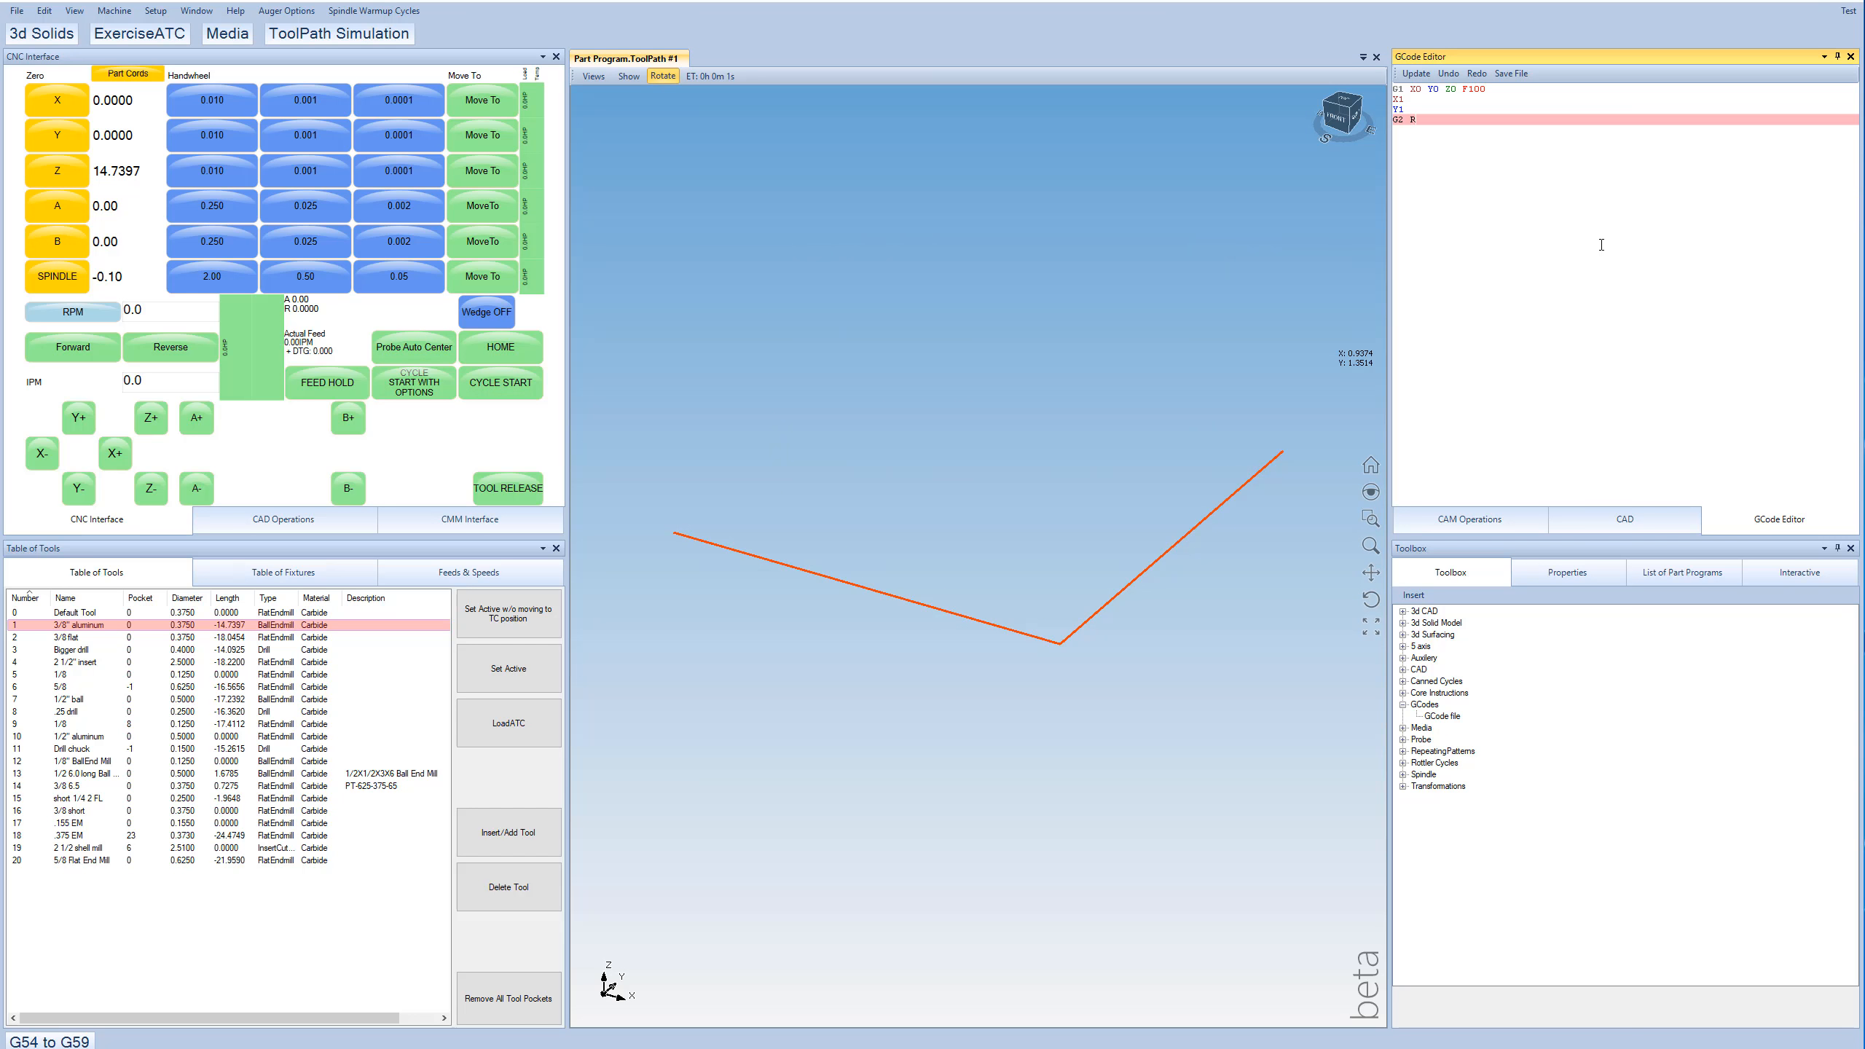
pyautogui.write('1 X')
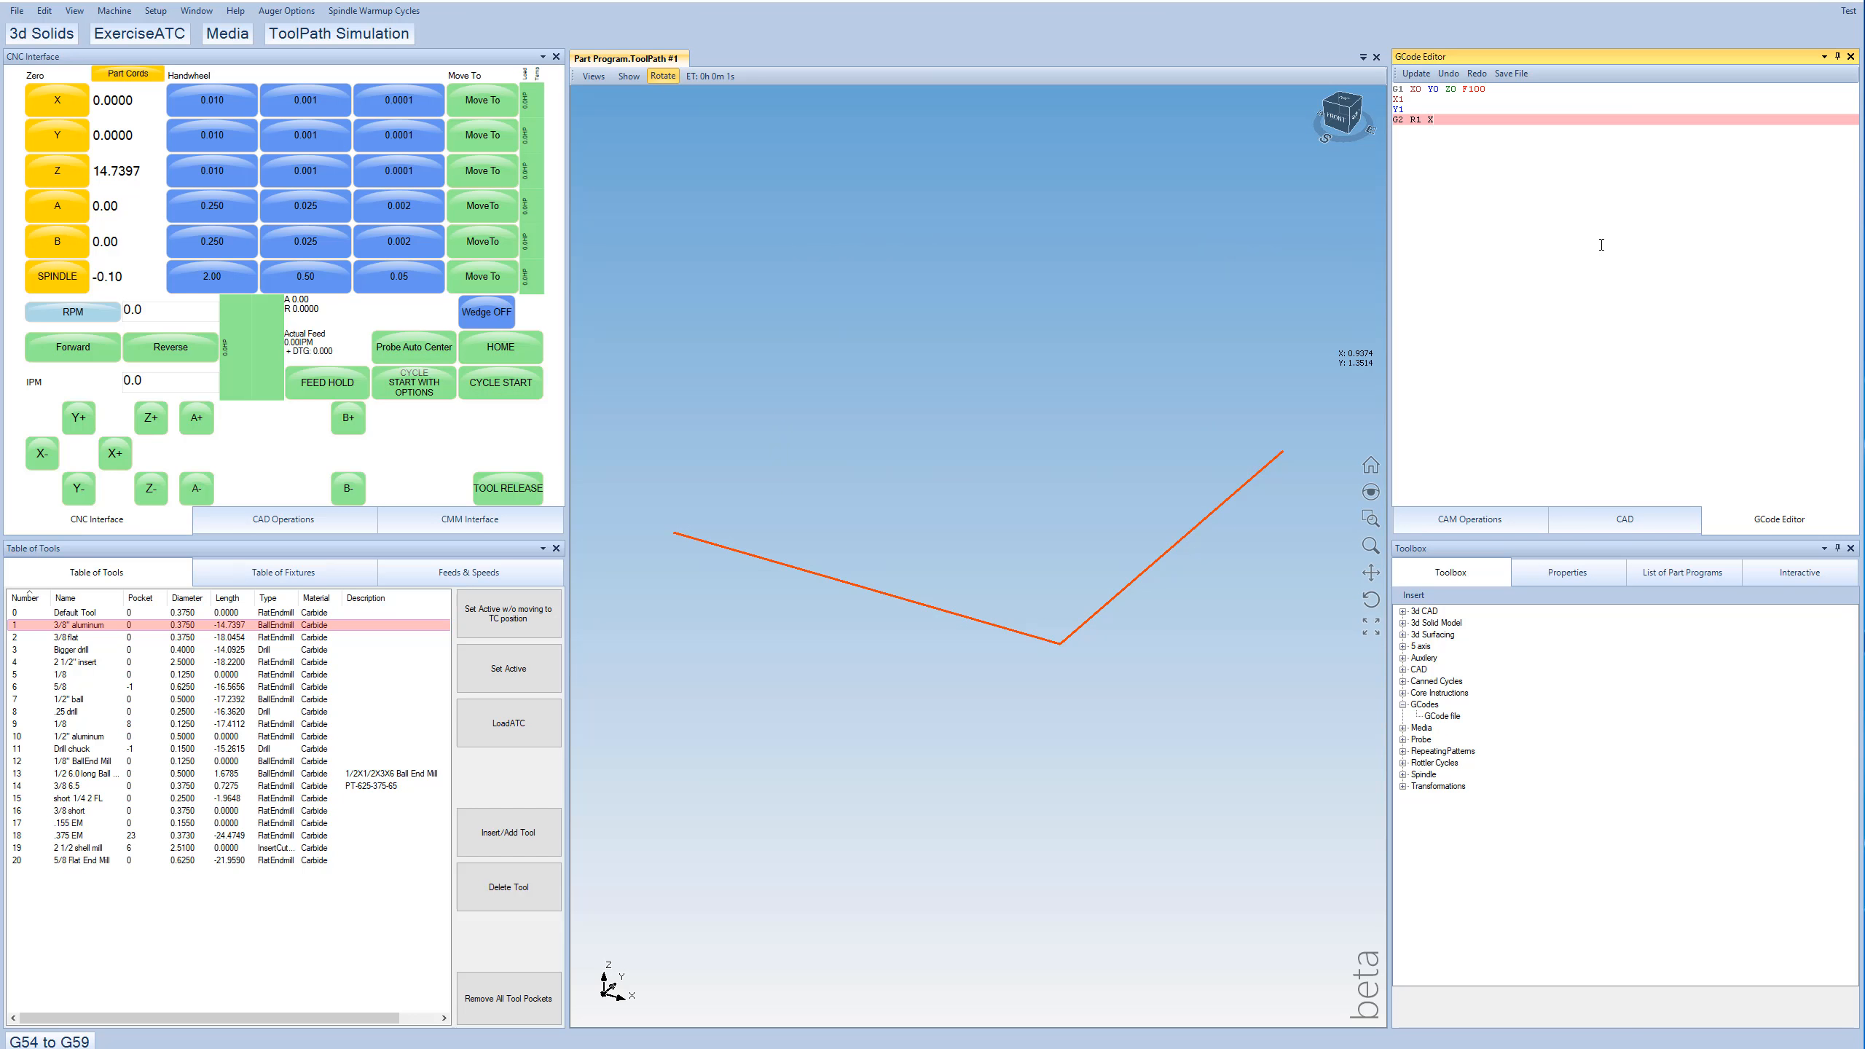
pyautogui.write('3')
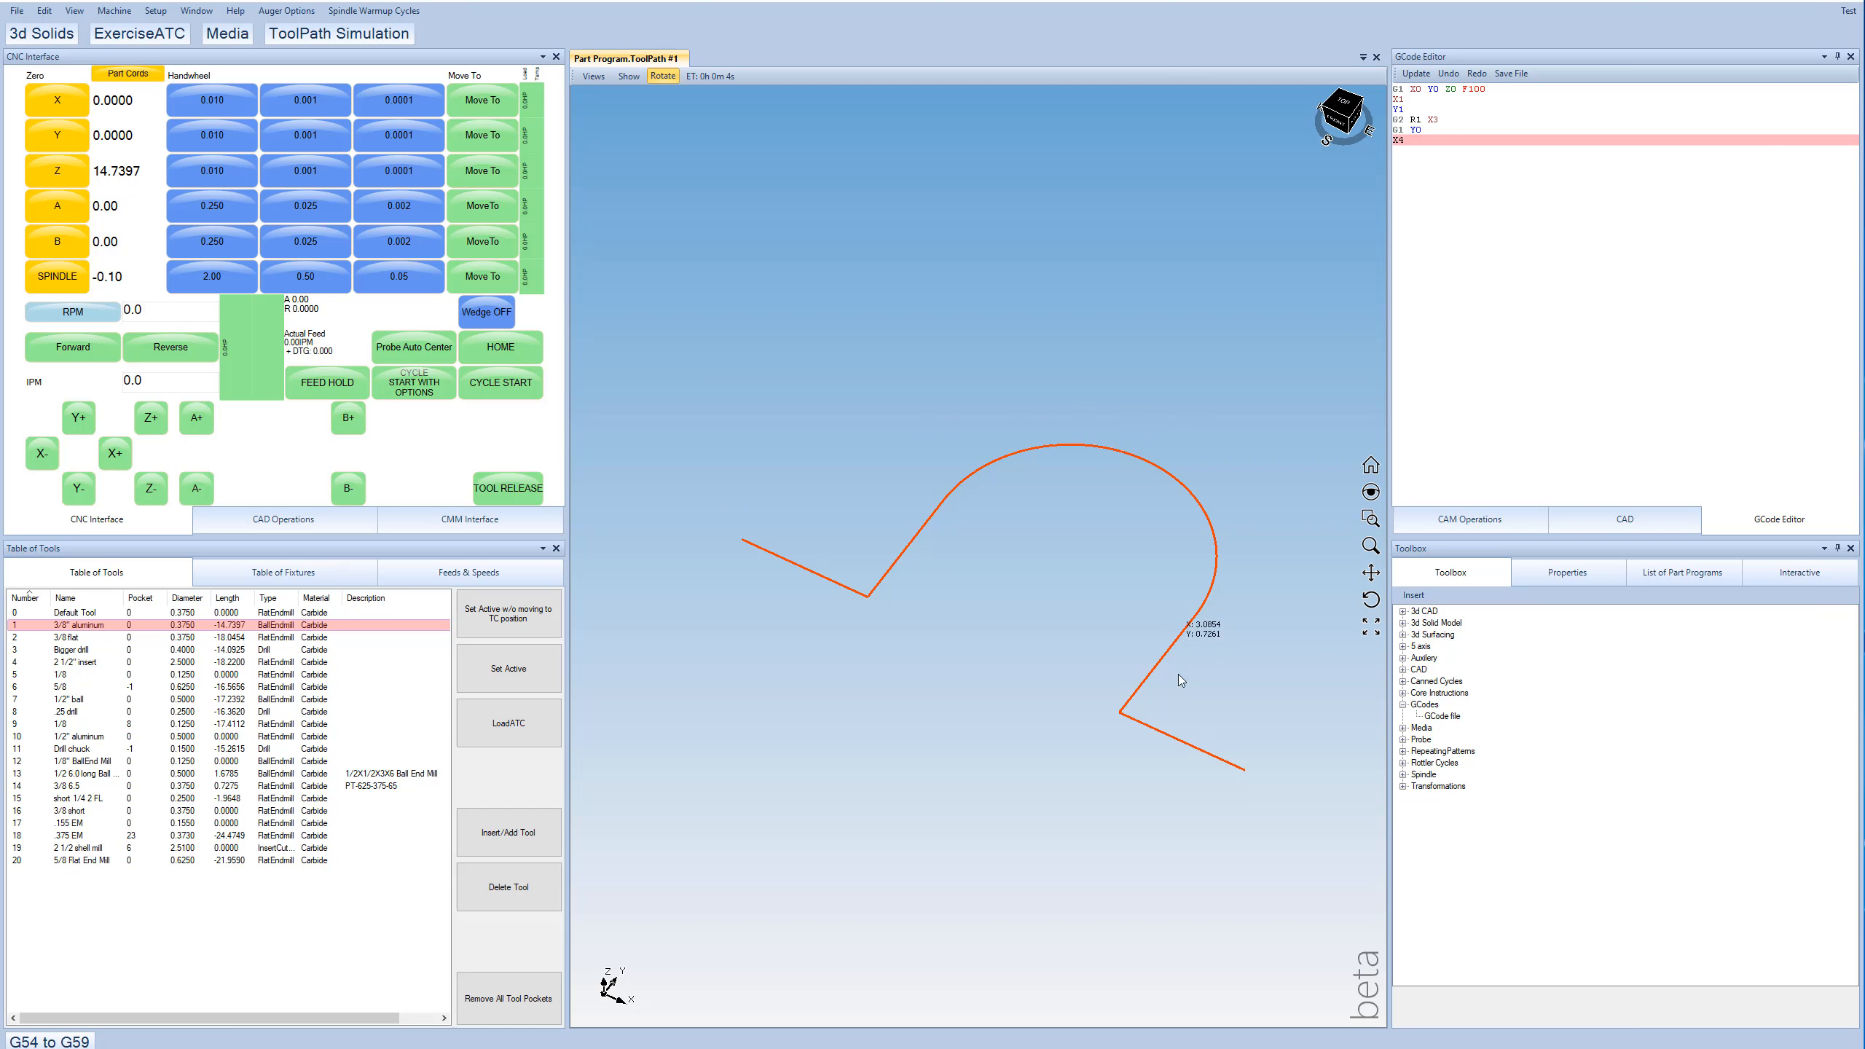
# Generate the cutter as a solid cylinder and run the cycle so X ends at 4.0000.
pyautogui.click(339, 32)
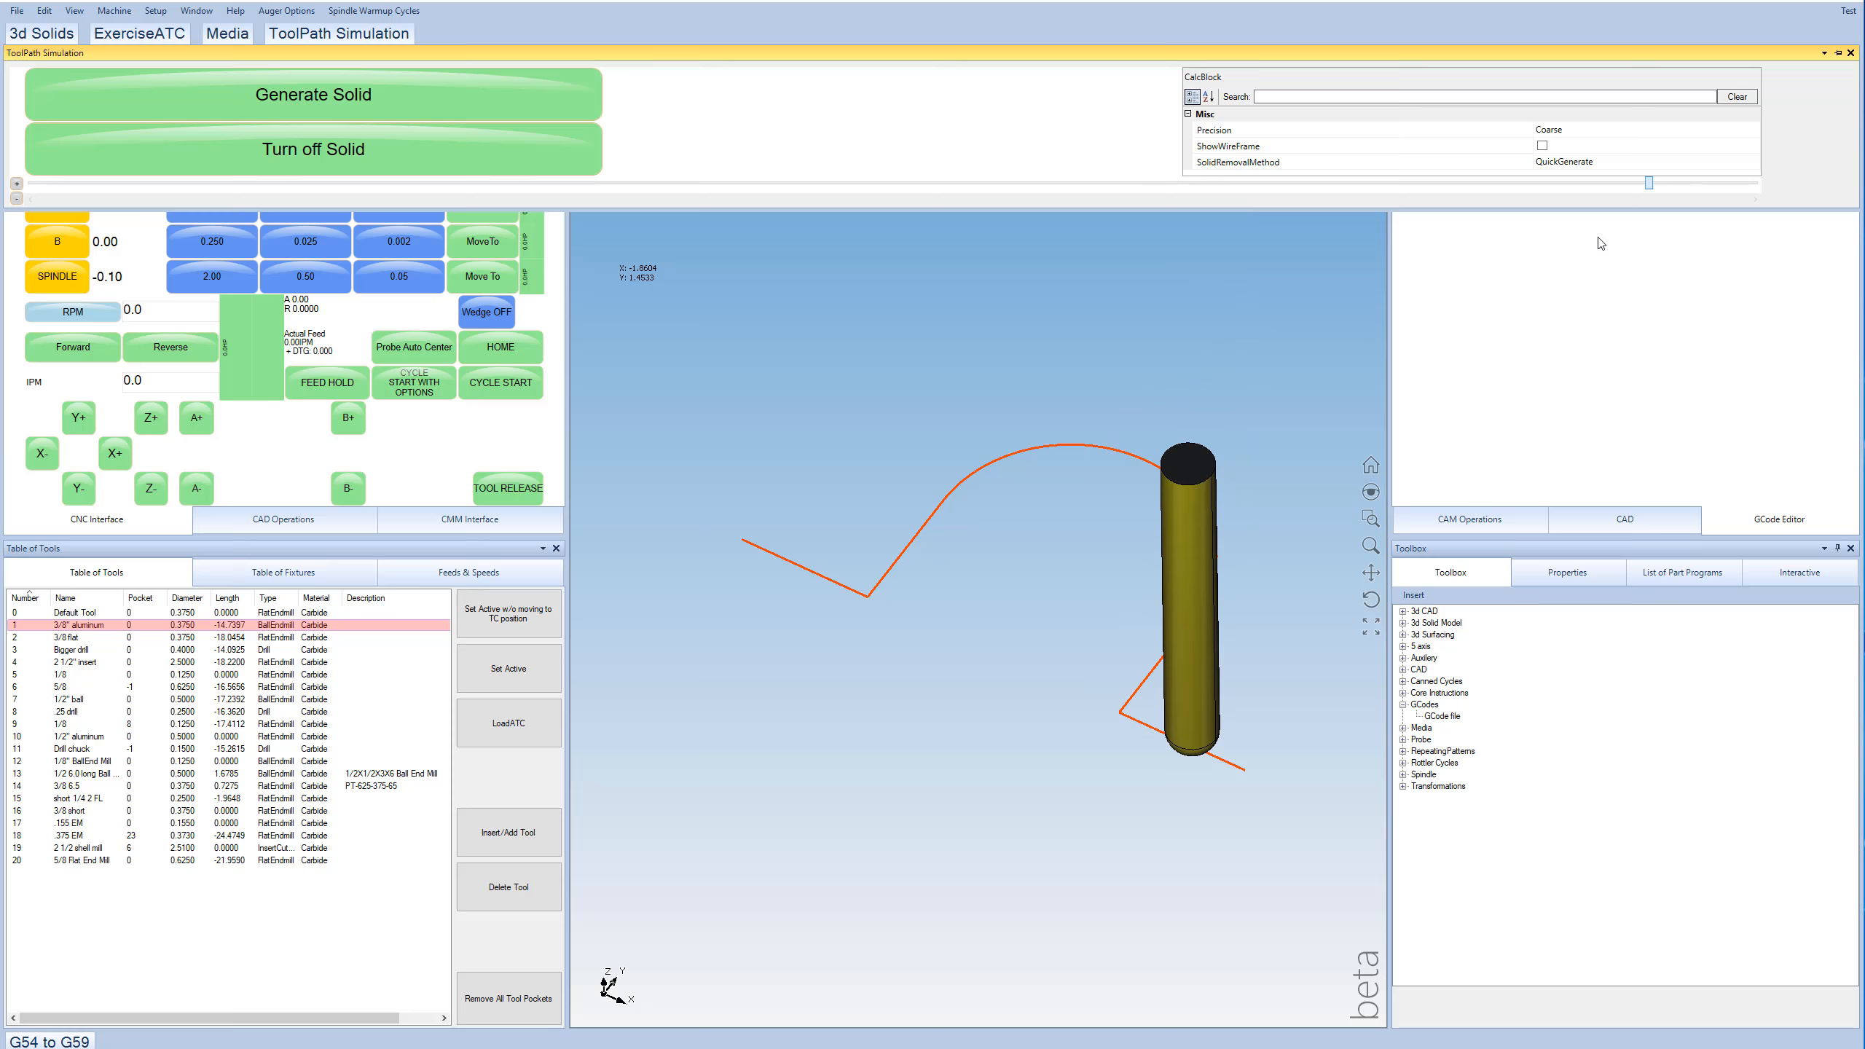
pyautogui.click(313, 149)
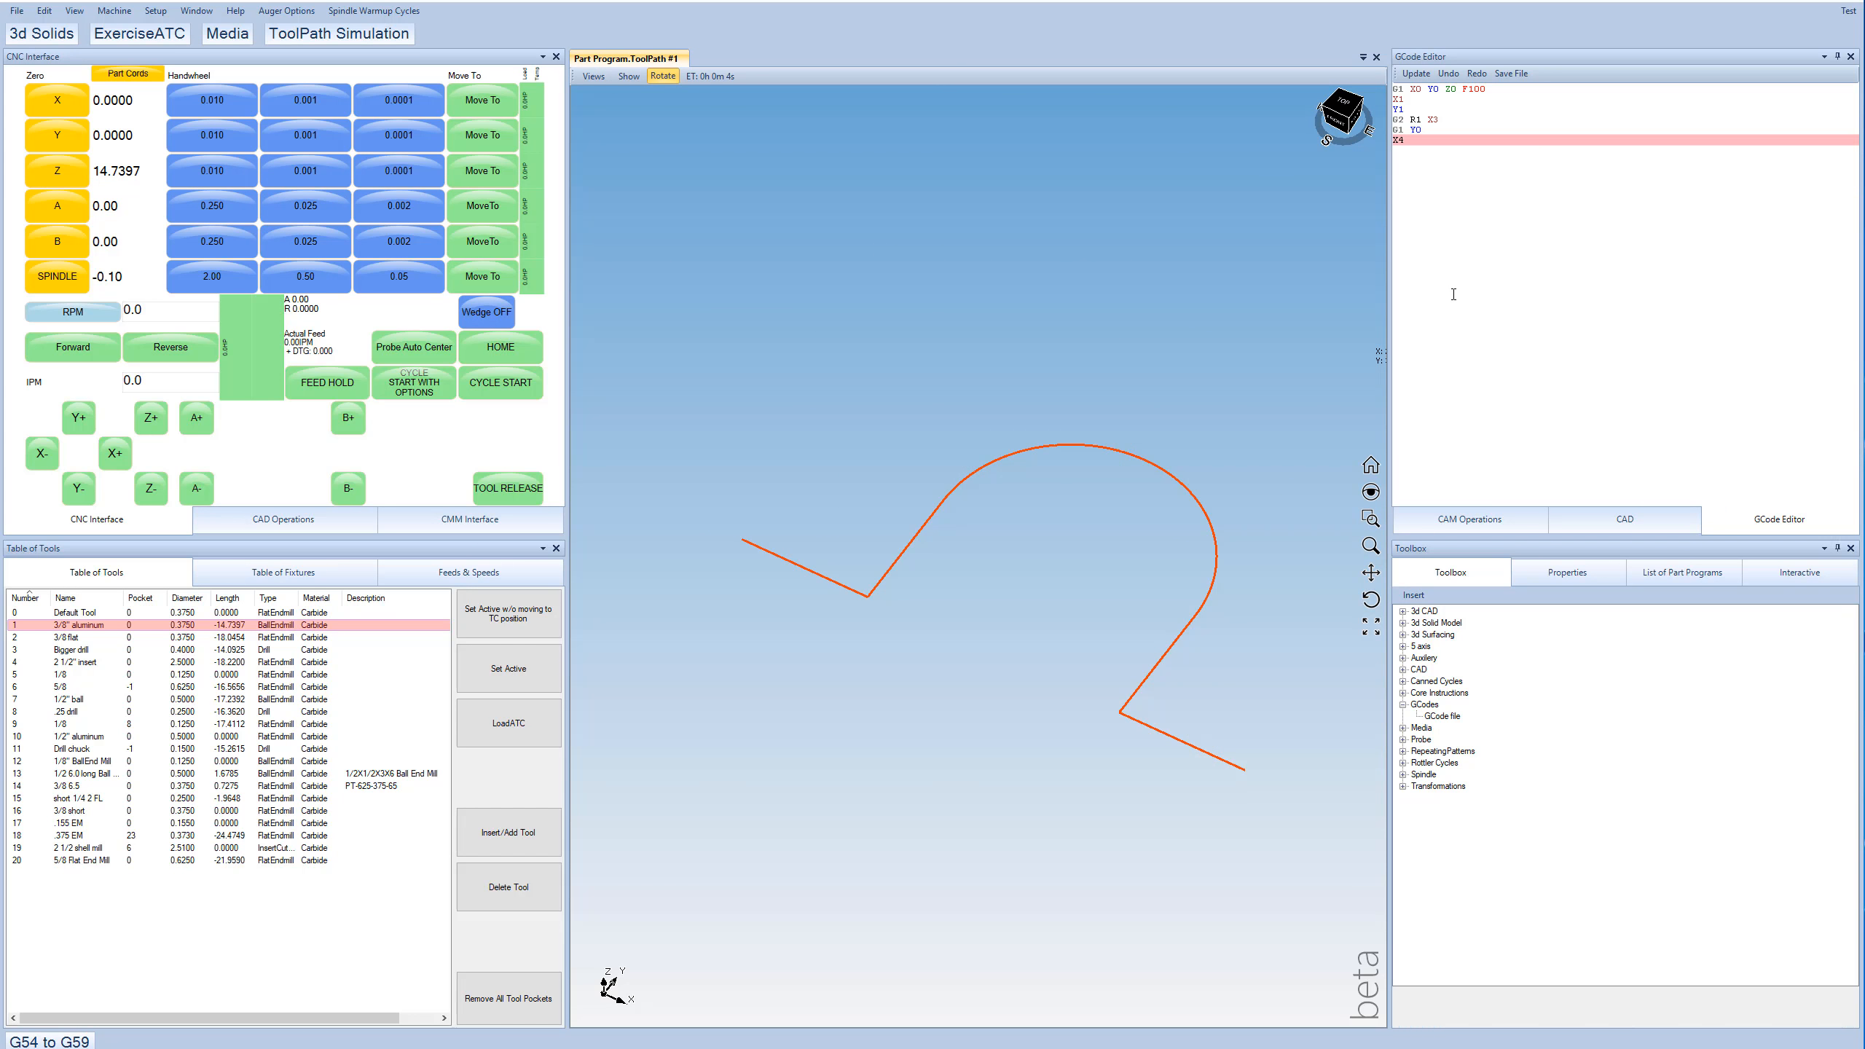
pyautogui.click(500, 383)
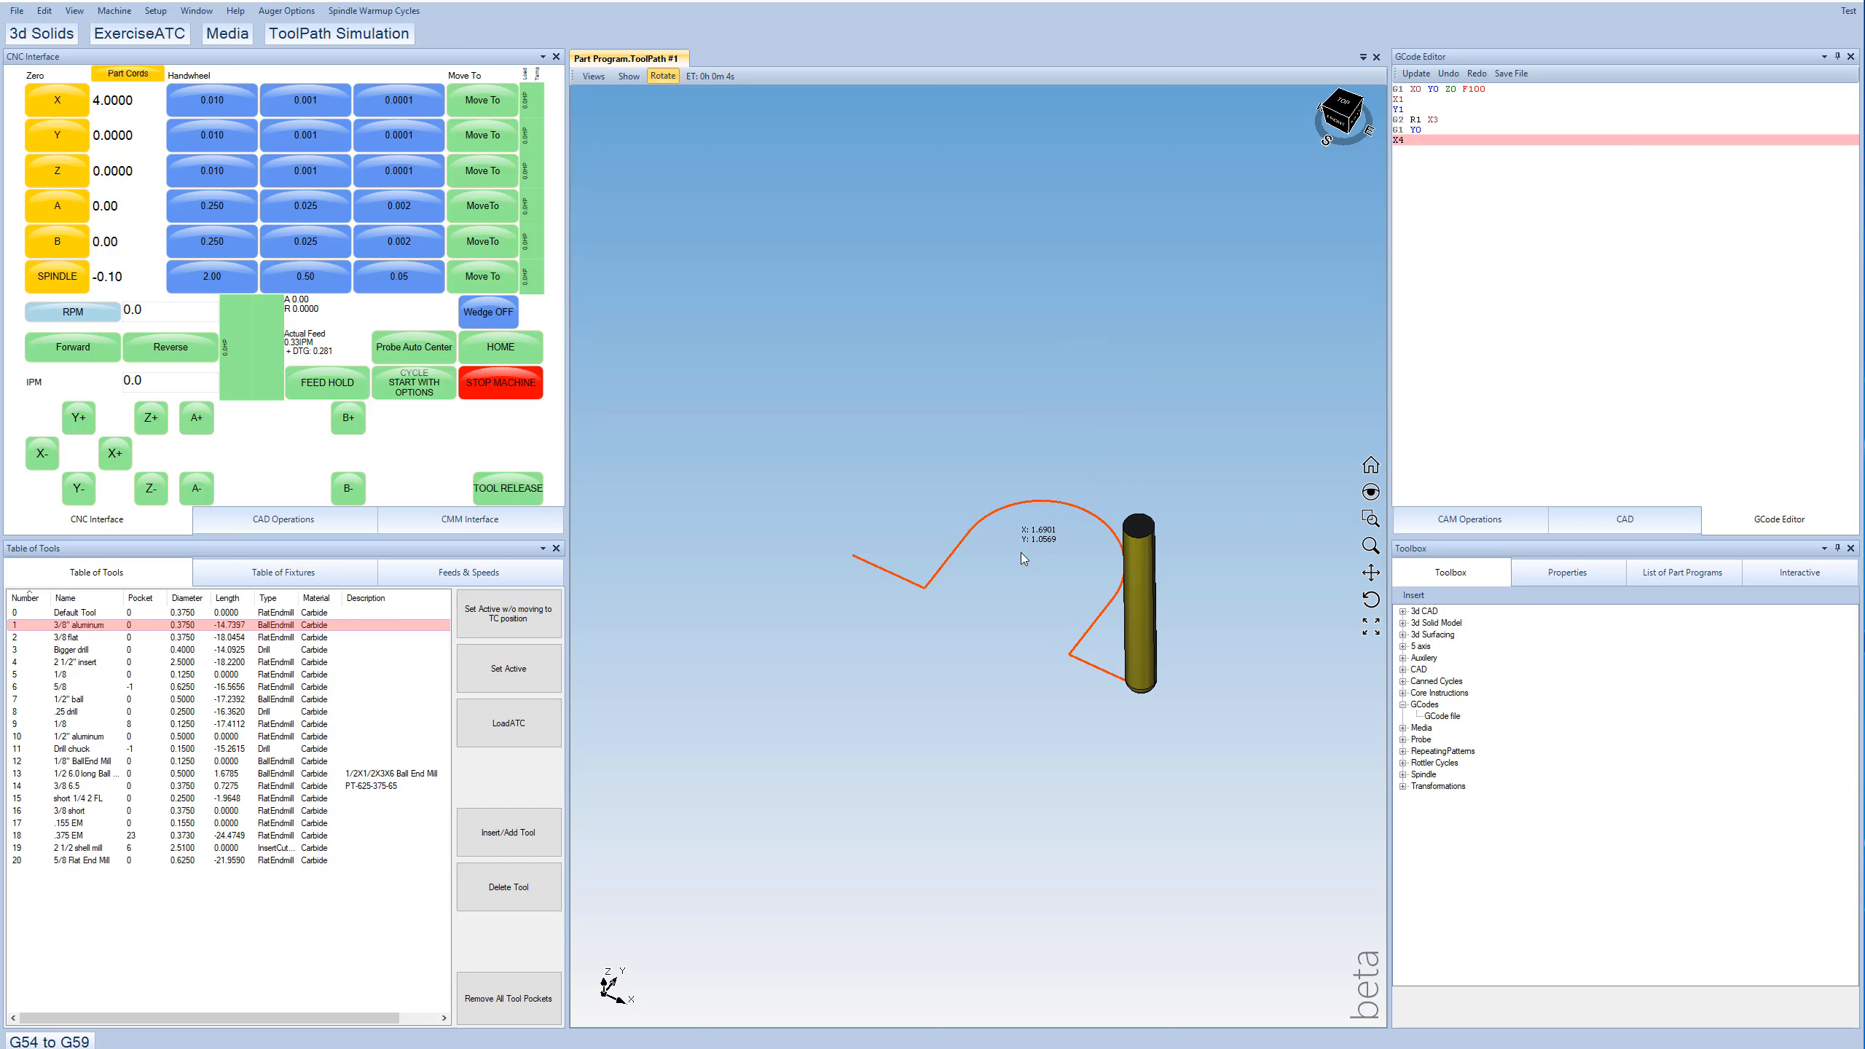
pyautogui.click(500, 383)
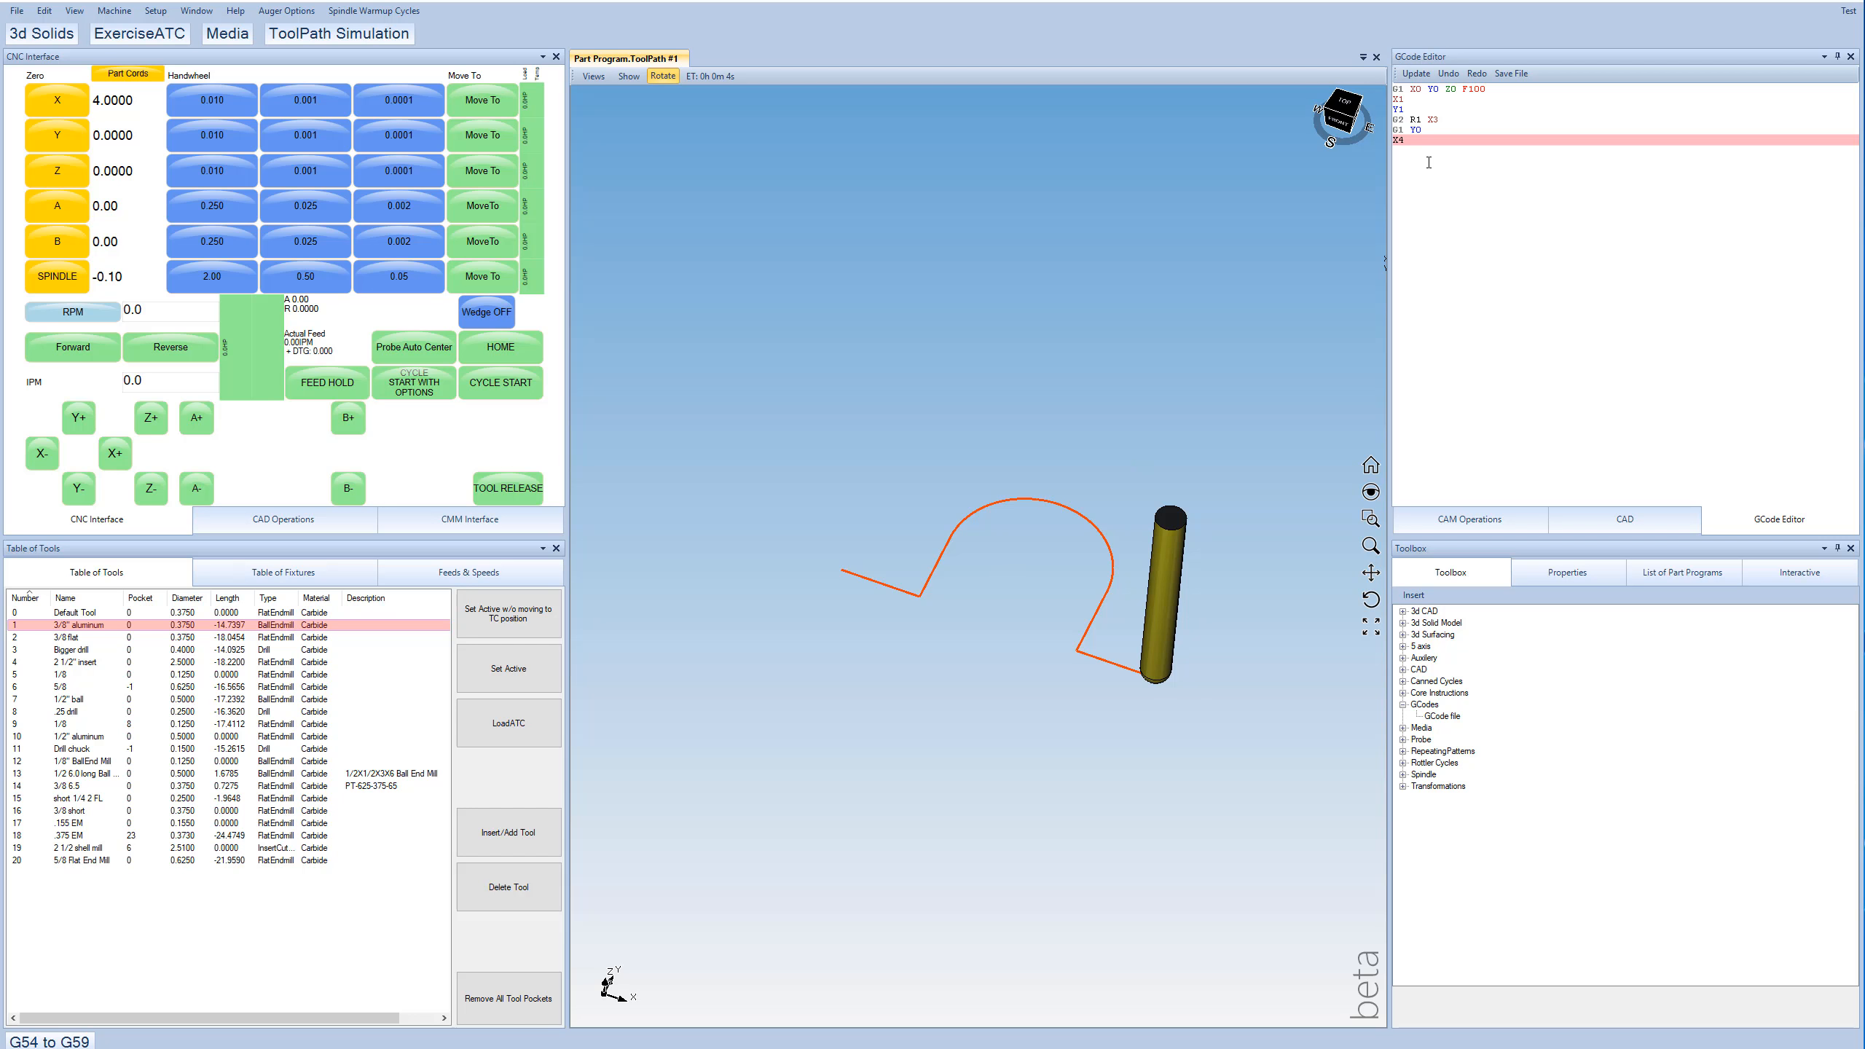
# Add a second GCode file operation and load an external file rendering its pocketing toolpath.
pyautogui.click(1469, 519)
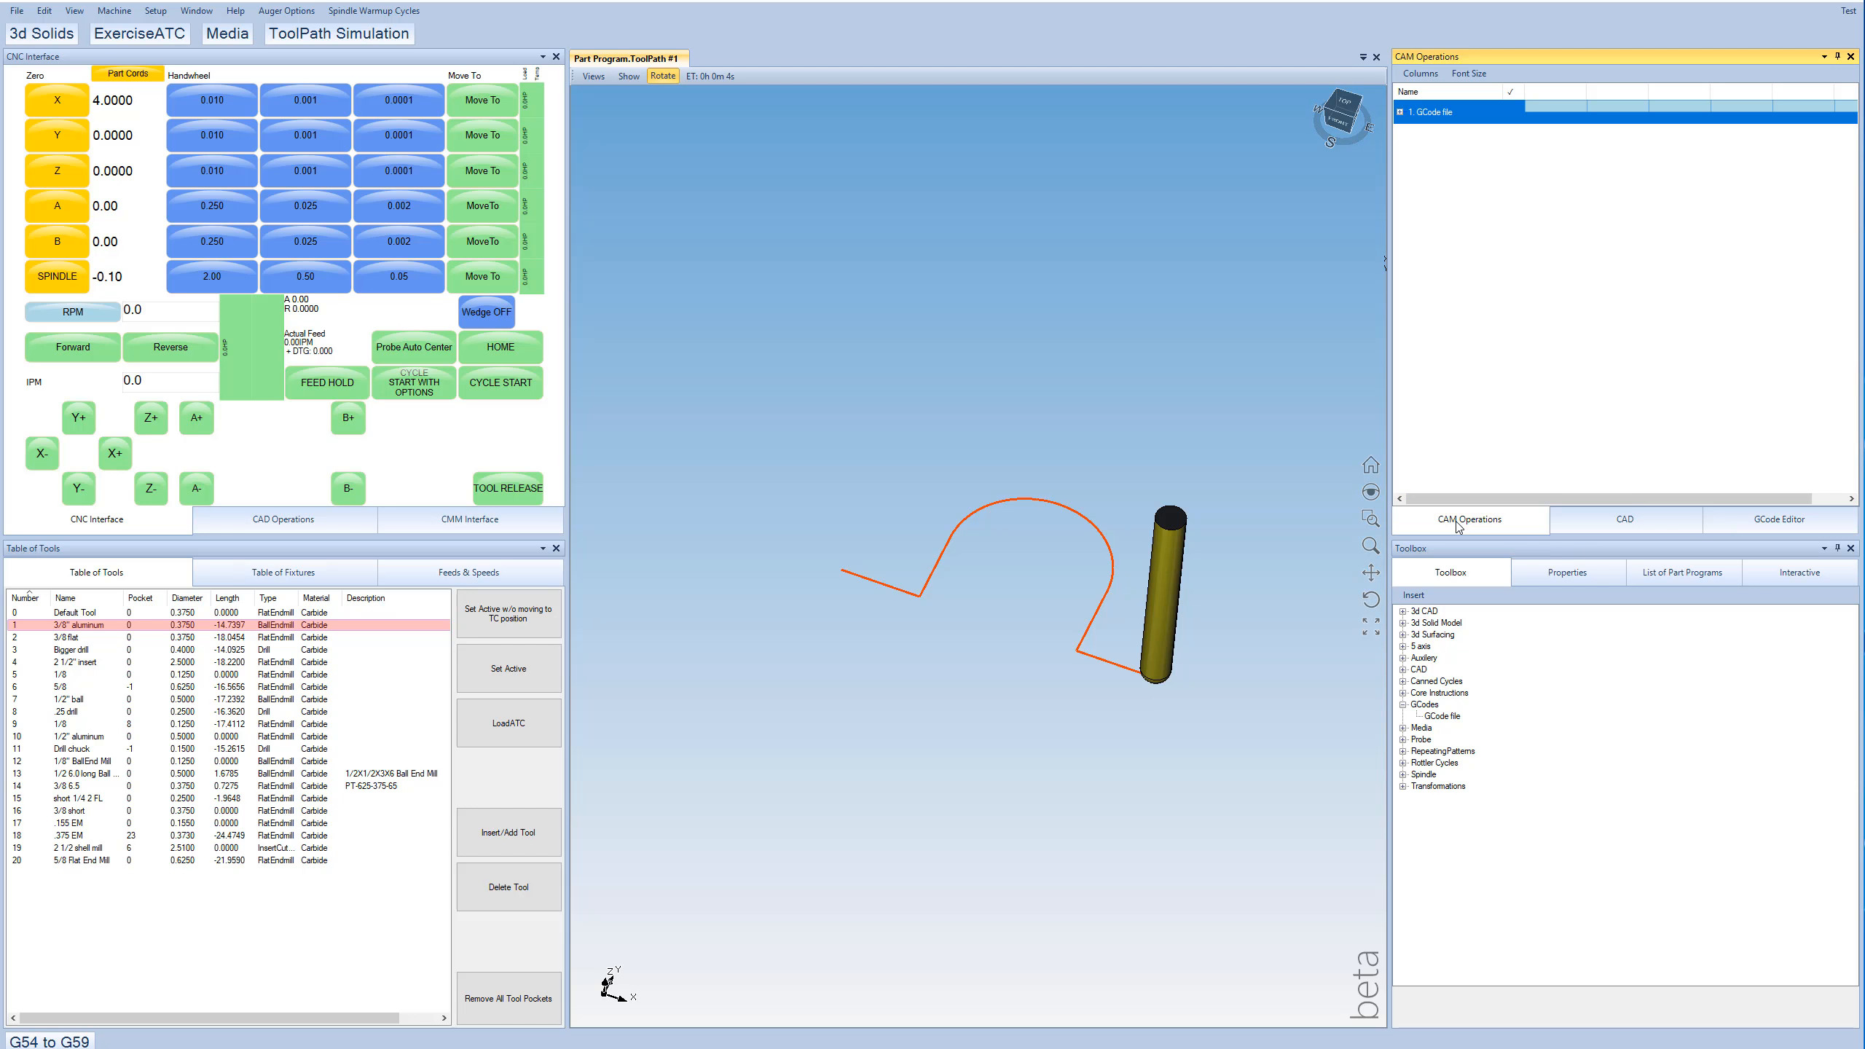
pyautogui.click(1432, 112)
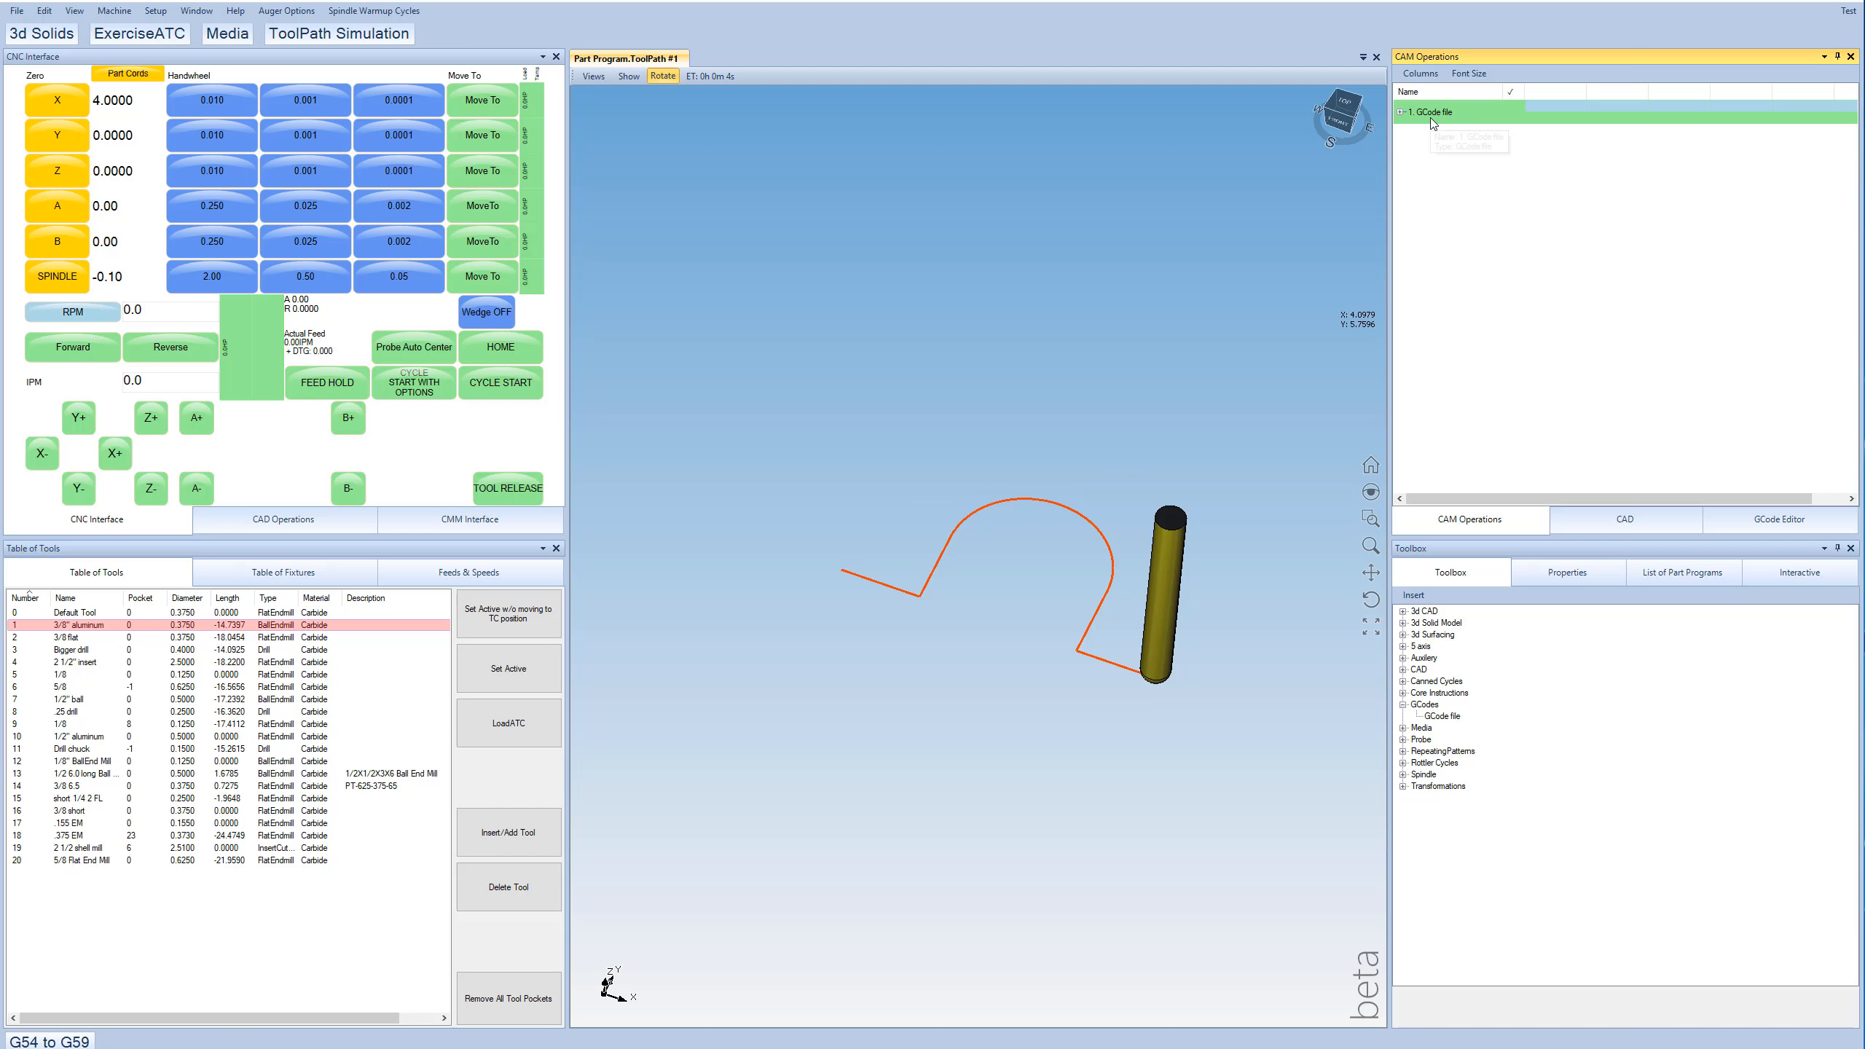
pyautogui.click(1439, 112)
pyautogui.write('*.tx')
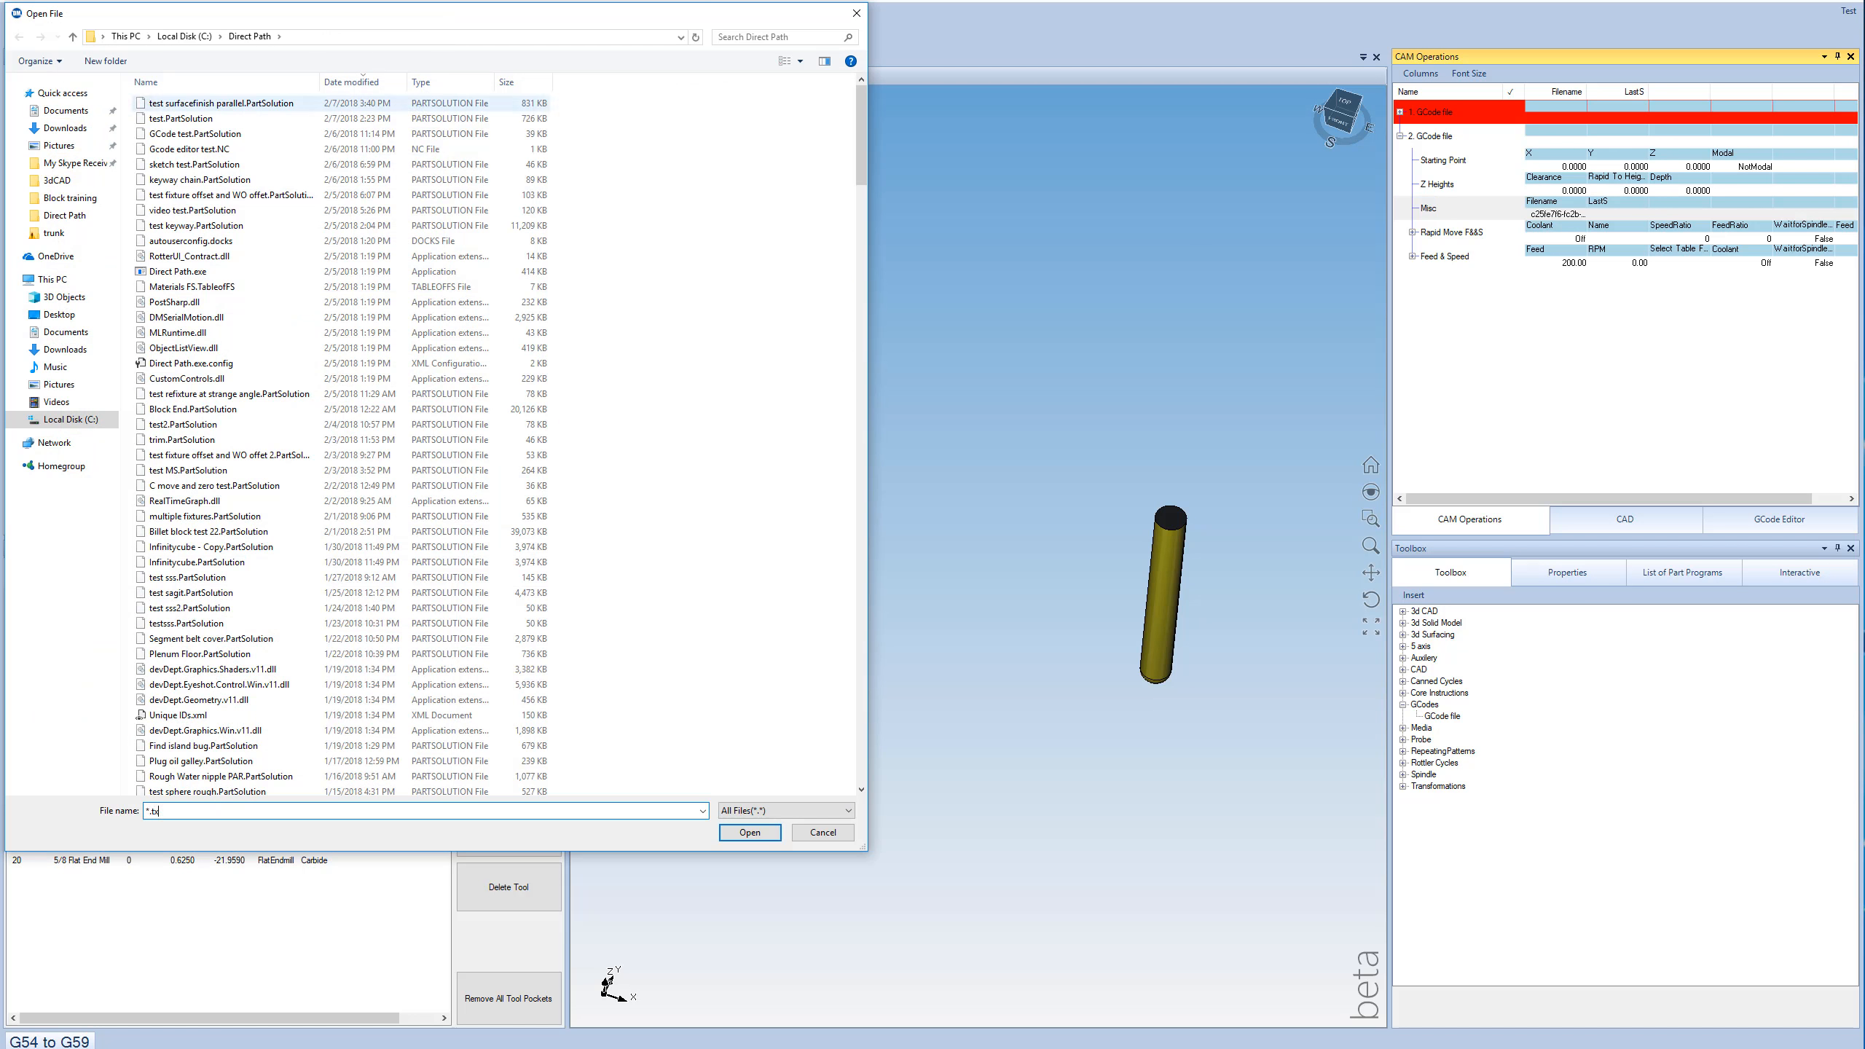
pyautogui.click(749, 832)
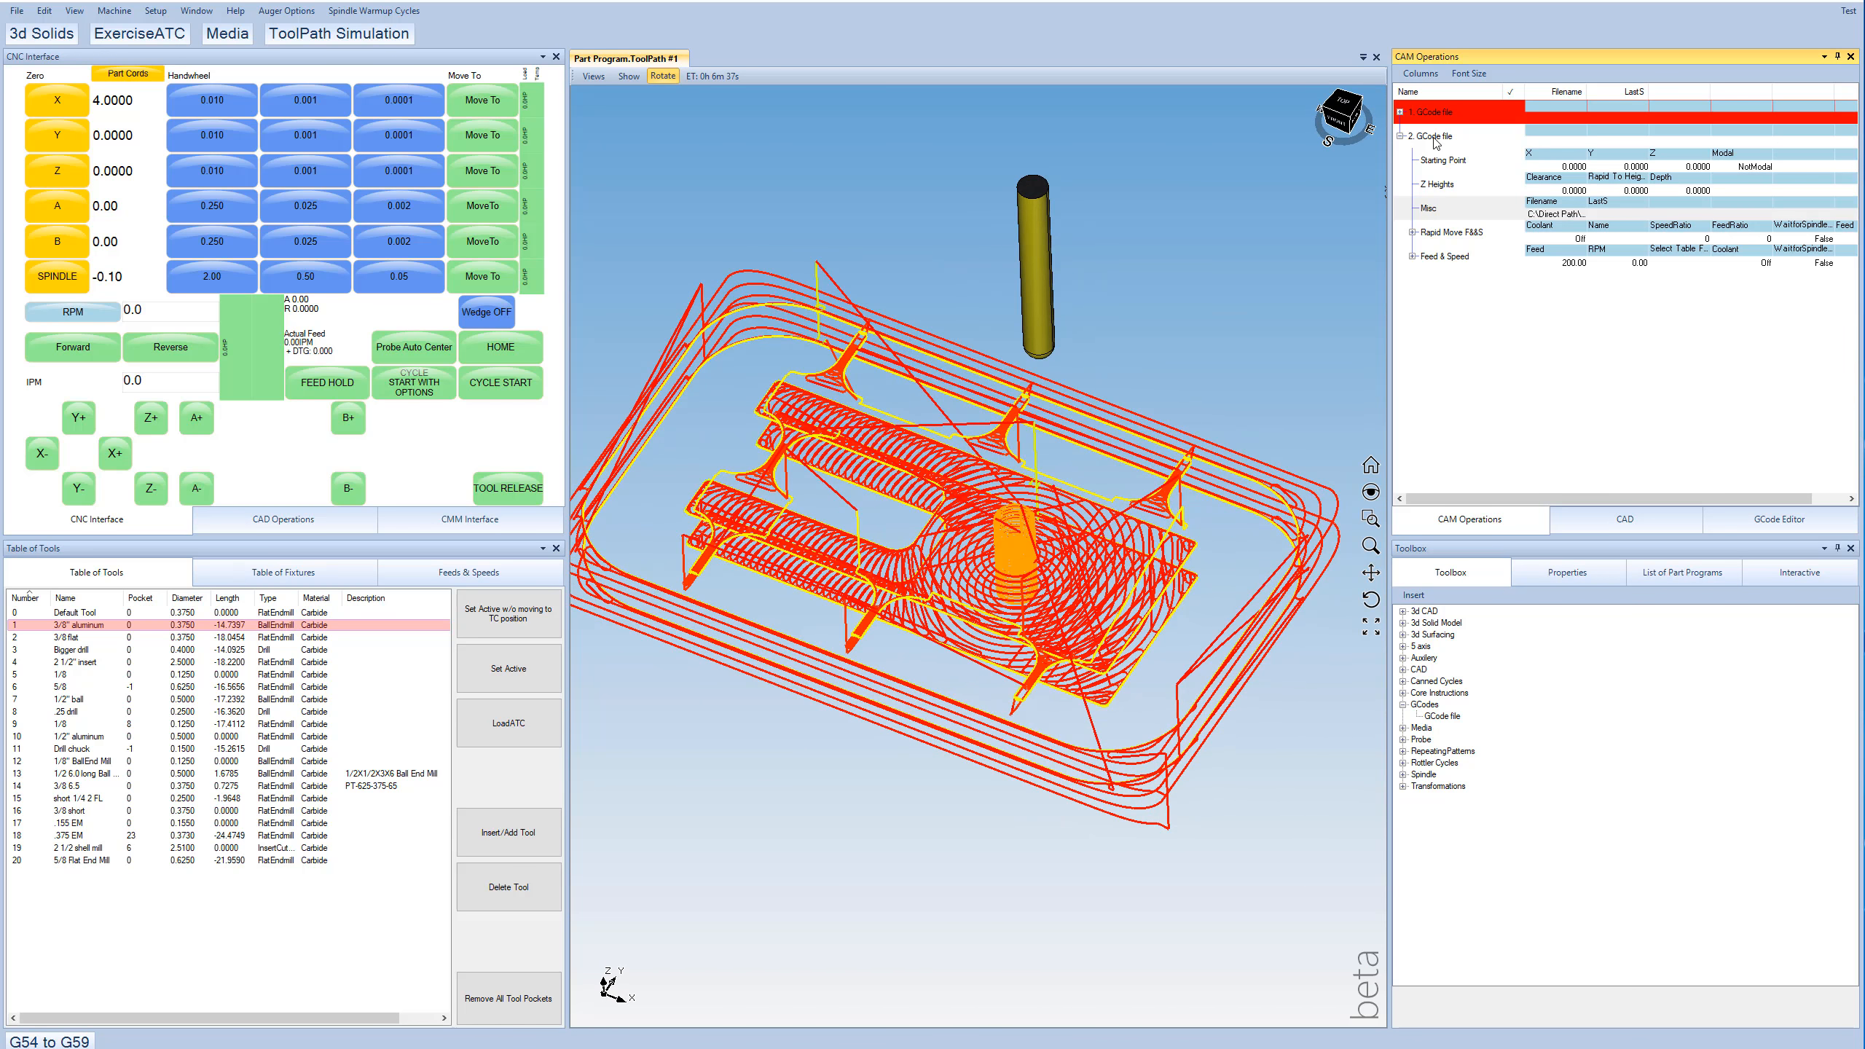
# View the loaded file's G-code and start the cycle so the spindle runs at 1920.
pyautogui.click(1778, 519)
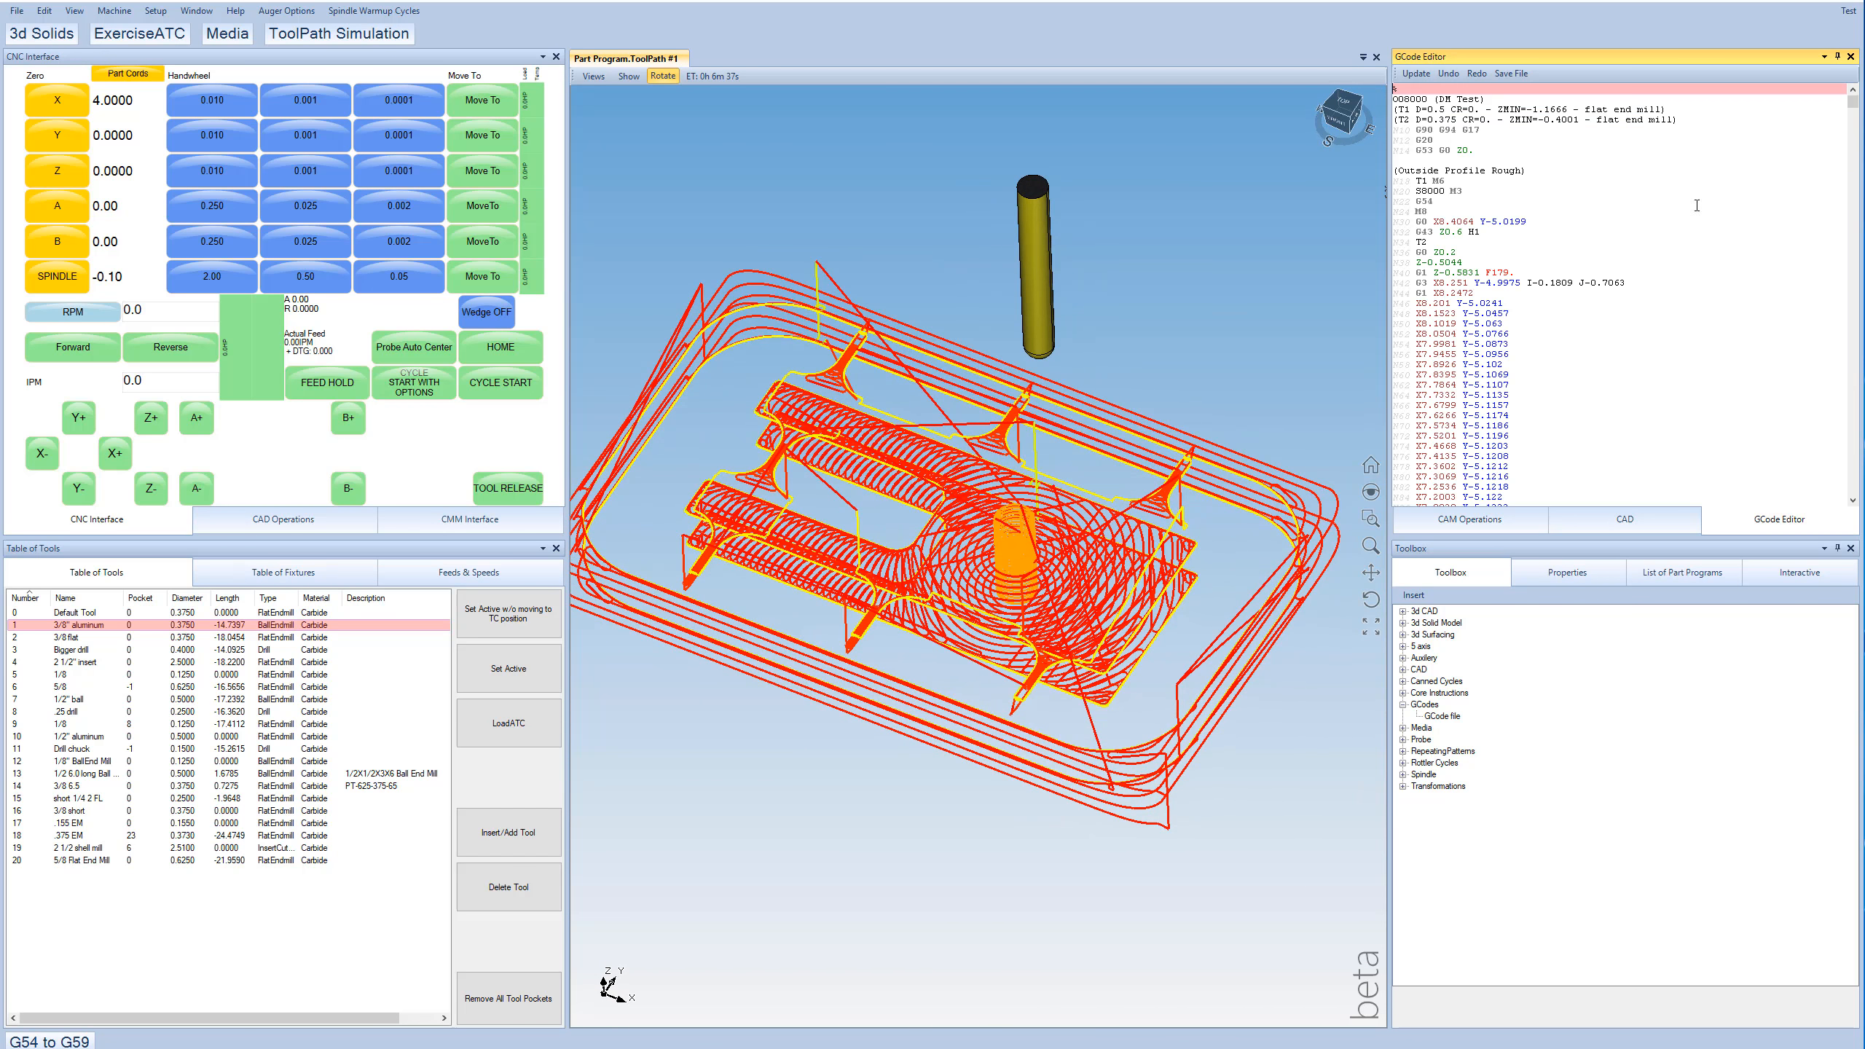
pyautogui.scroll(-3)
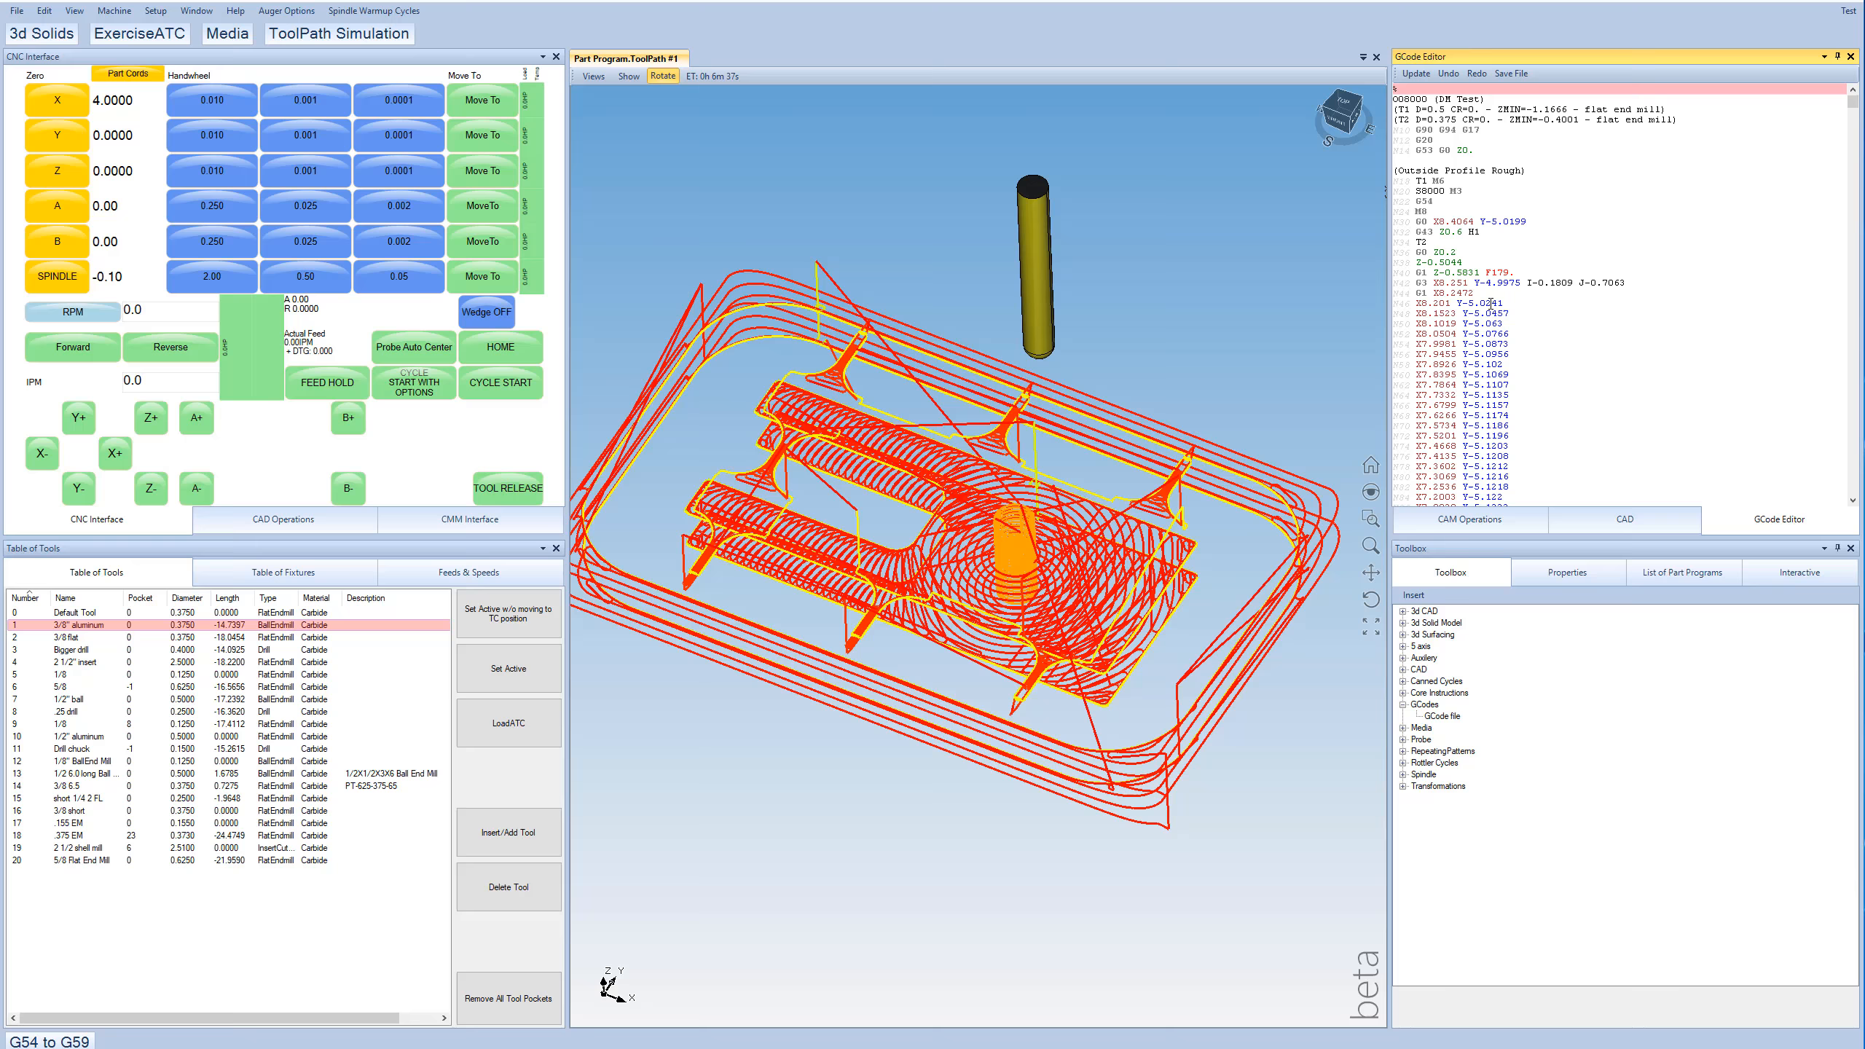
pyautogui.moveTo(1369, 280)
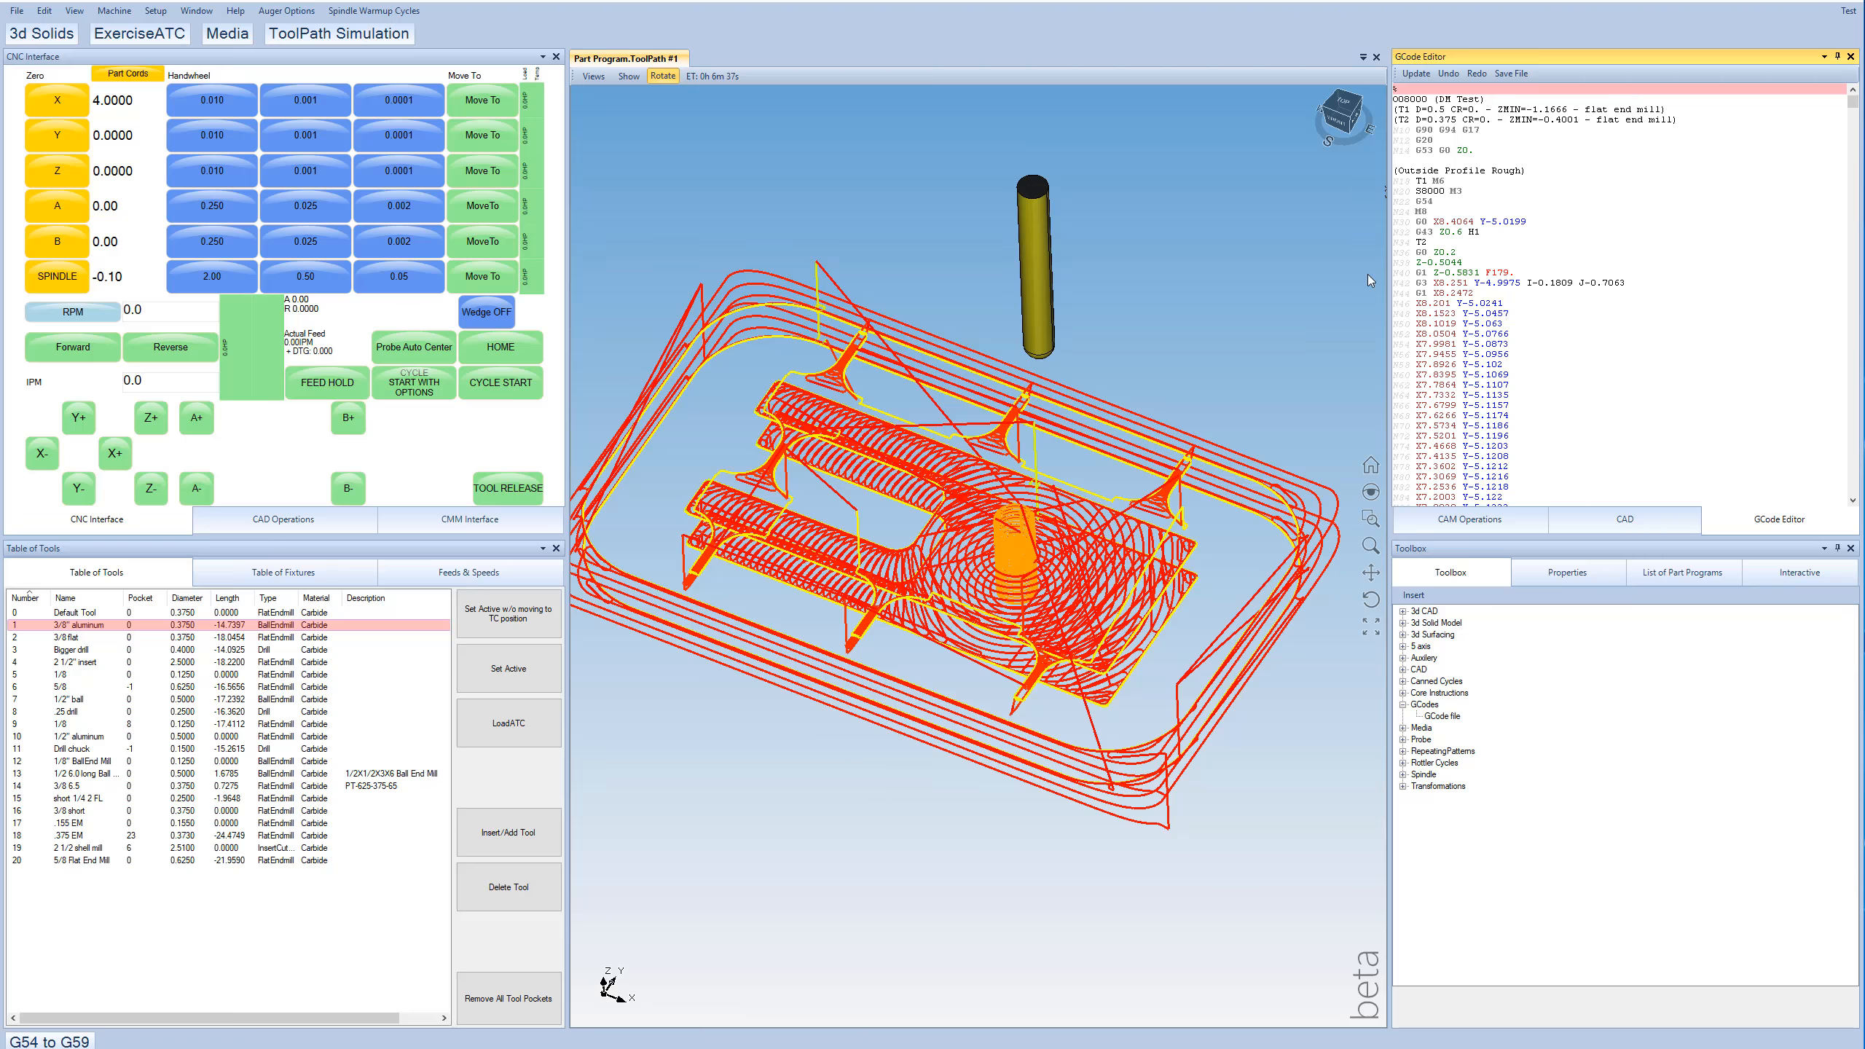
pyautogui.click(339, 34)
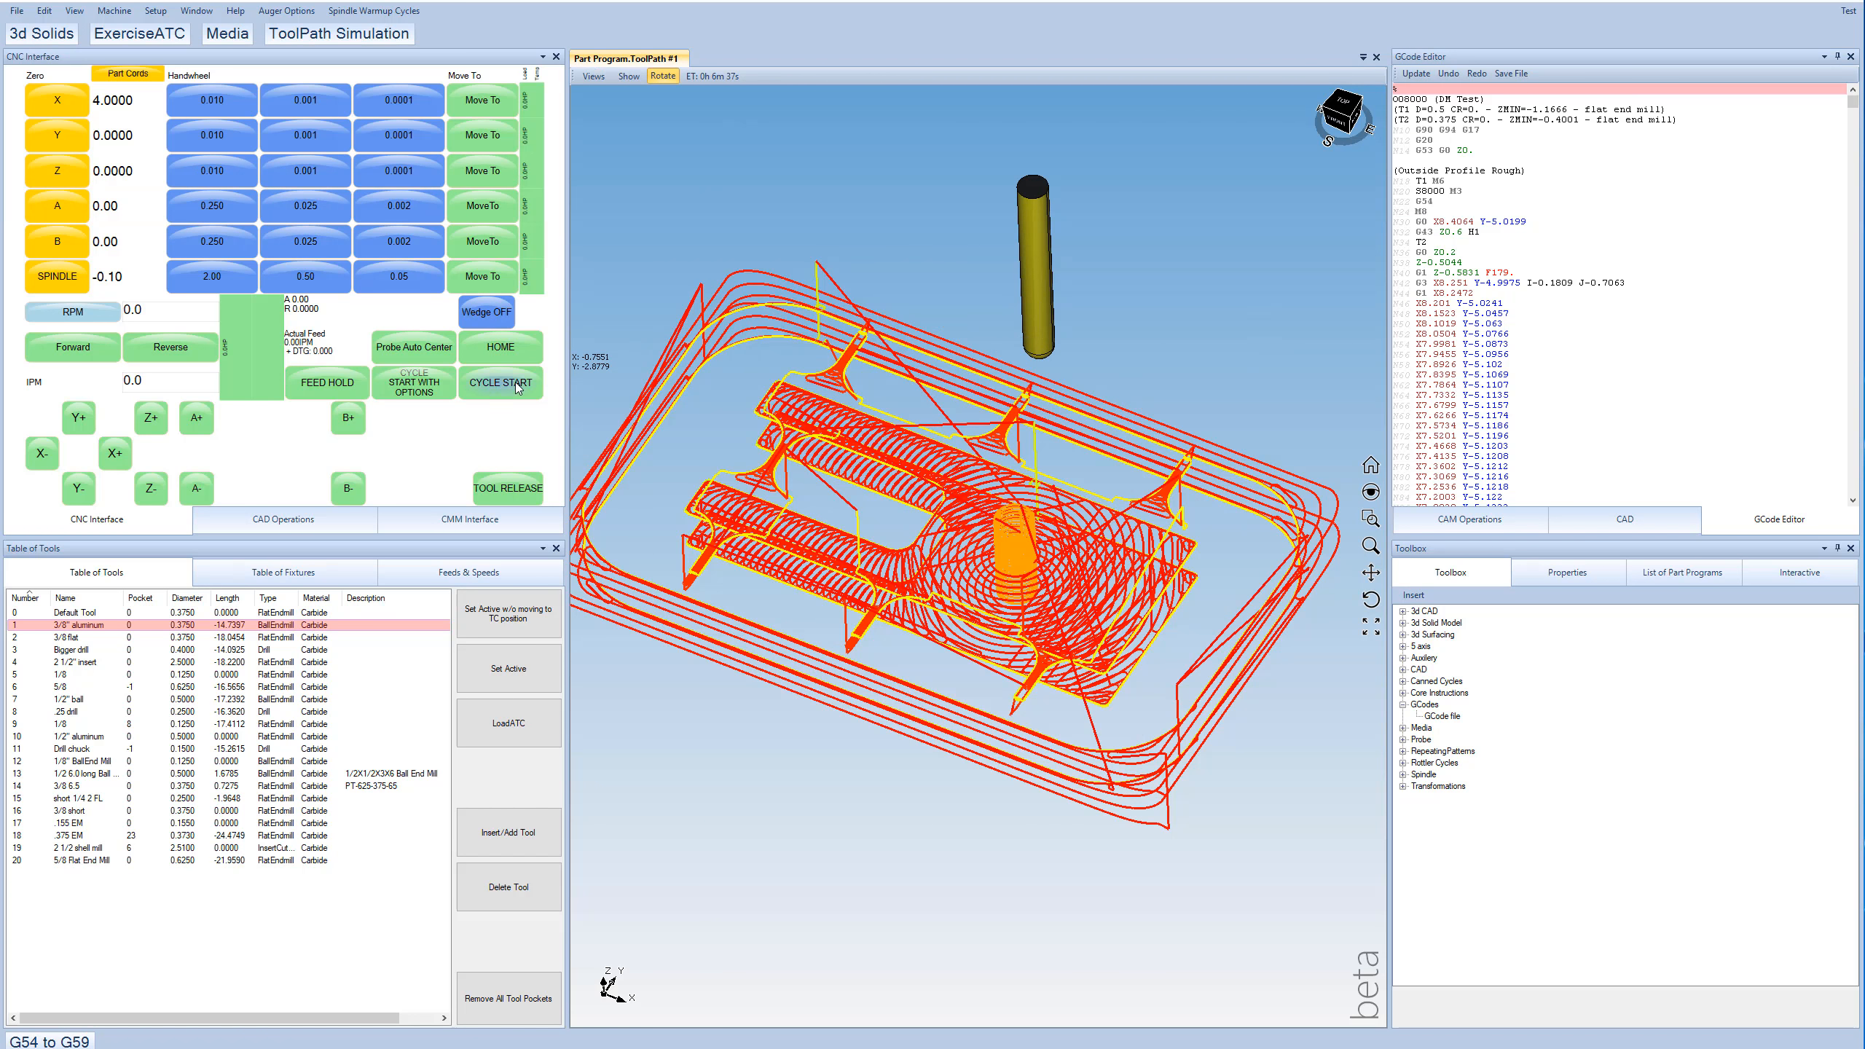
pyautogui.click(500, 383)
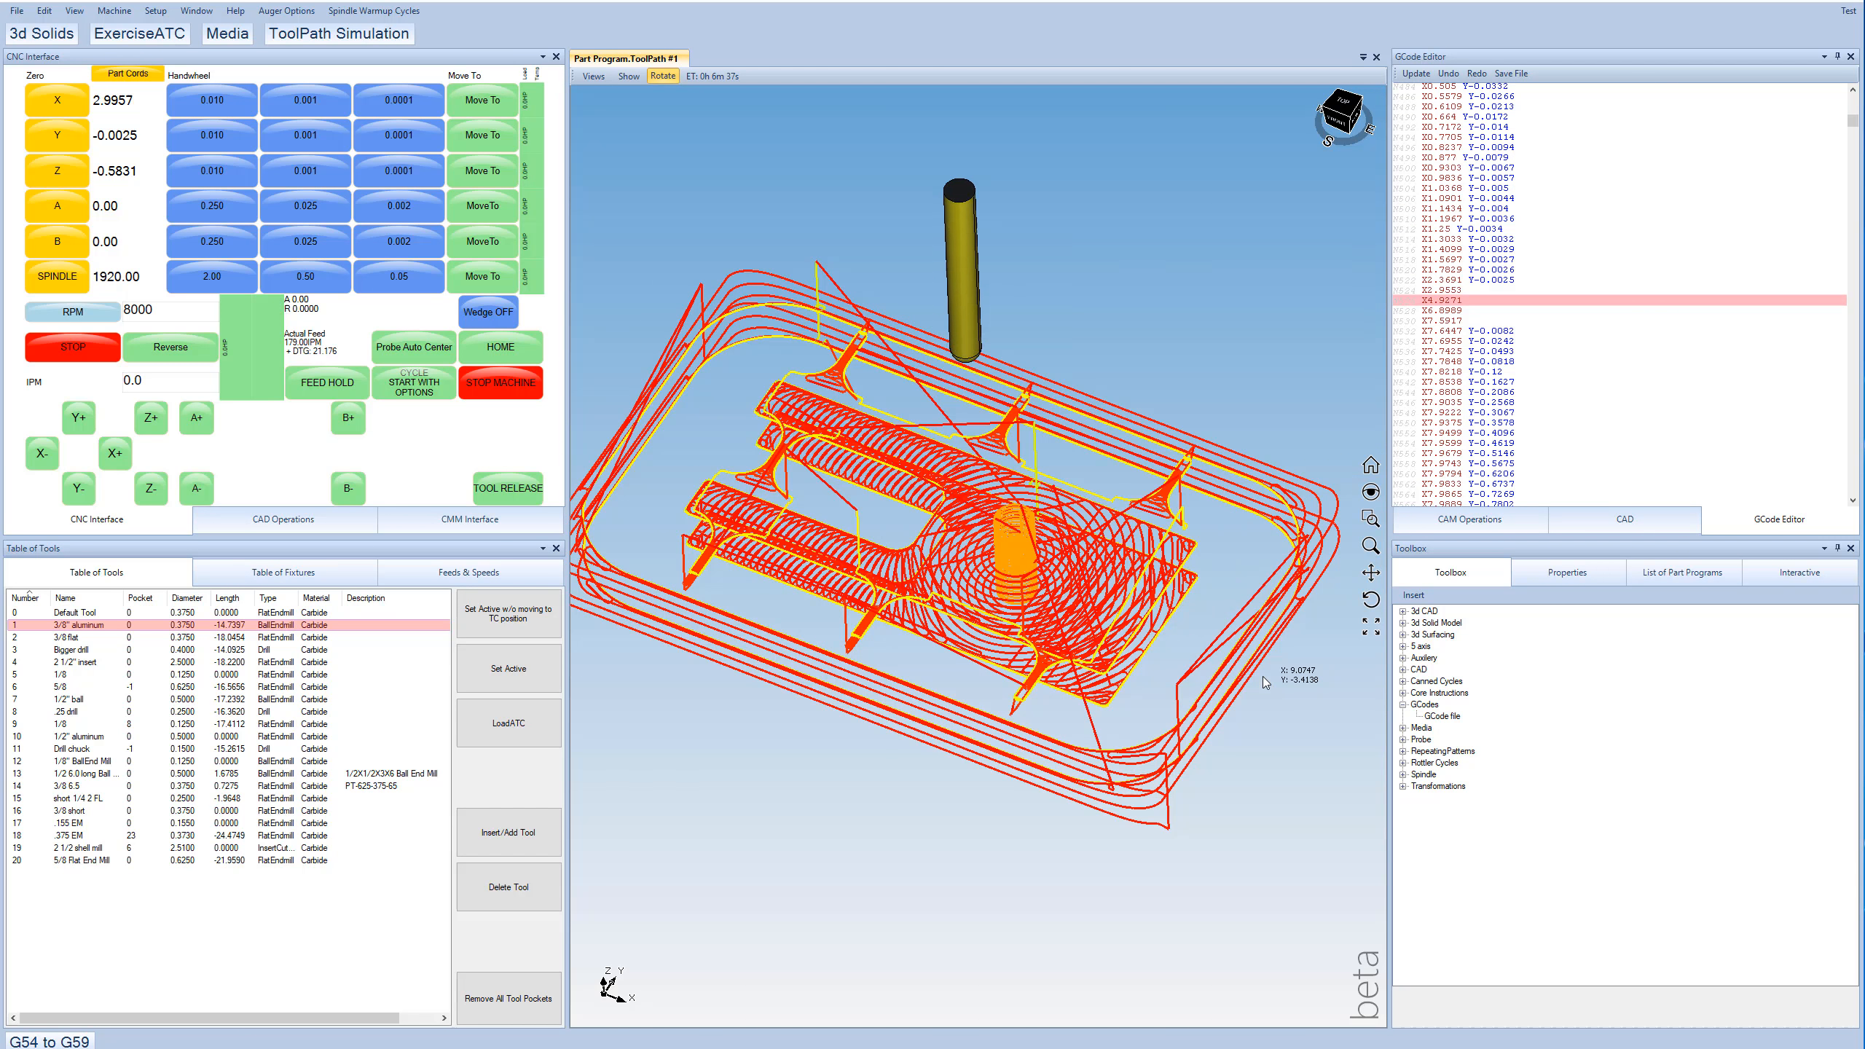
# Stop the run, restart from a chosen G-code line, then stop the machine again.
pyautogui.click(412, 383)
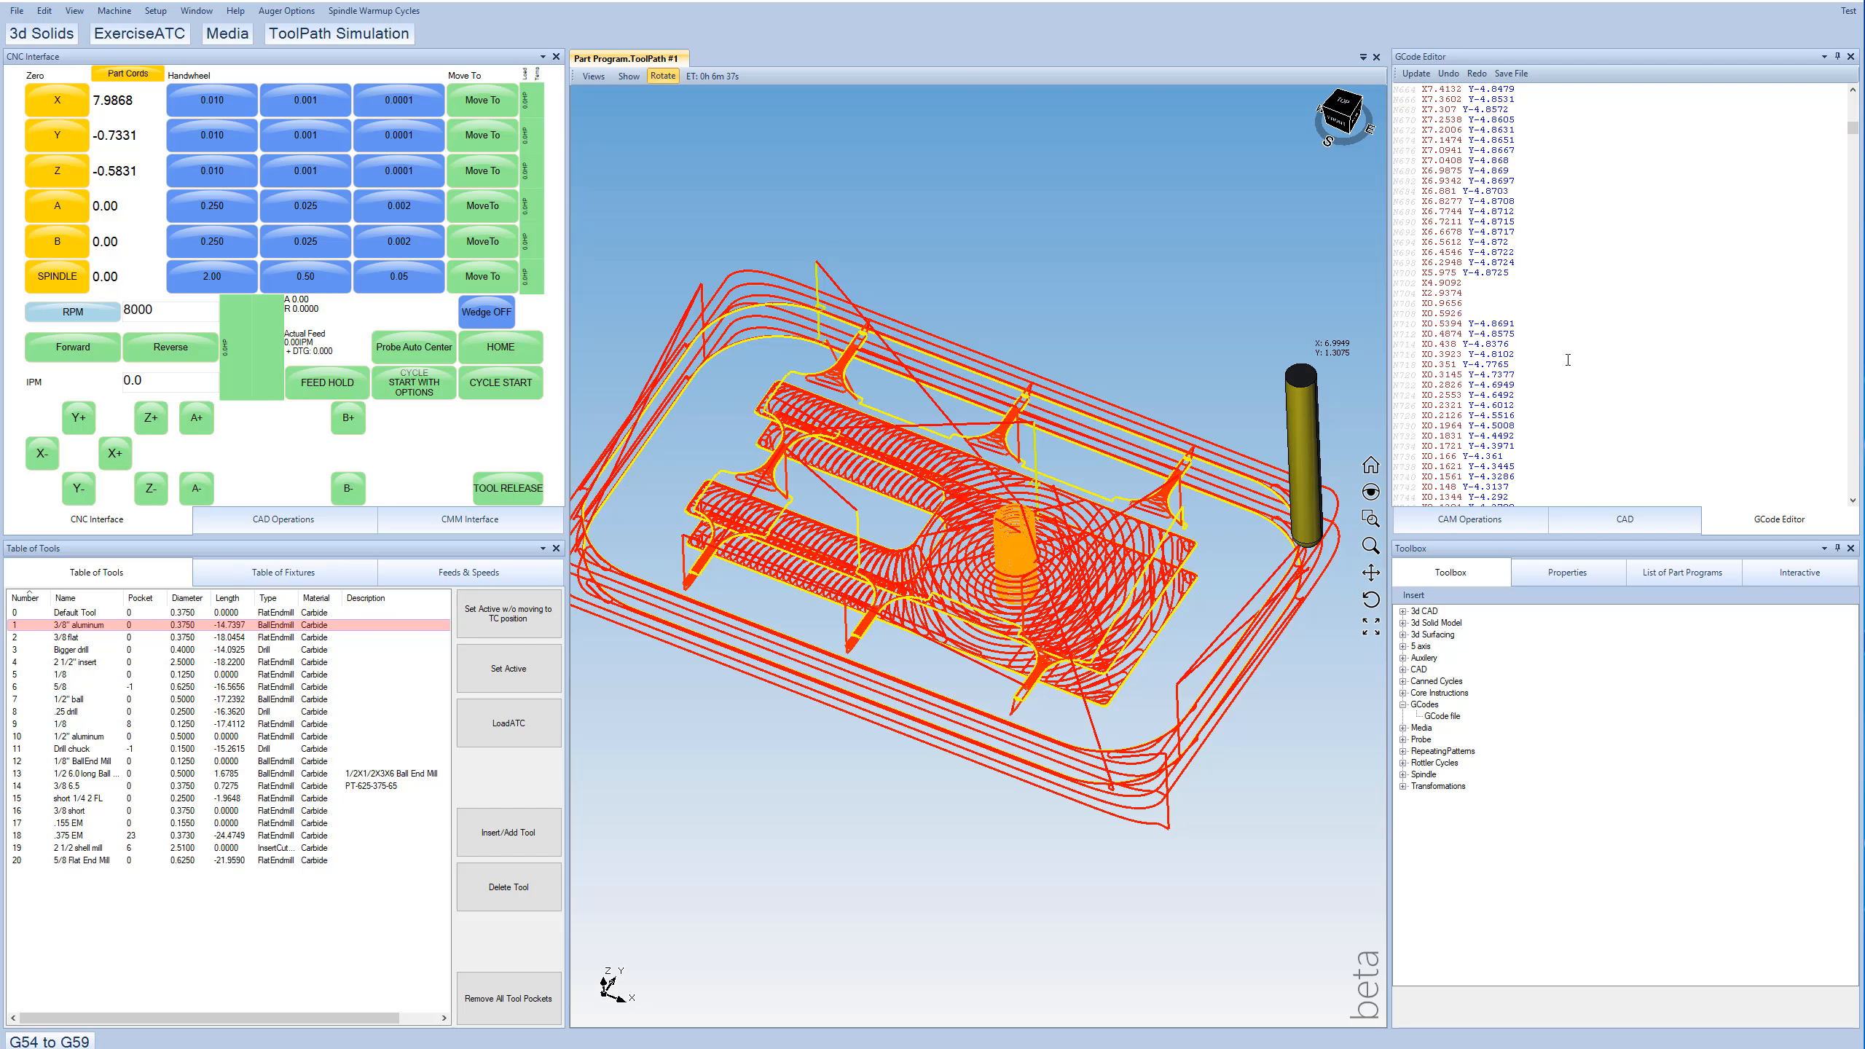
pyautogui.scroll(-3)
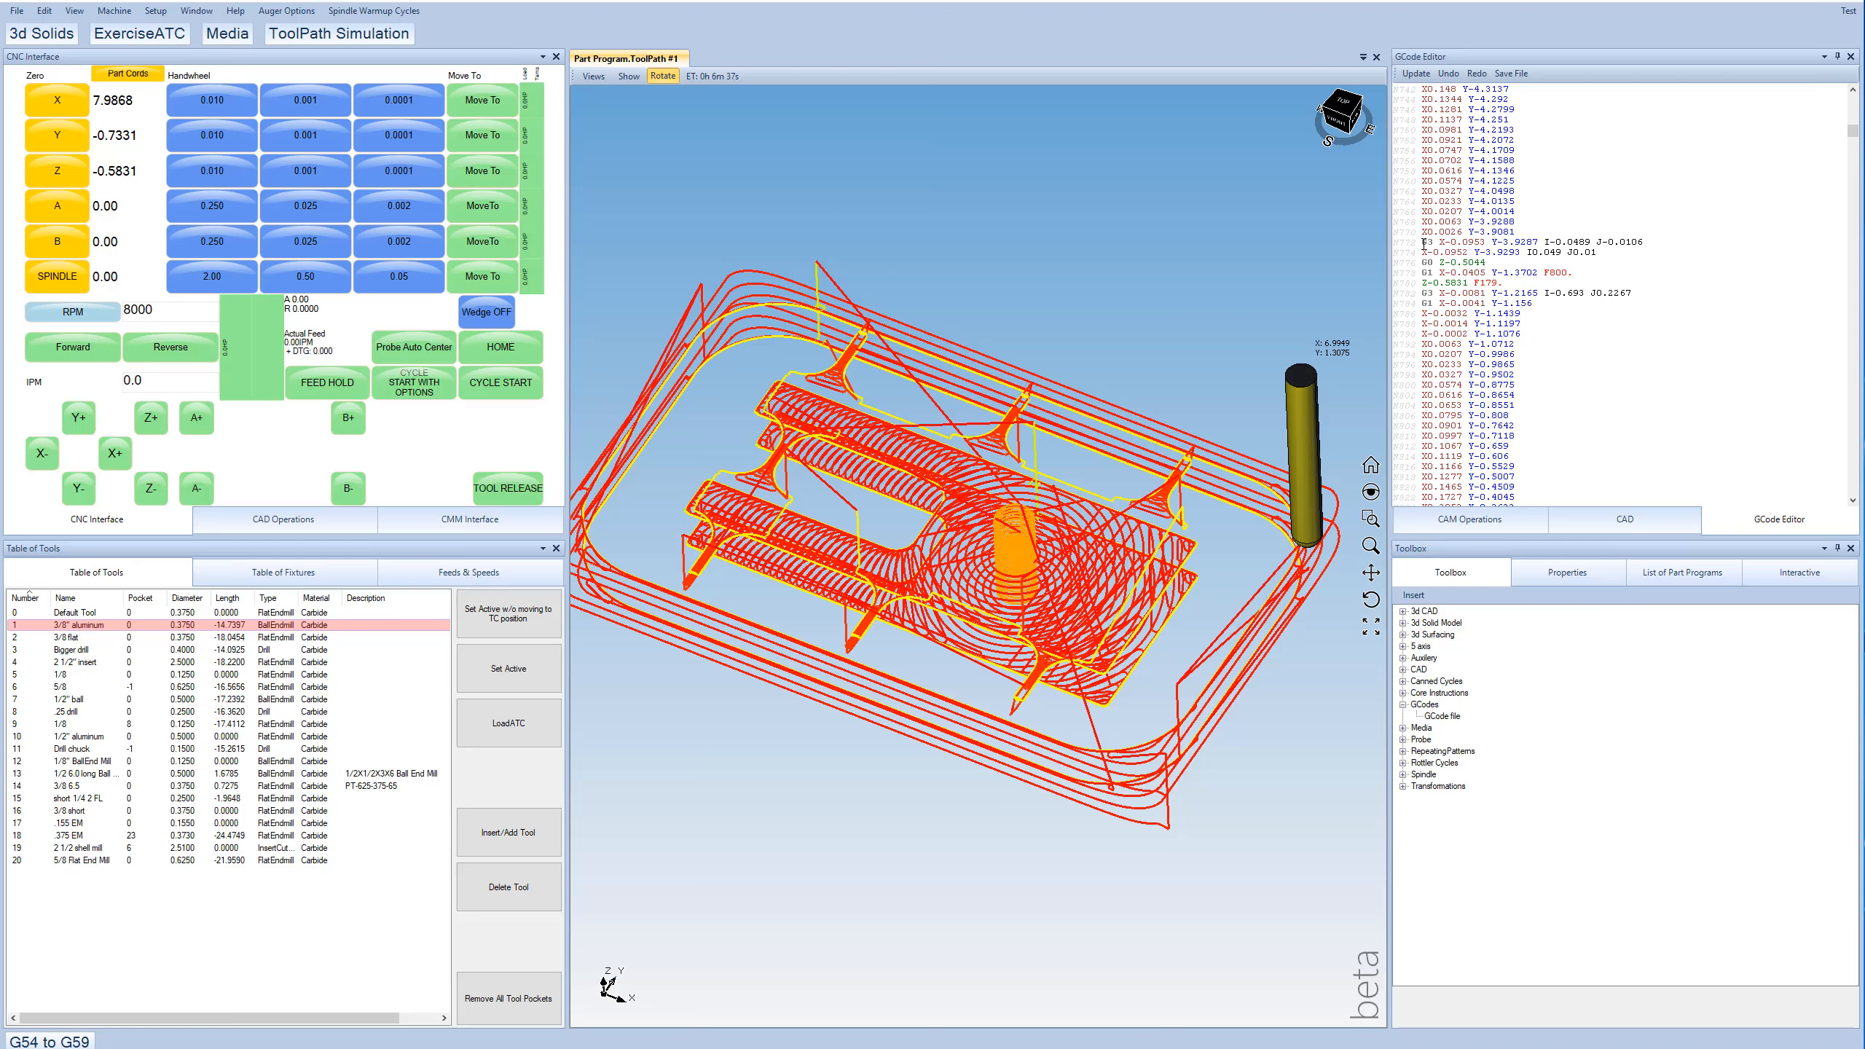
pyautogui.click(1522, 242)
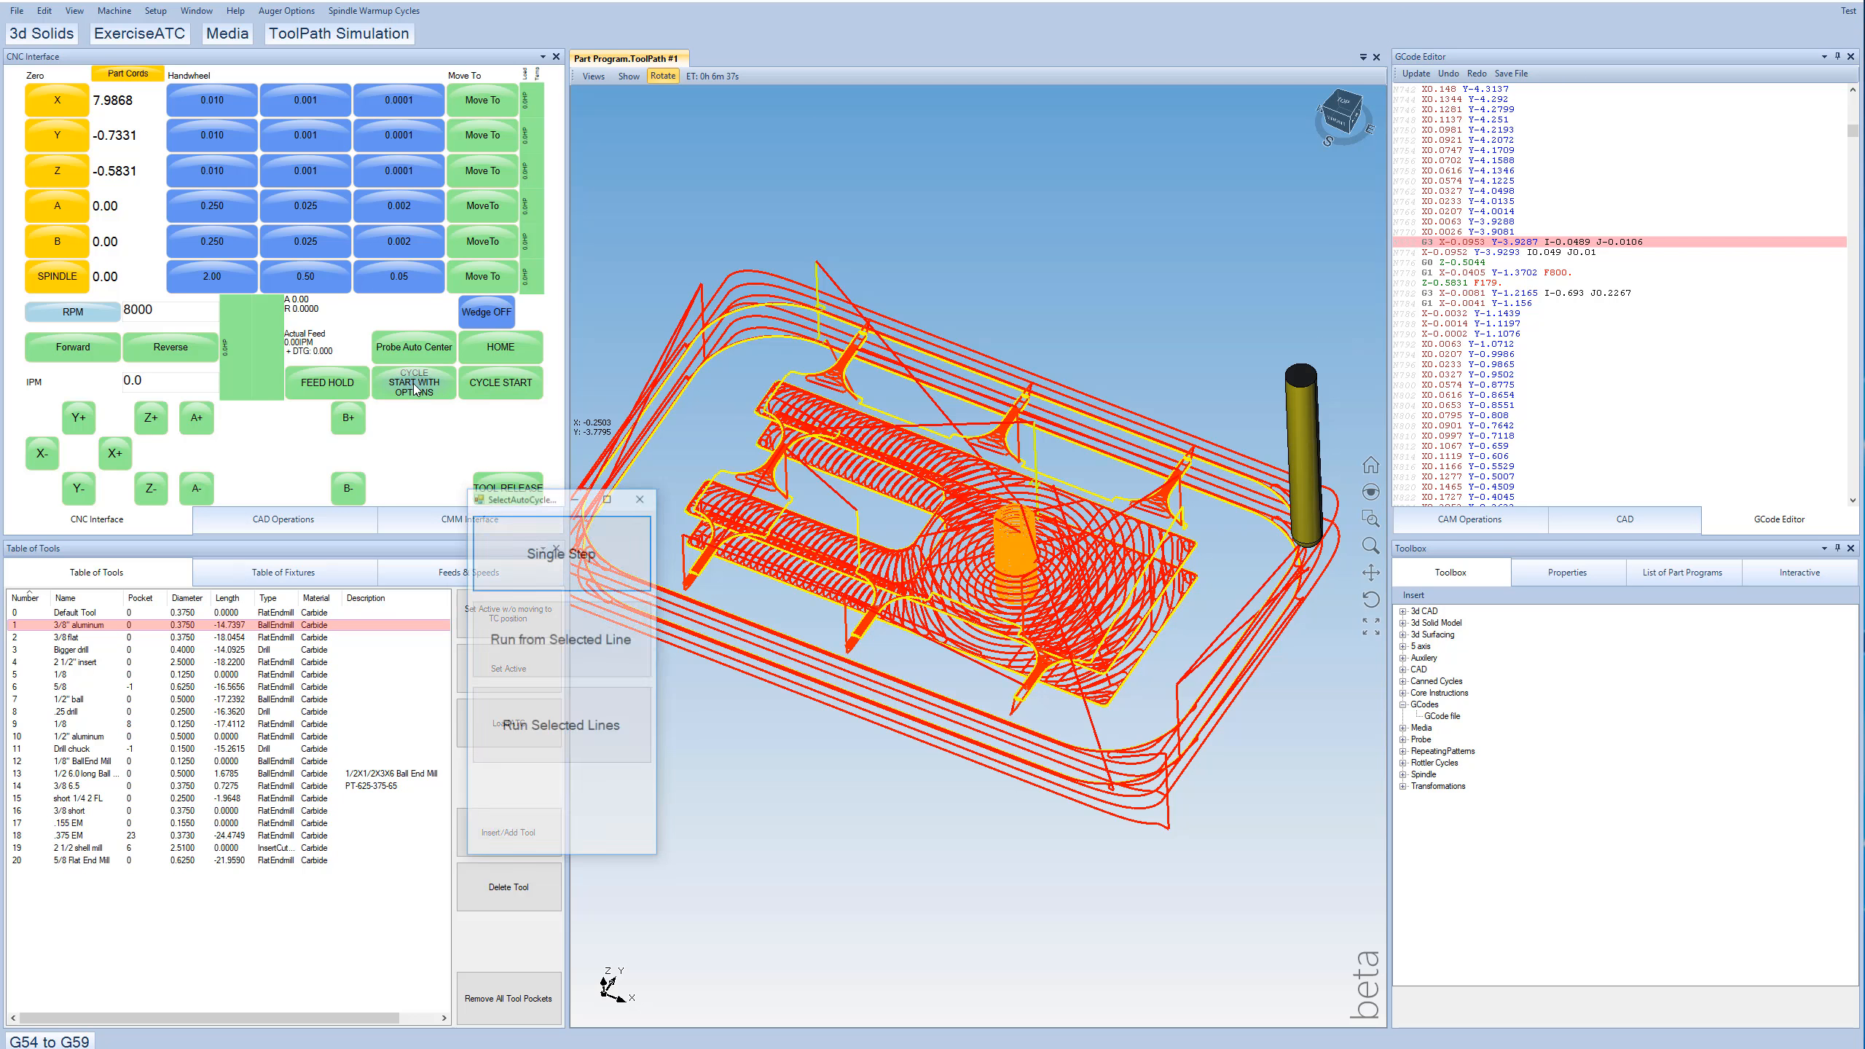
pyautogui.click(500, 381)
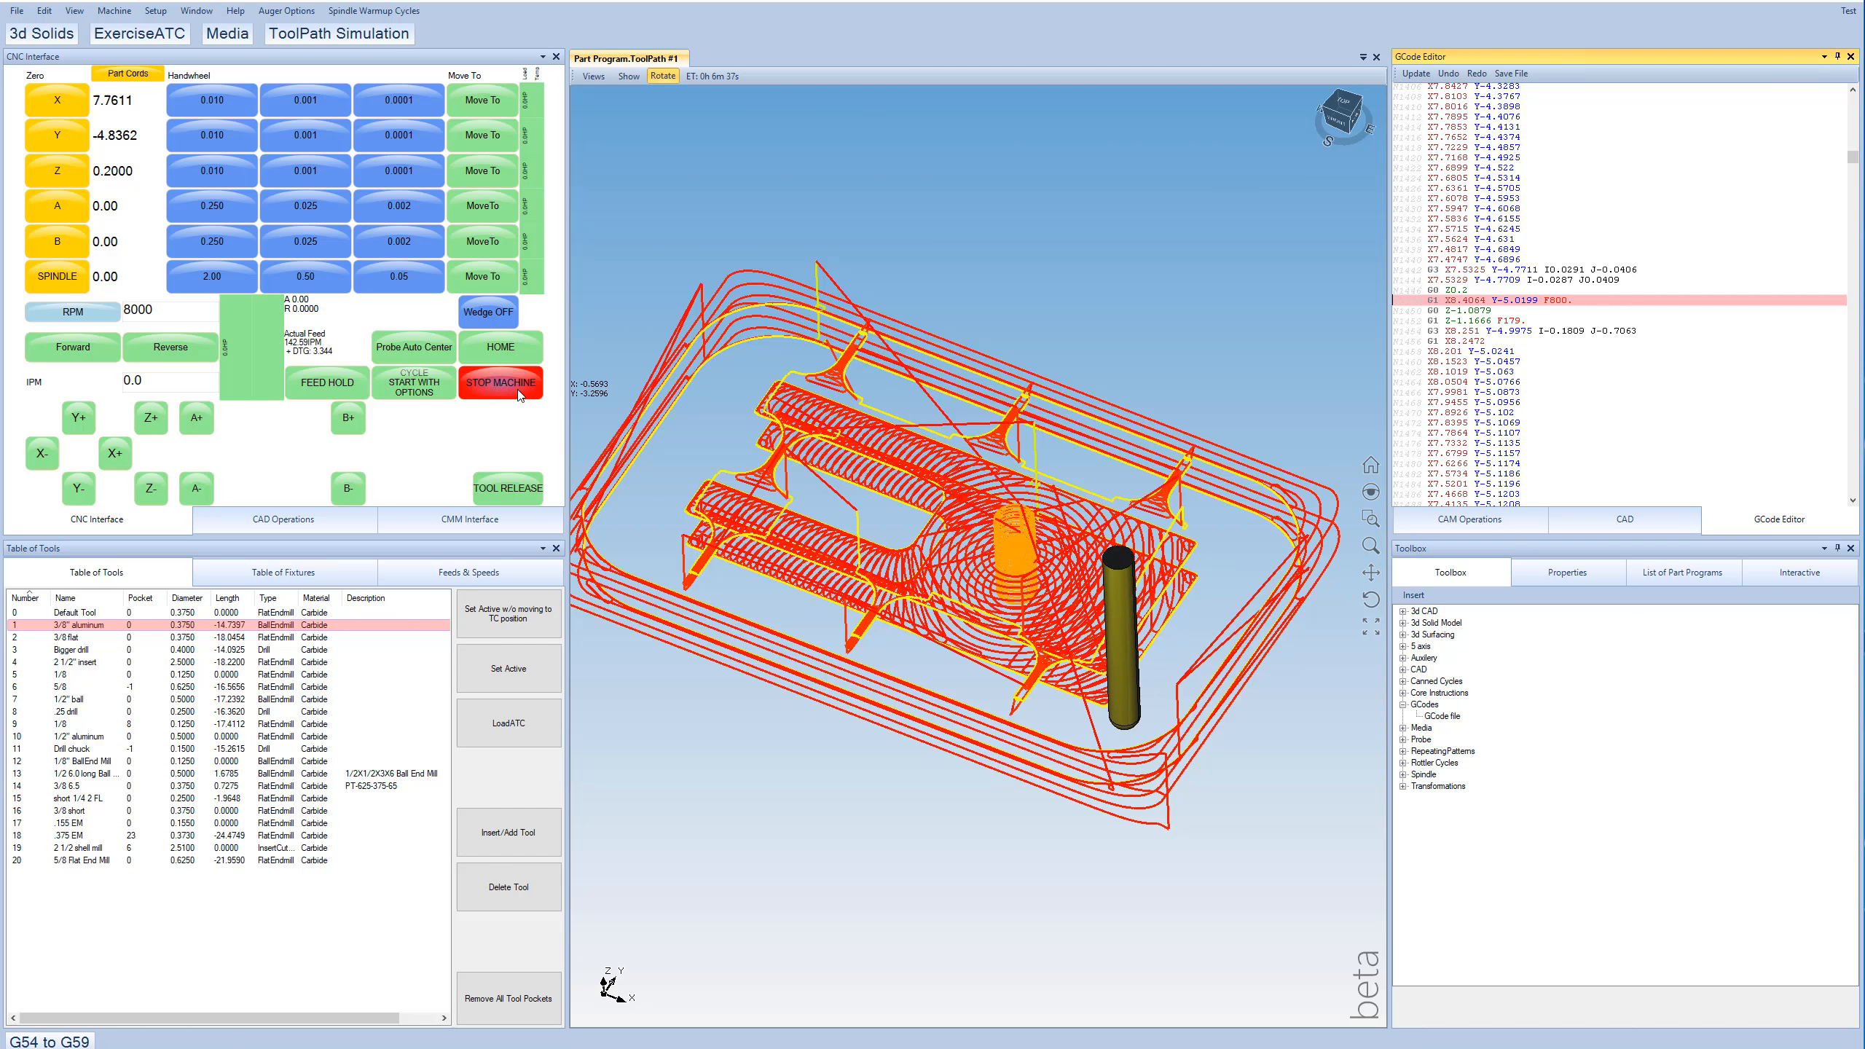
pyautogui.click(500, 384)
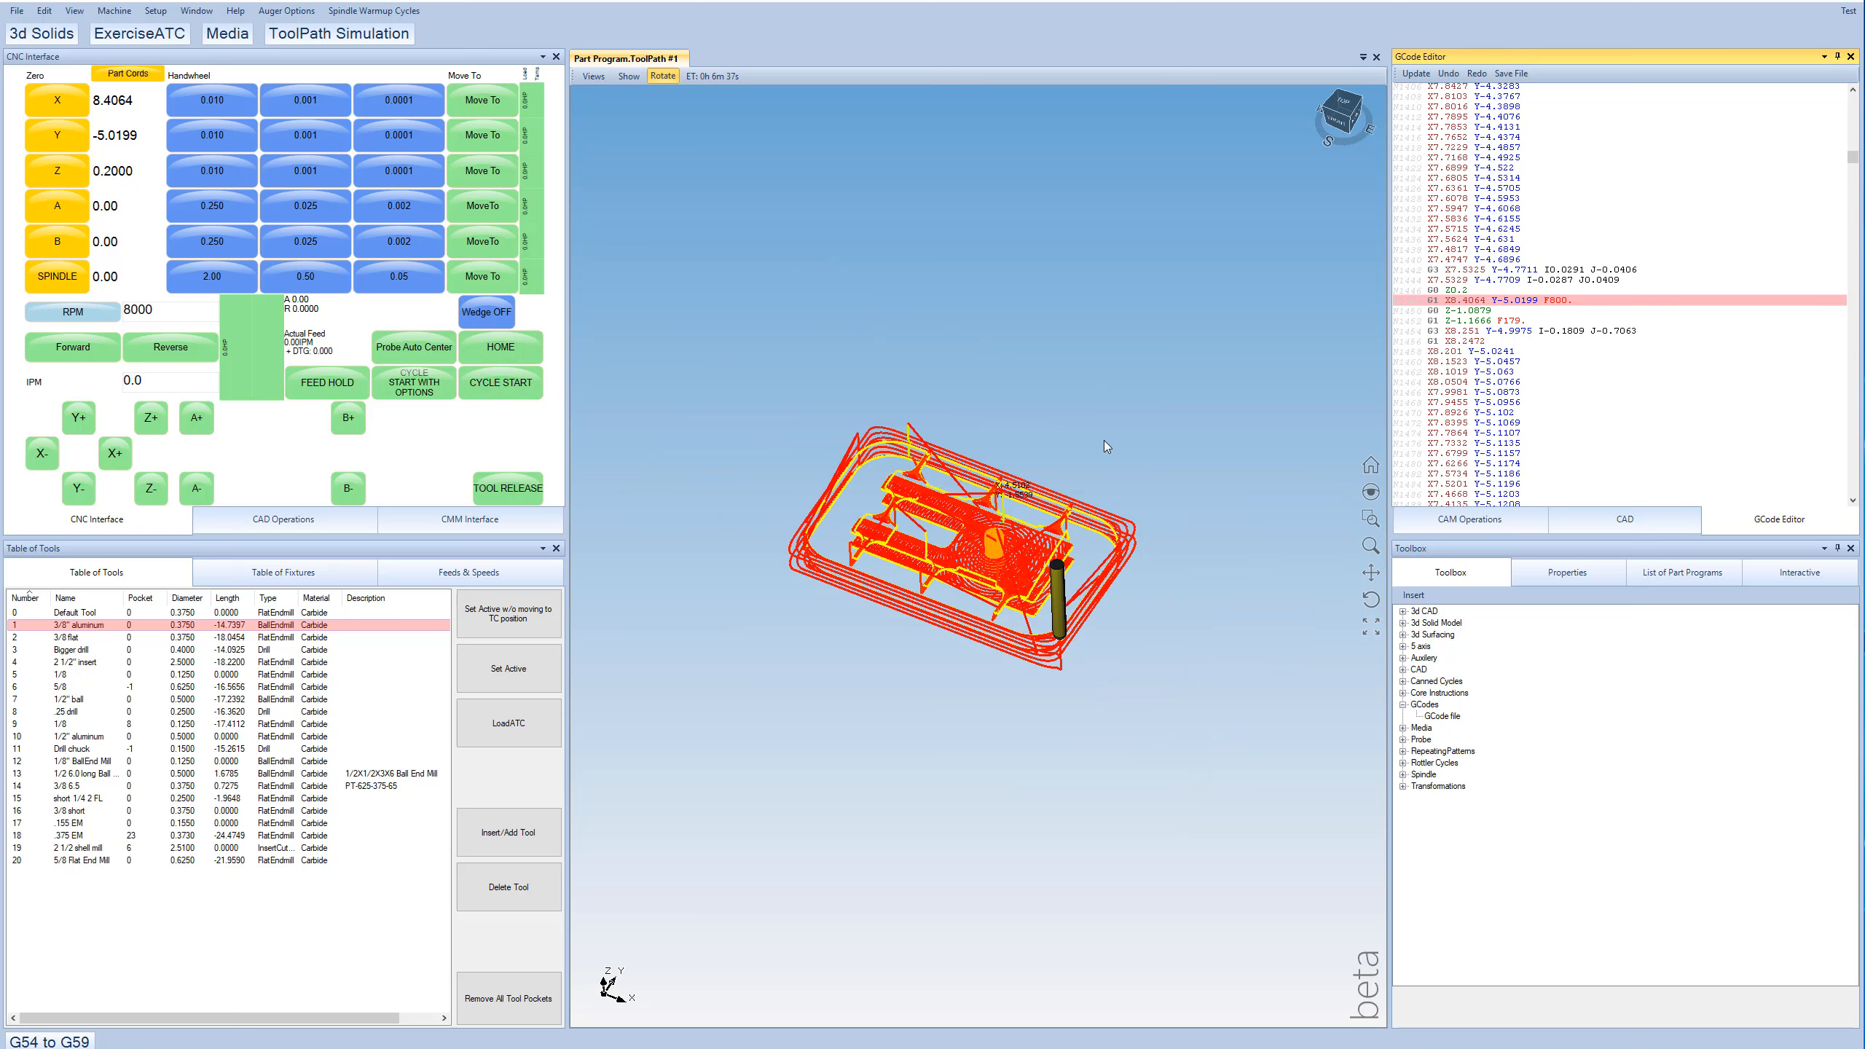
# Disable operation 2 and rename the operations Small File and Big File.
pyautogui.click(1468, 518)
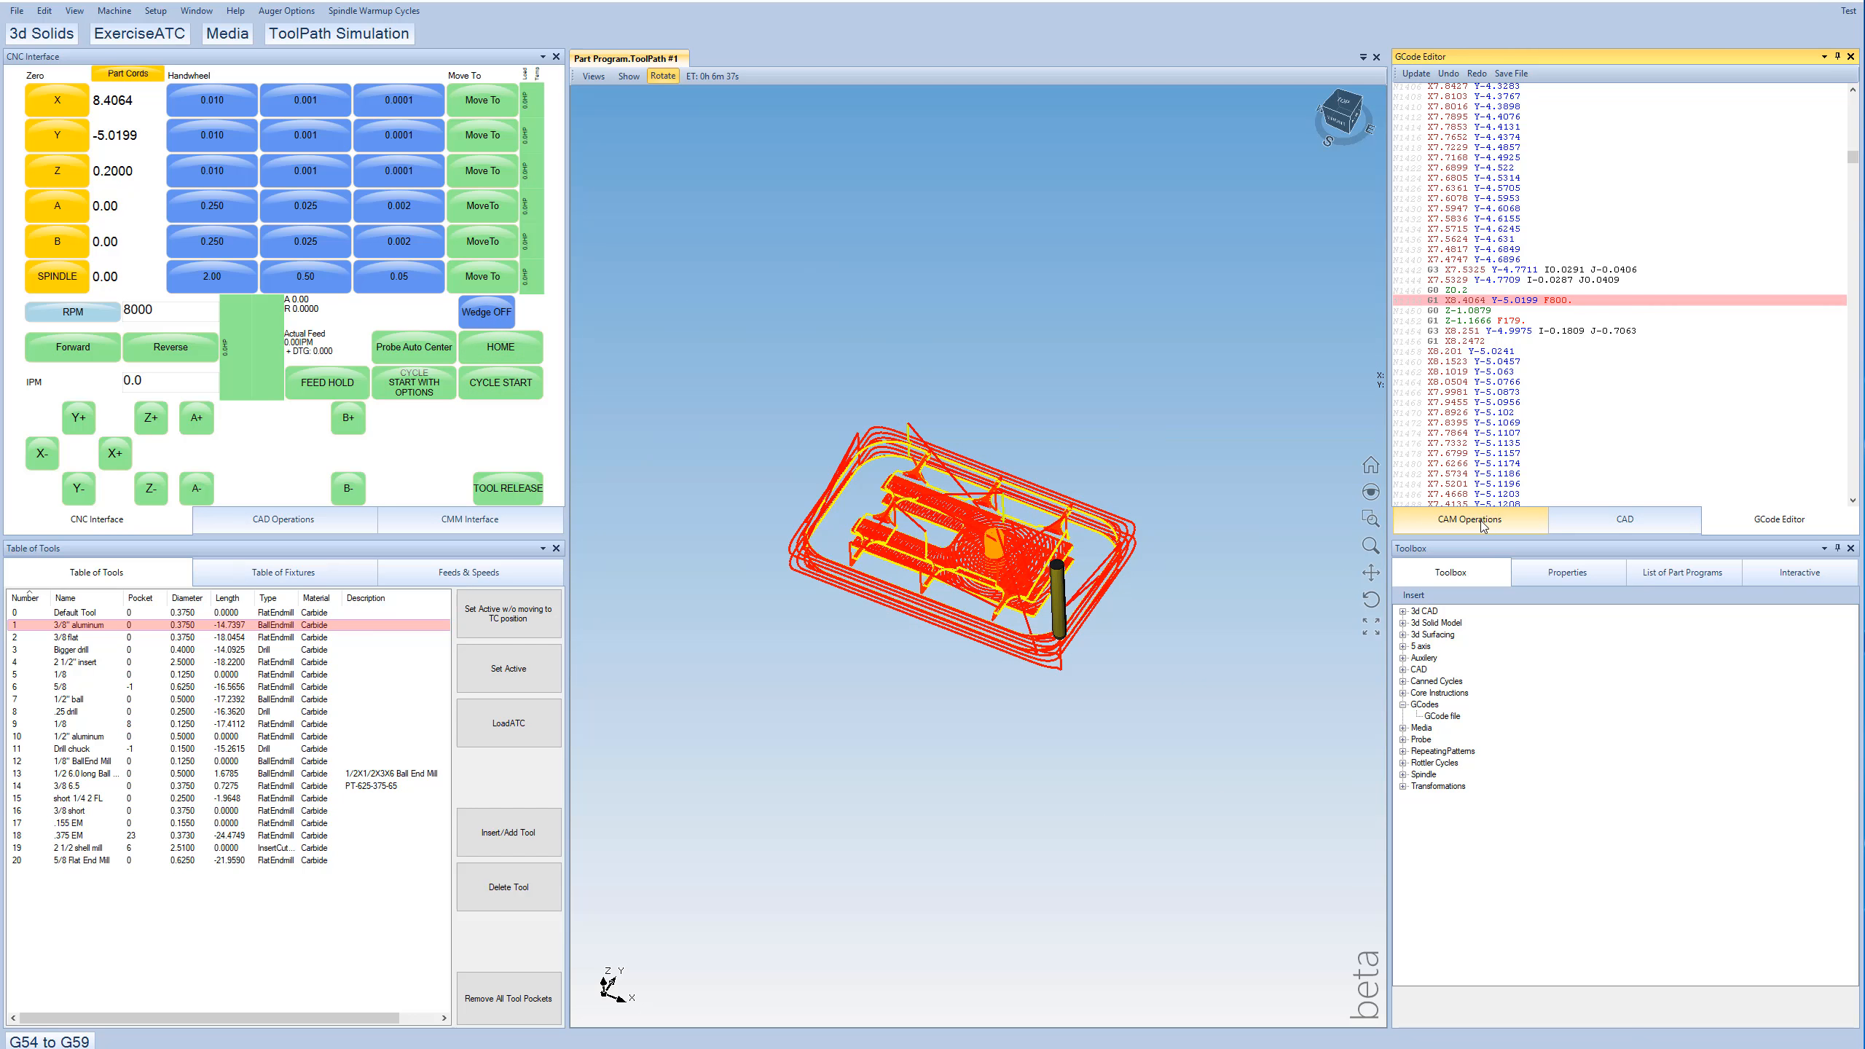
pyautogui.moveTo(1467, 538)
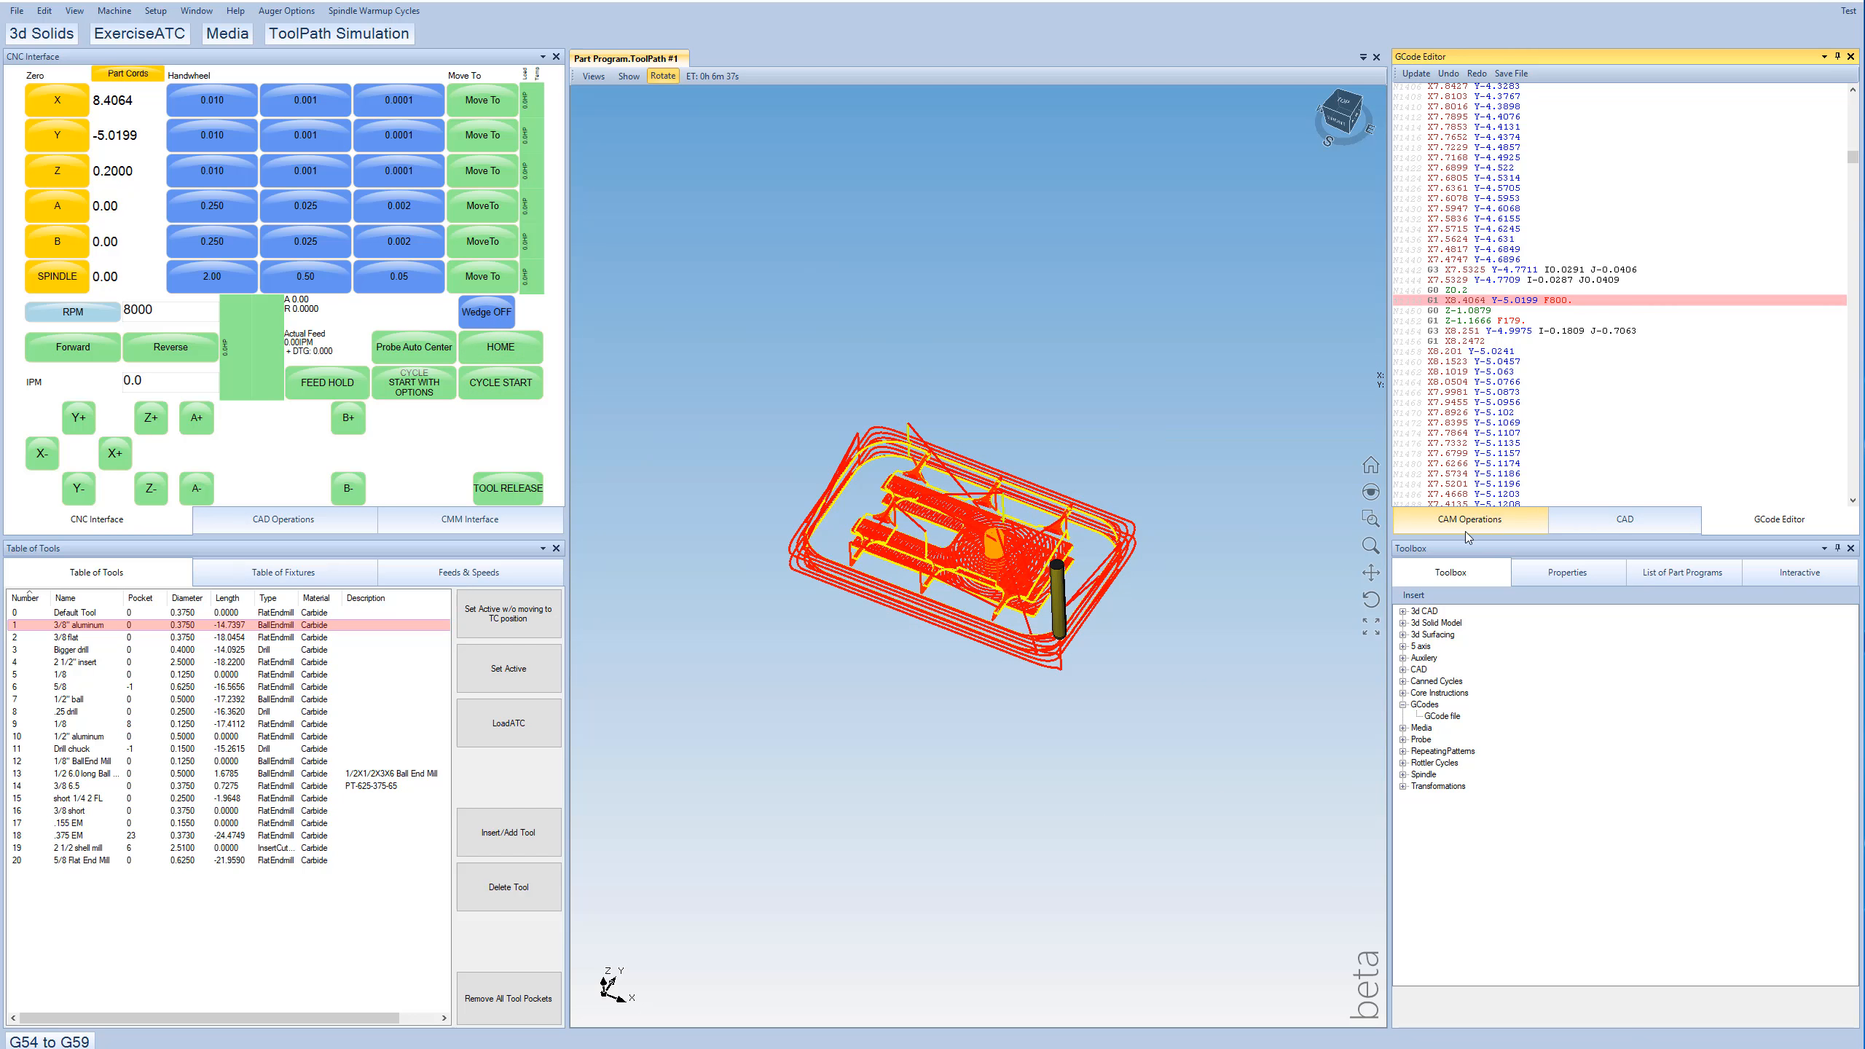
pyautogui.click(1470, 519)
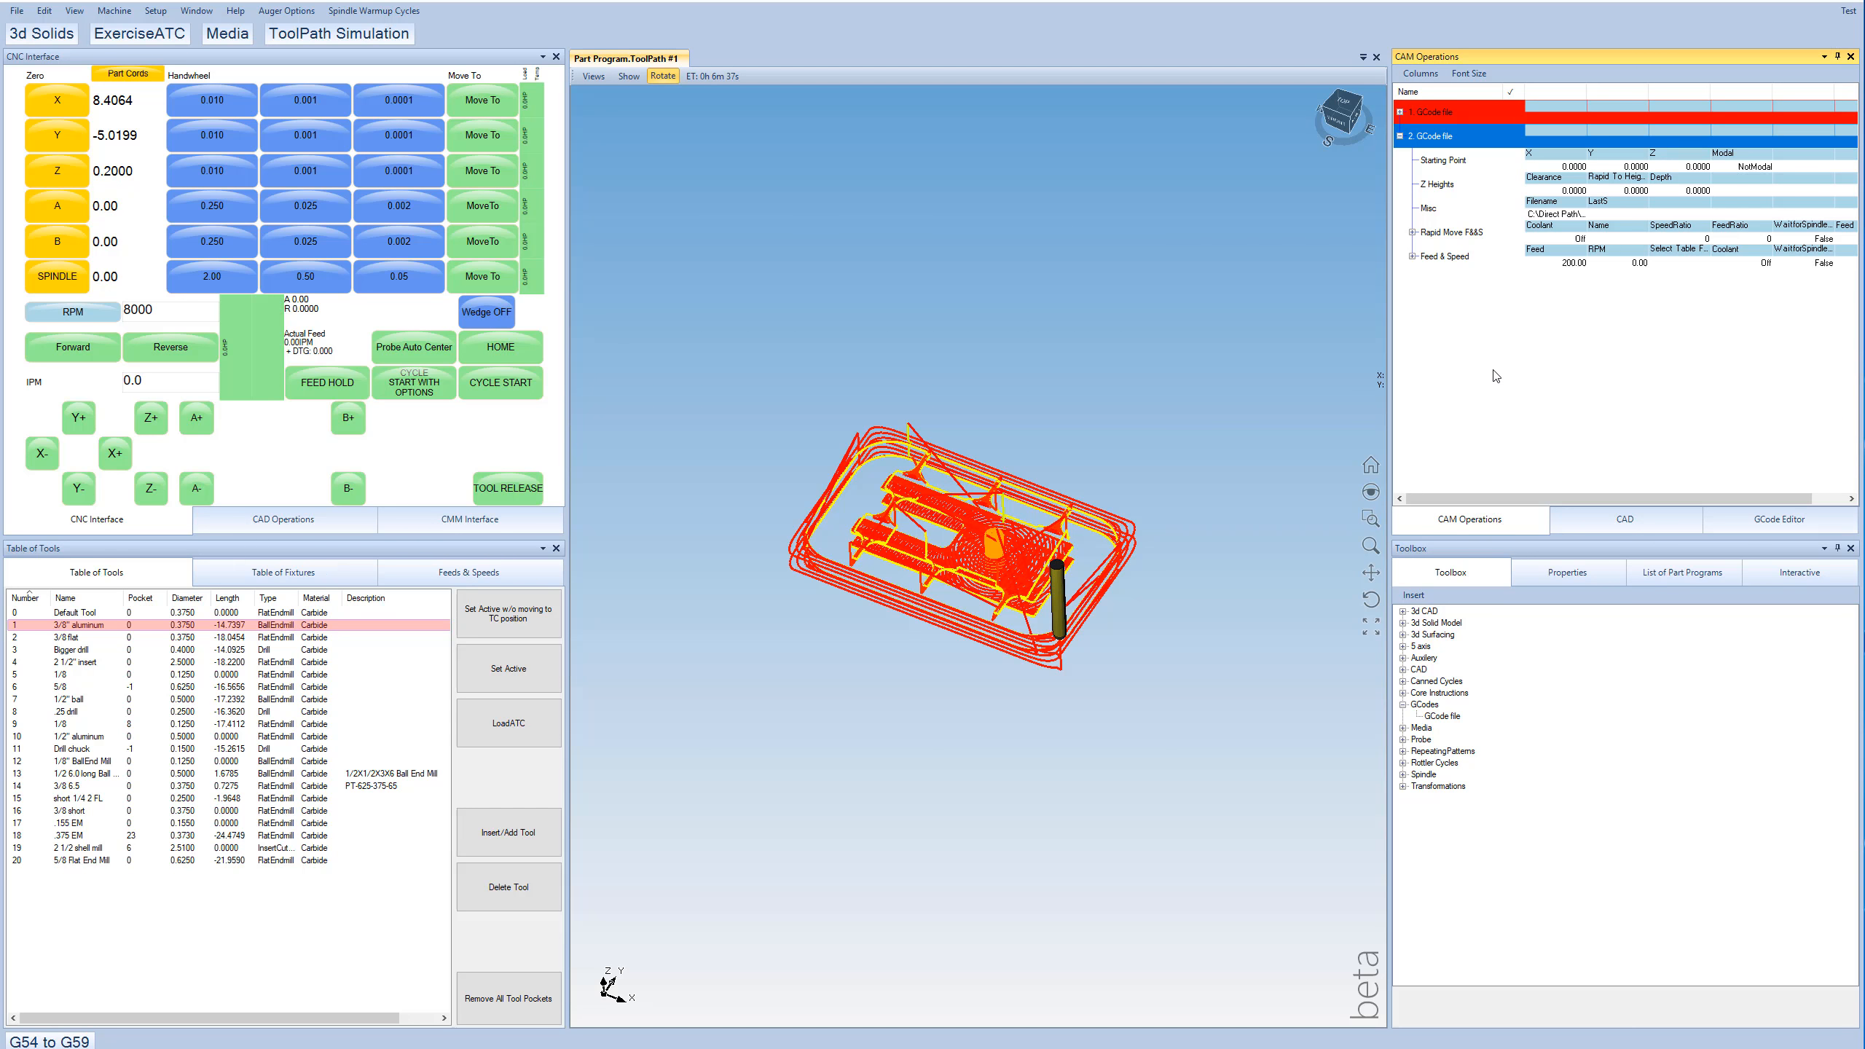
pyautogui.moveTo(1428, 128)
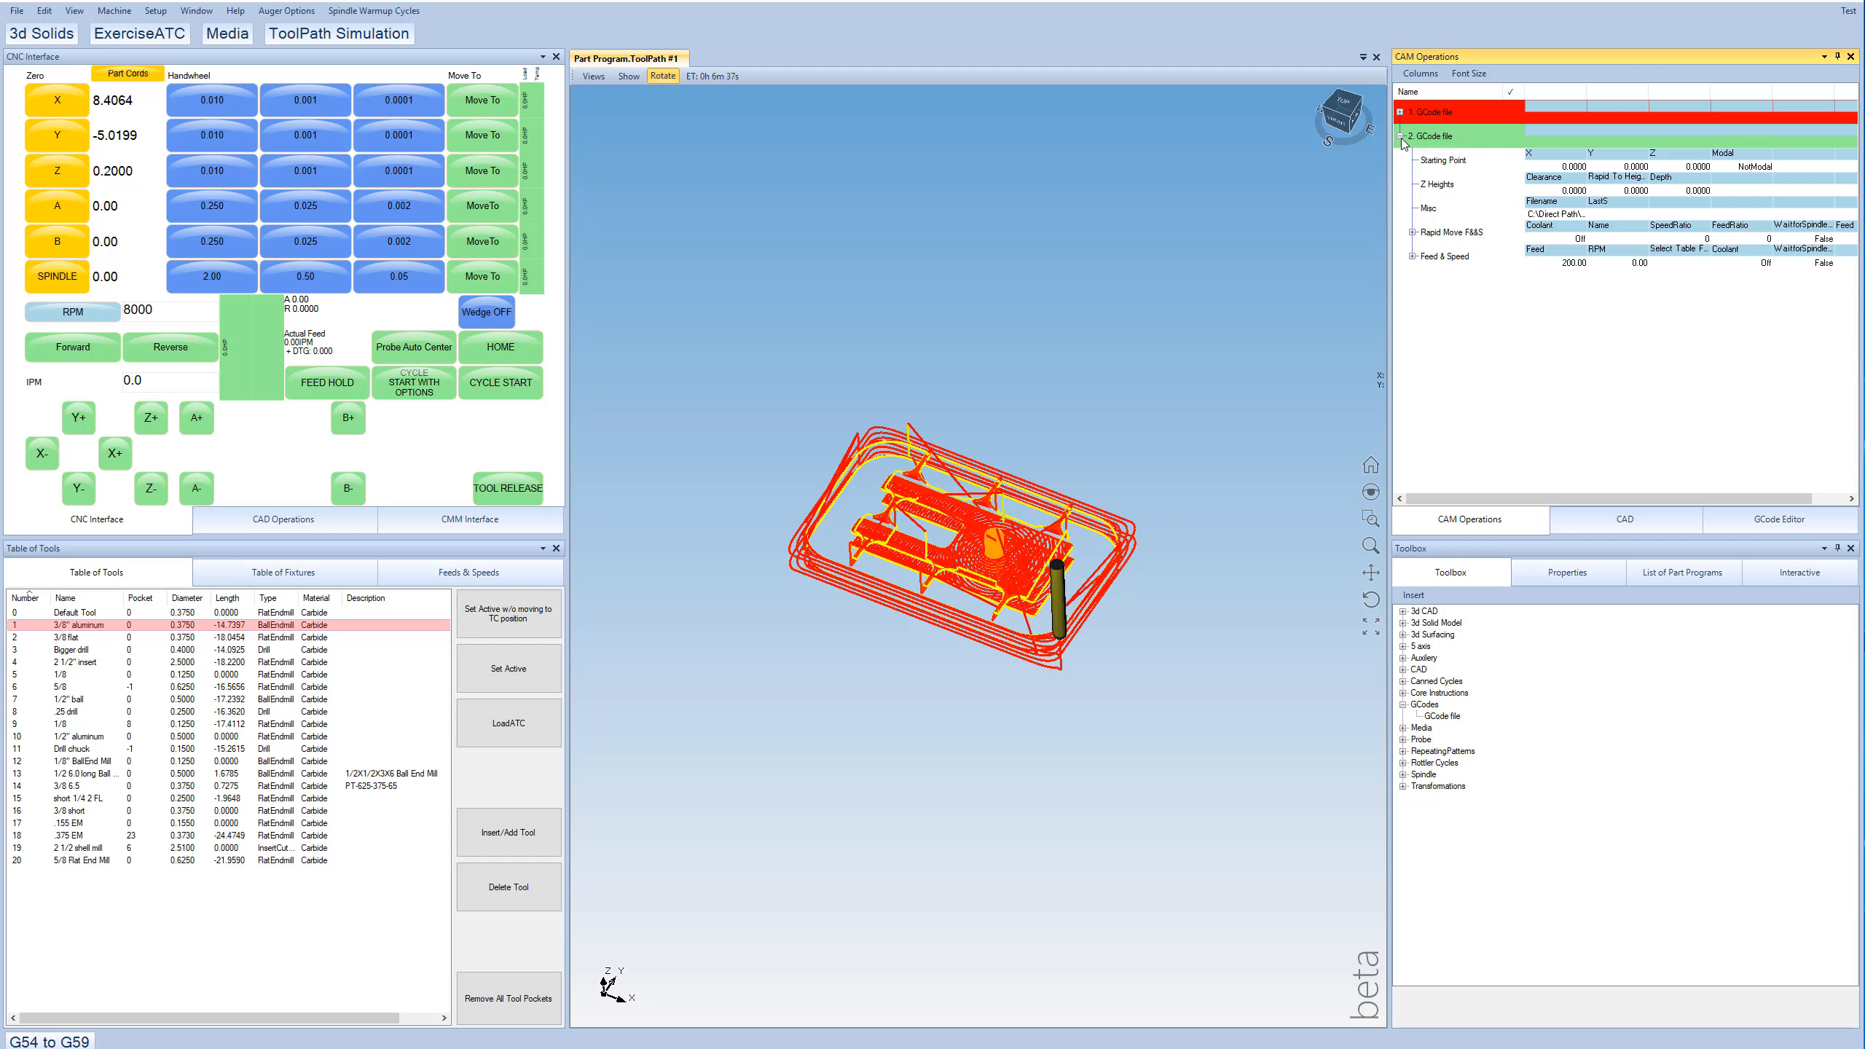
pyautogui.rightClick(1434, 136)
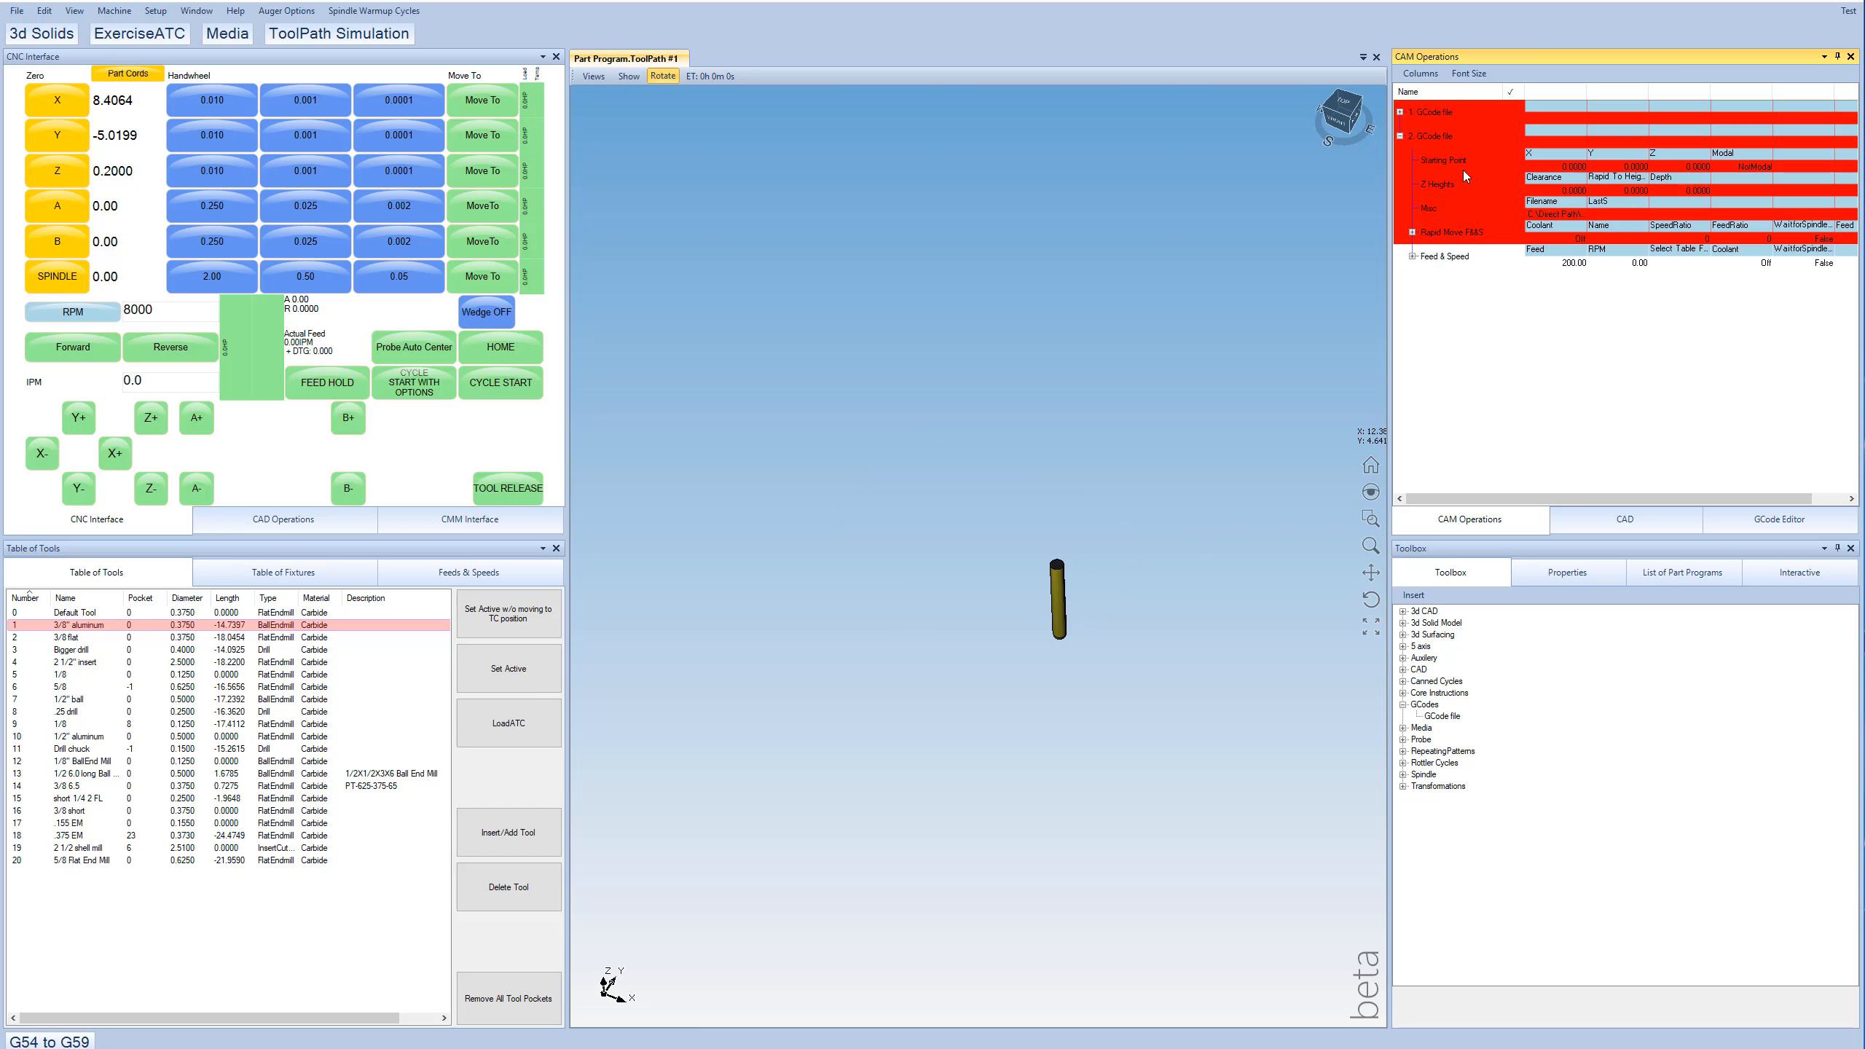
pyautogui.rightClick(1433, 112)
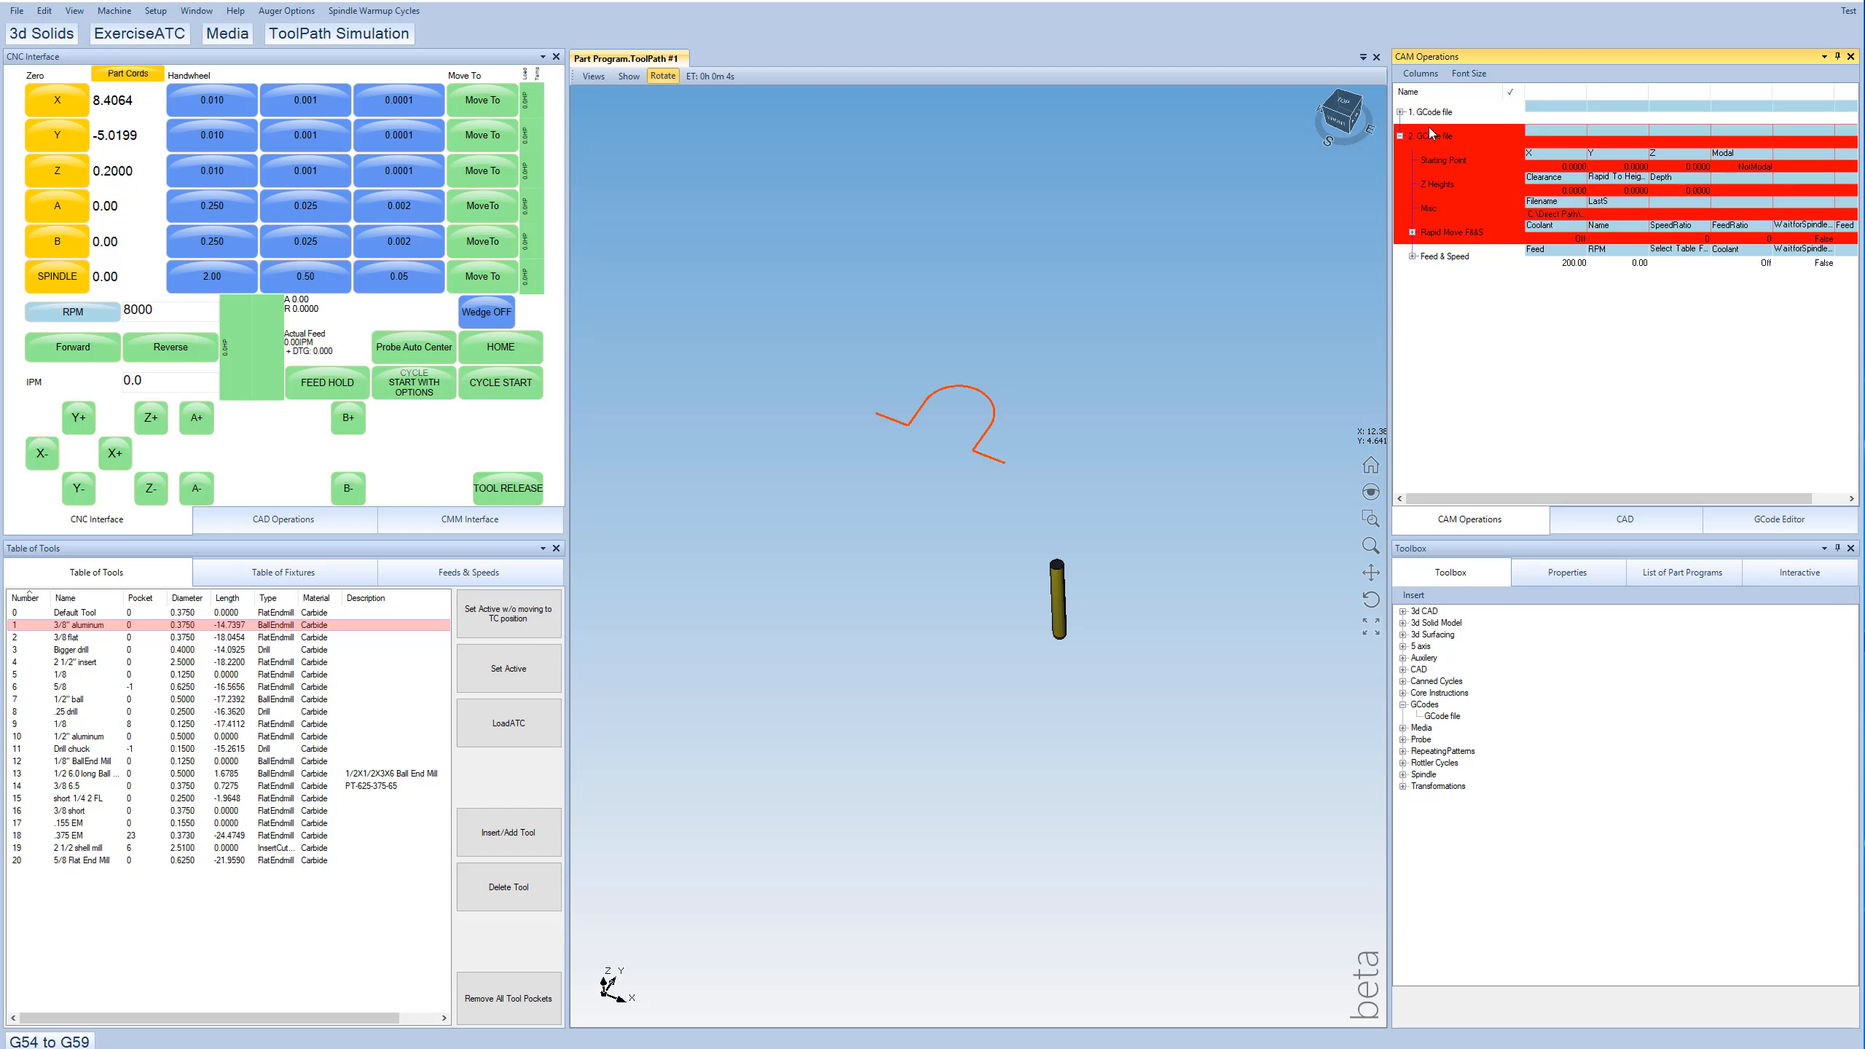
pyautogui.click(1434, 112)
pyautogui.write('Small')
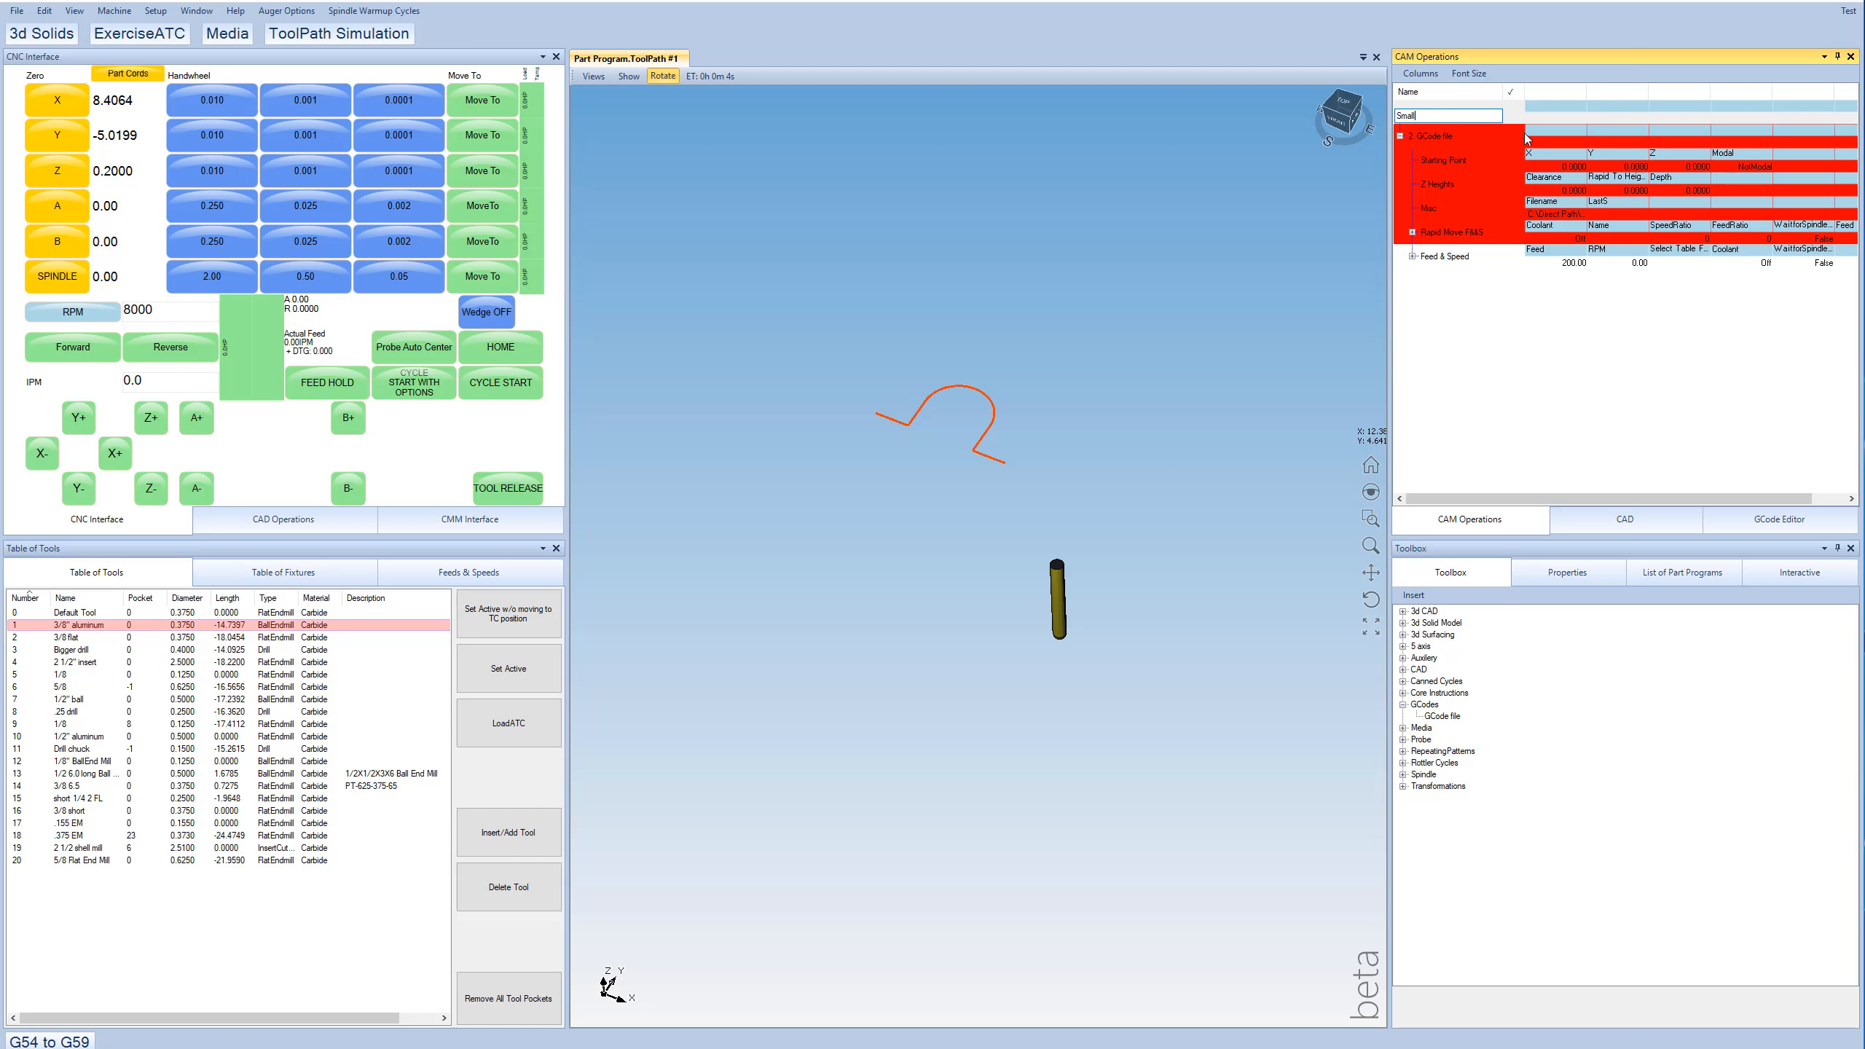
pyautogui.write(' File')
pyautogui.press('Return')
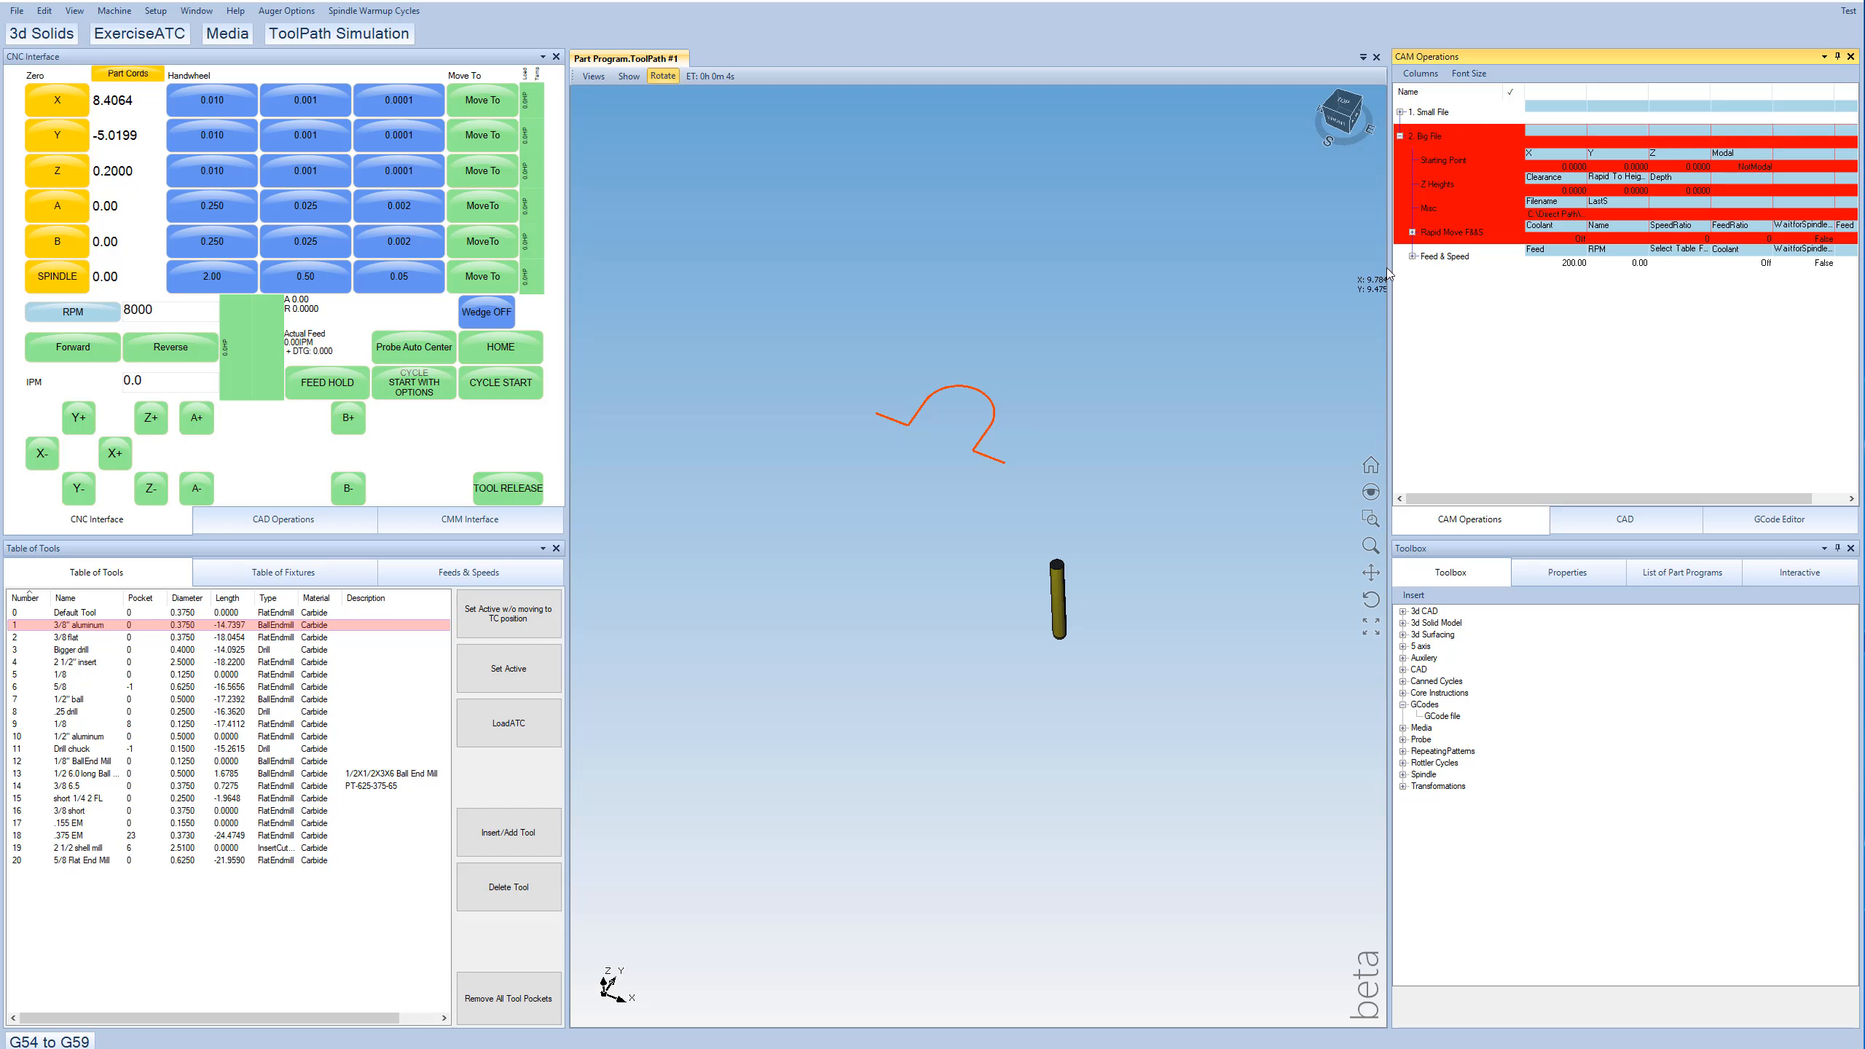
pyautogui.moveTo(1463, 170)
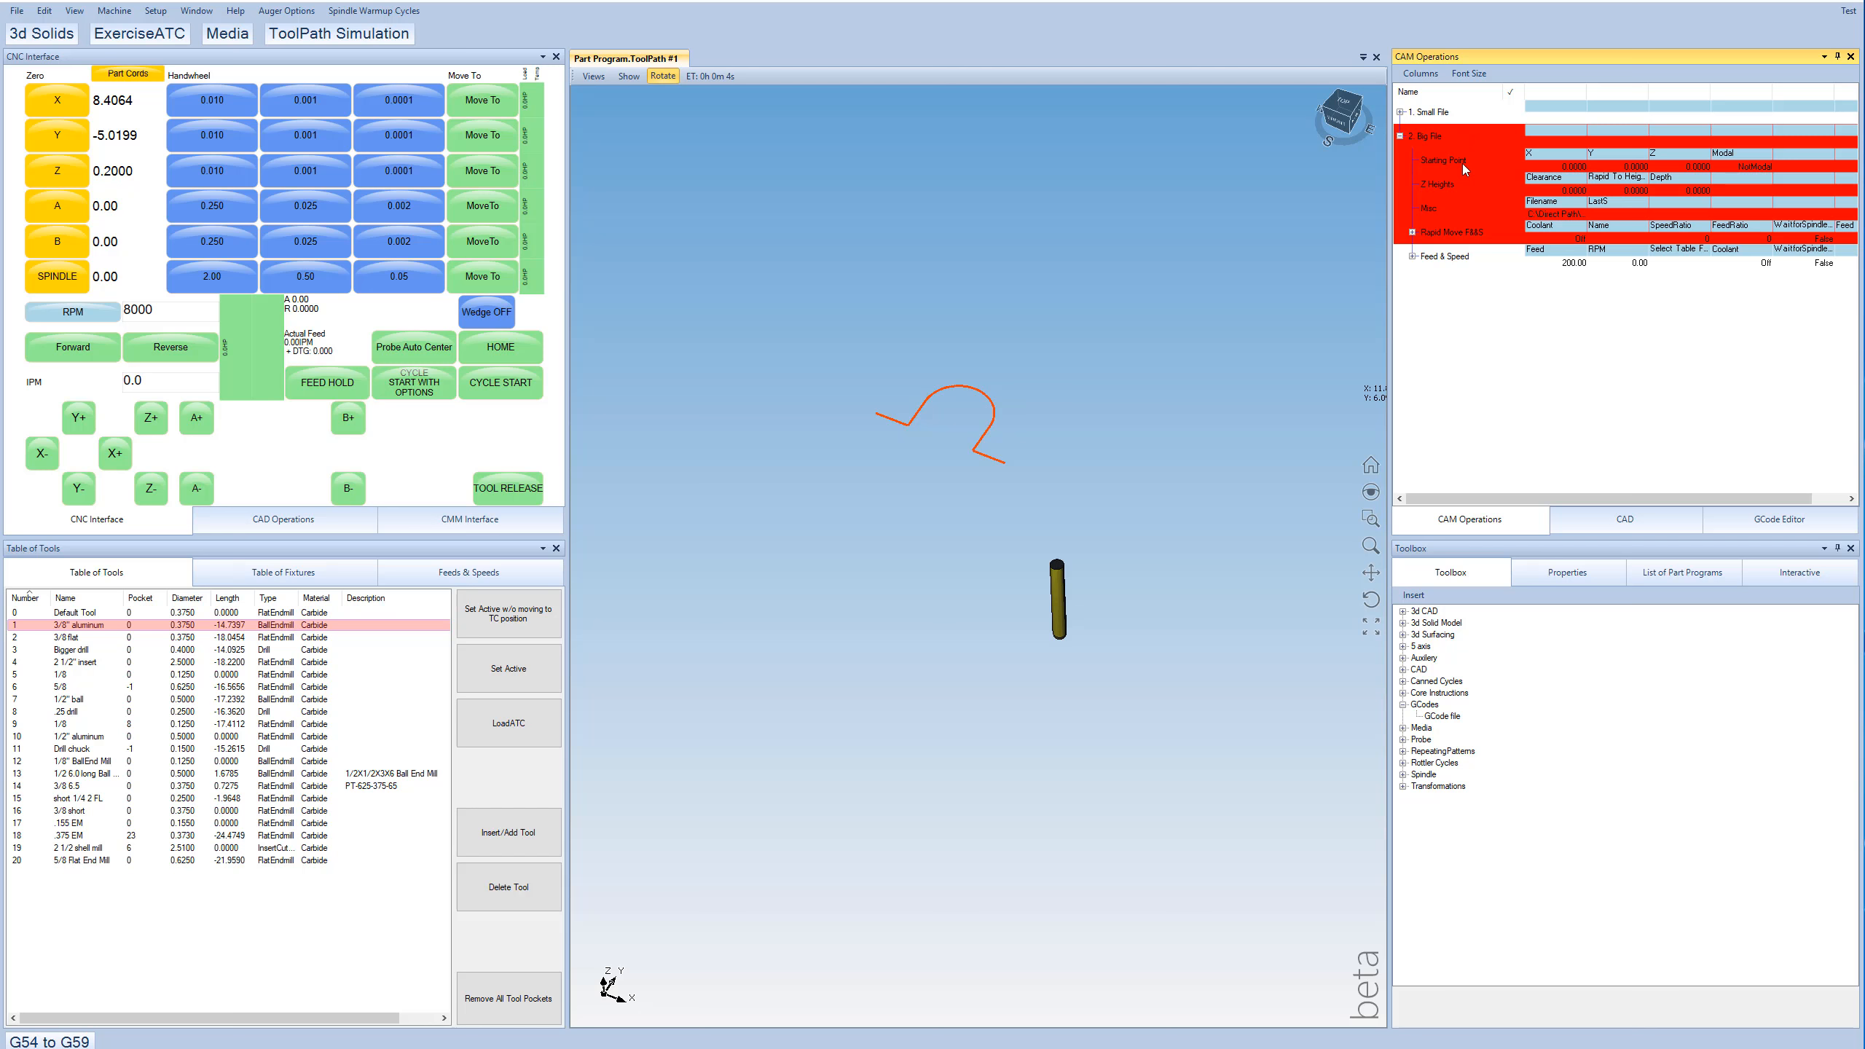
pyautogui.moveTo(1403, 114)
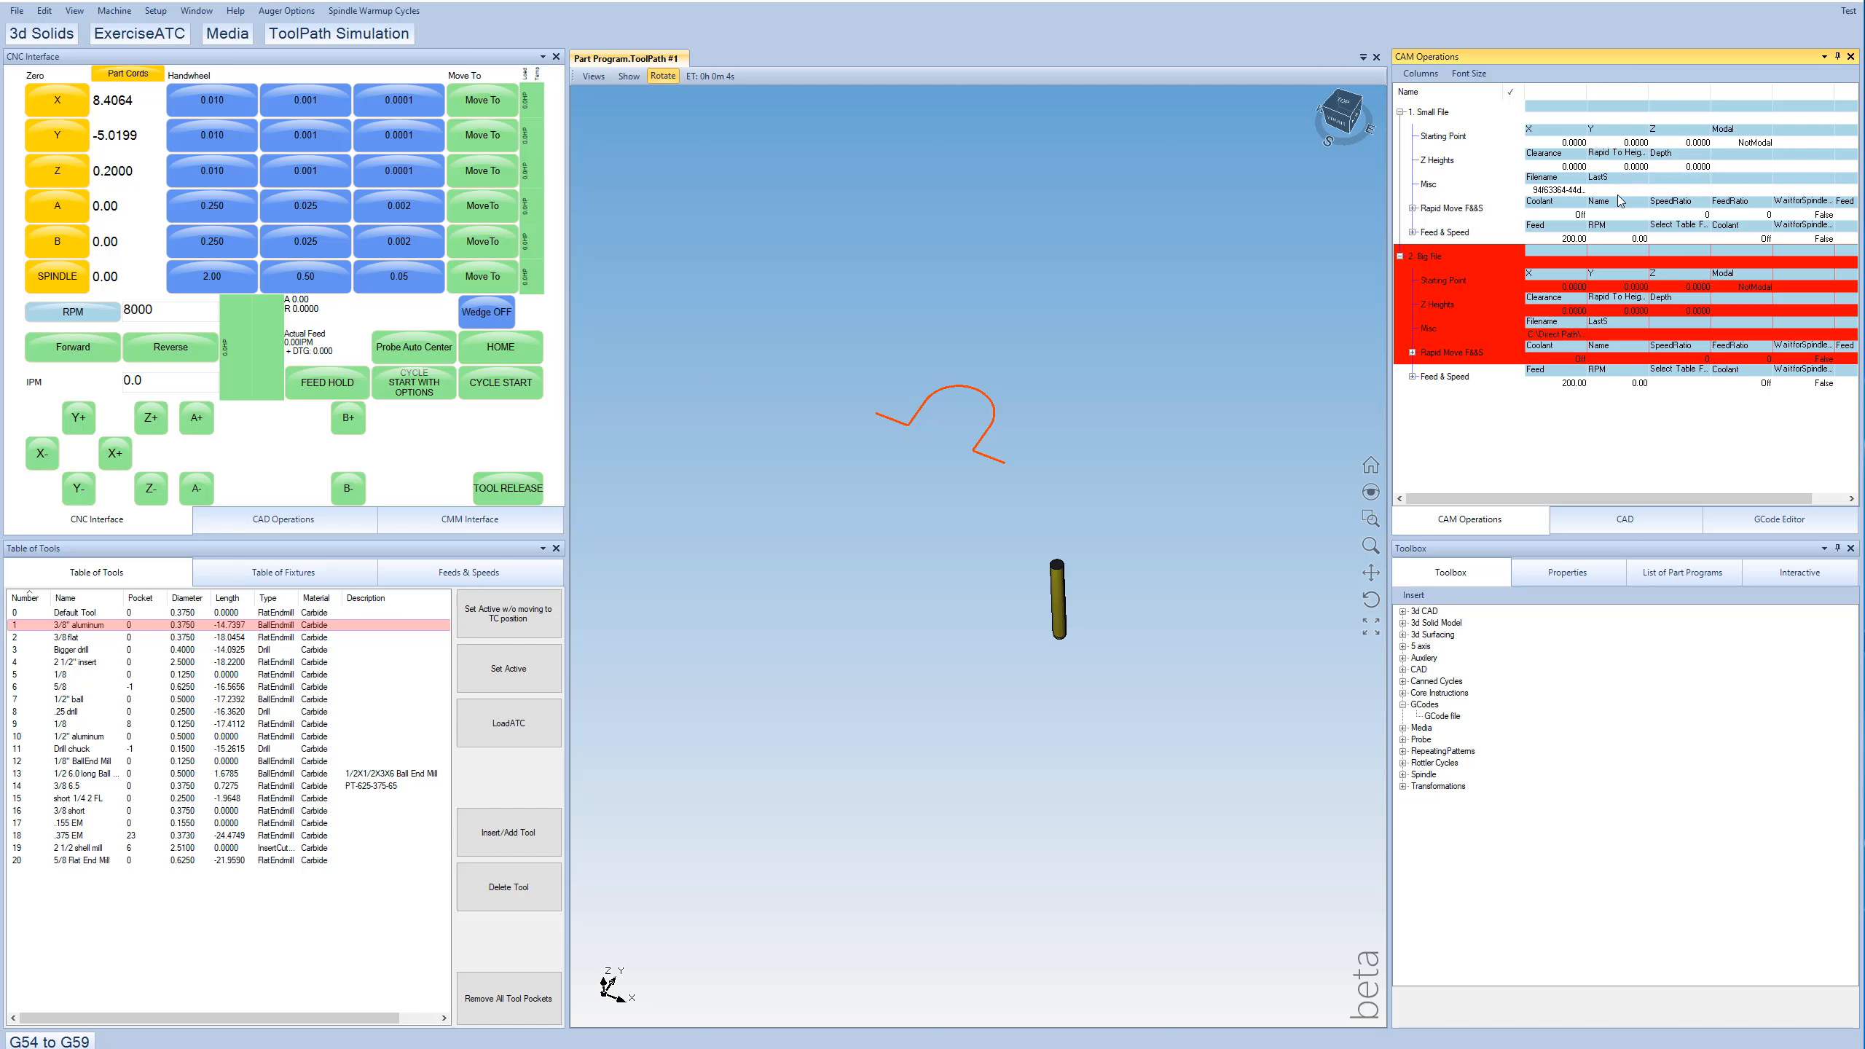
pyautogui.moveTo(1568, 172)
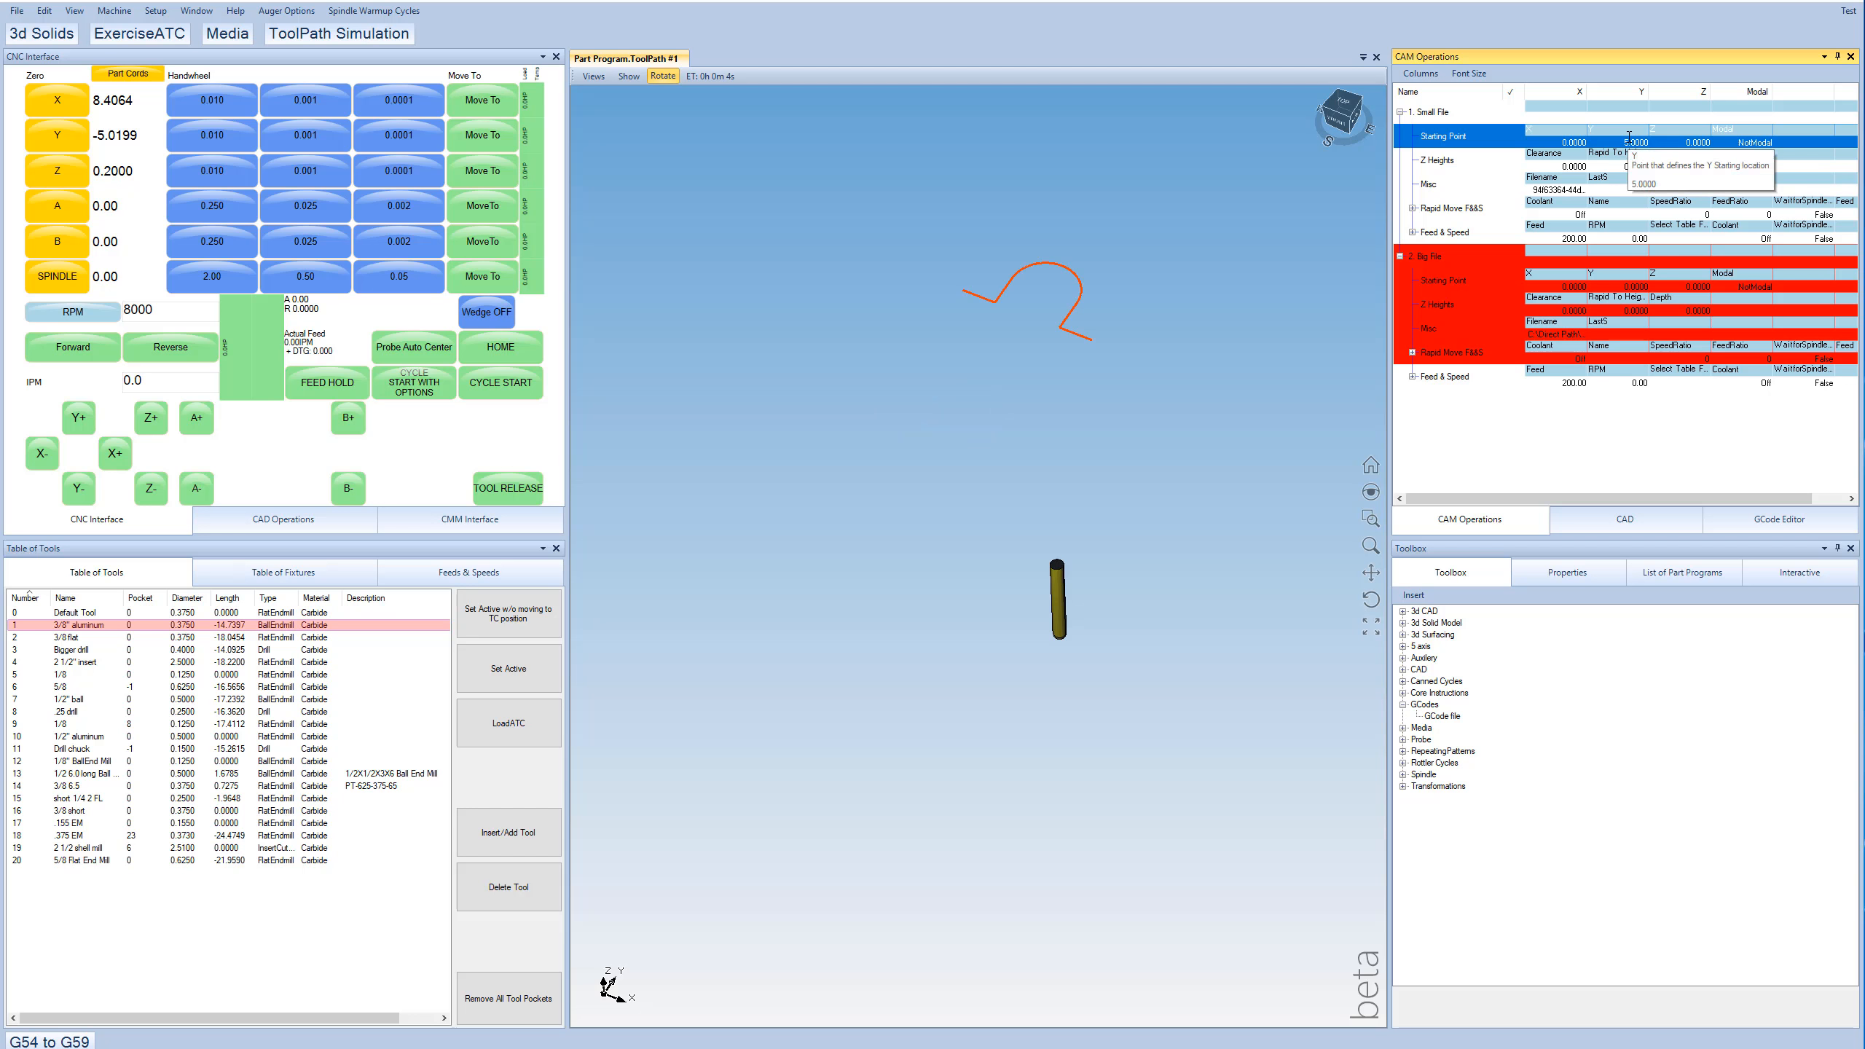
pyautogui.moveTo(1103, 268)
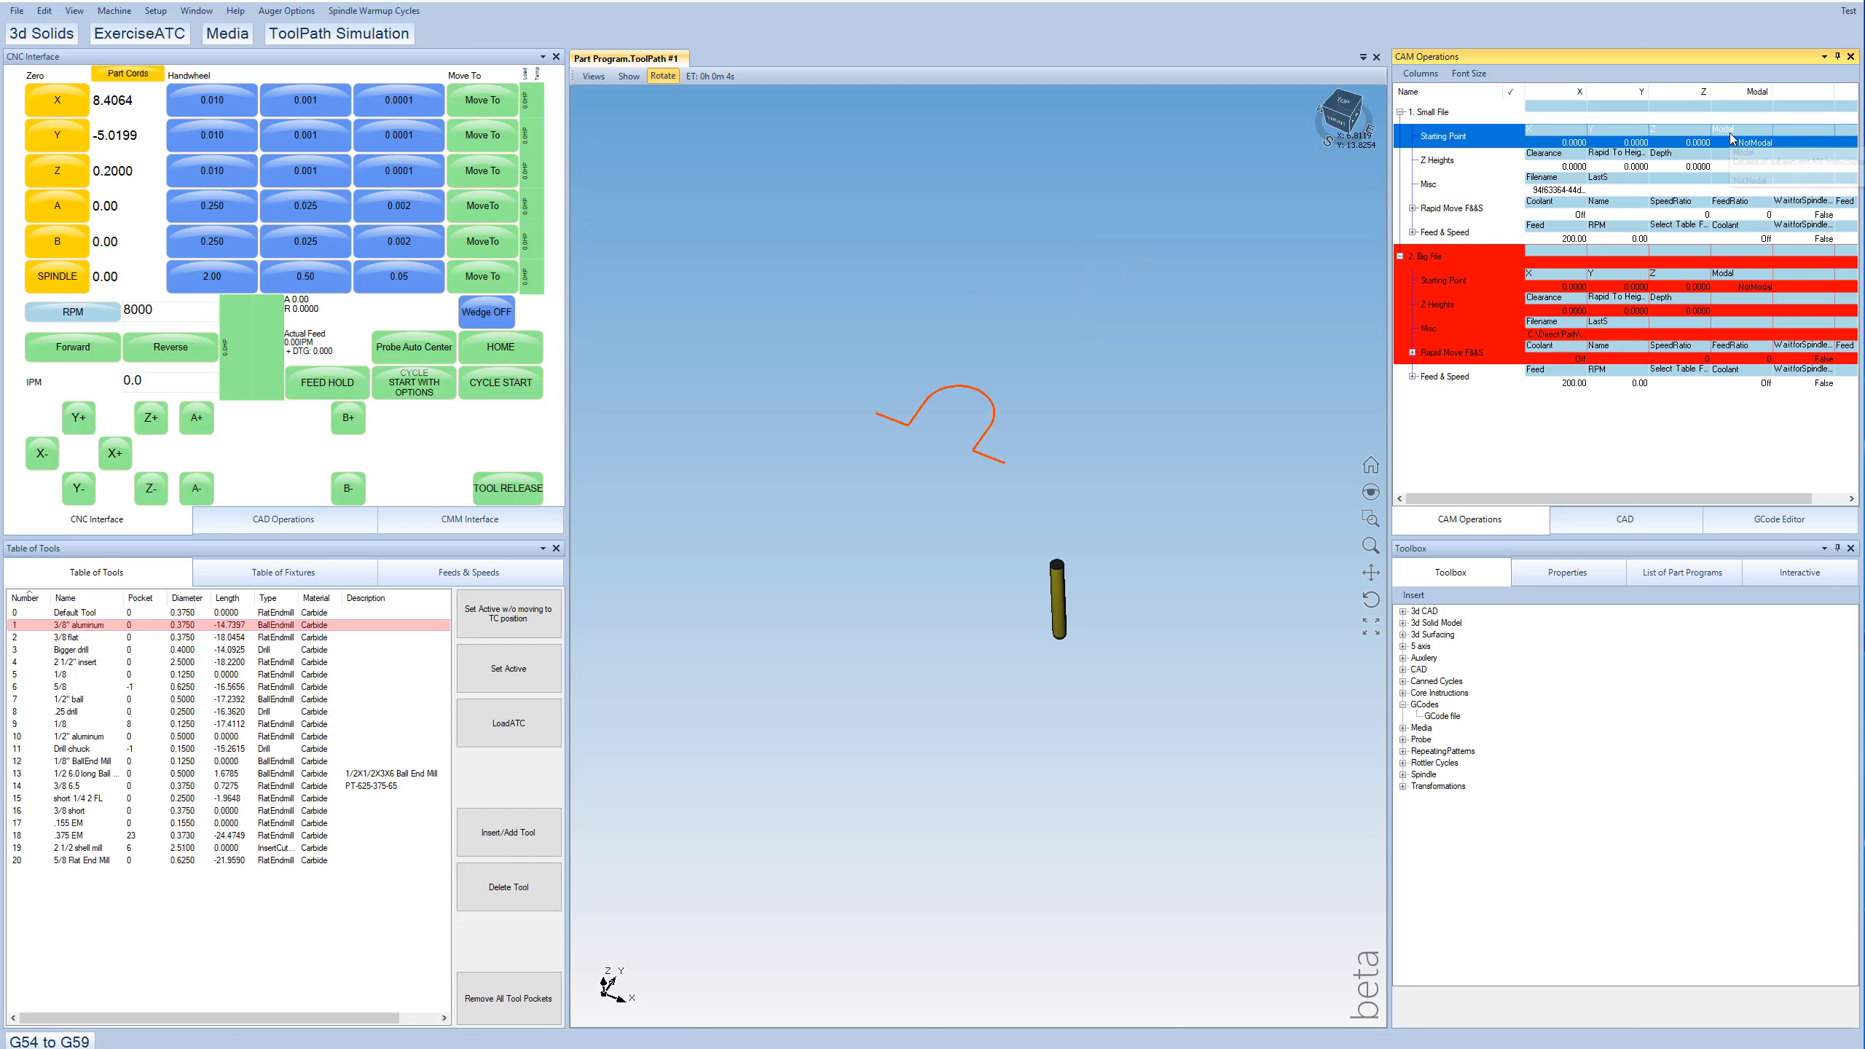
# Set Small File's Starting Point to Modal and place mill points repeating the shape.
pyautogui.click(1764, 139)
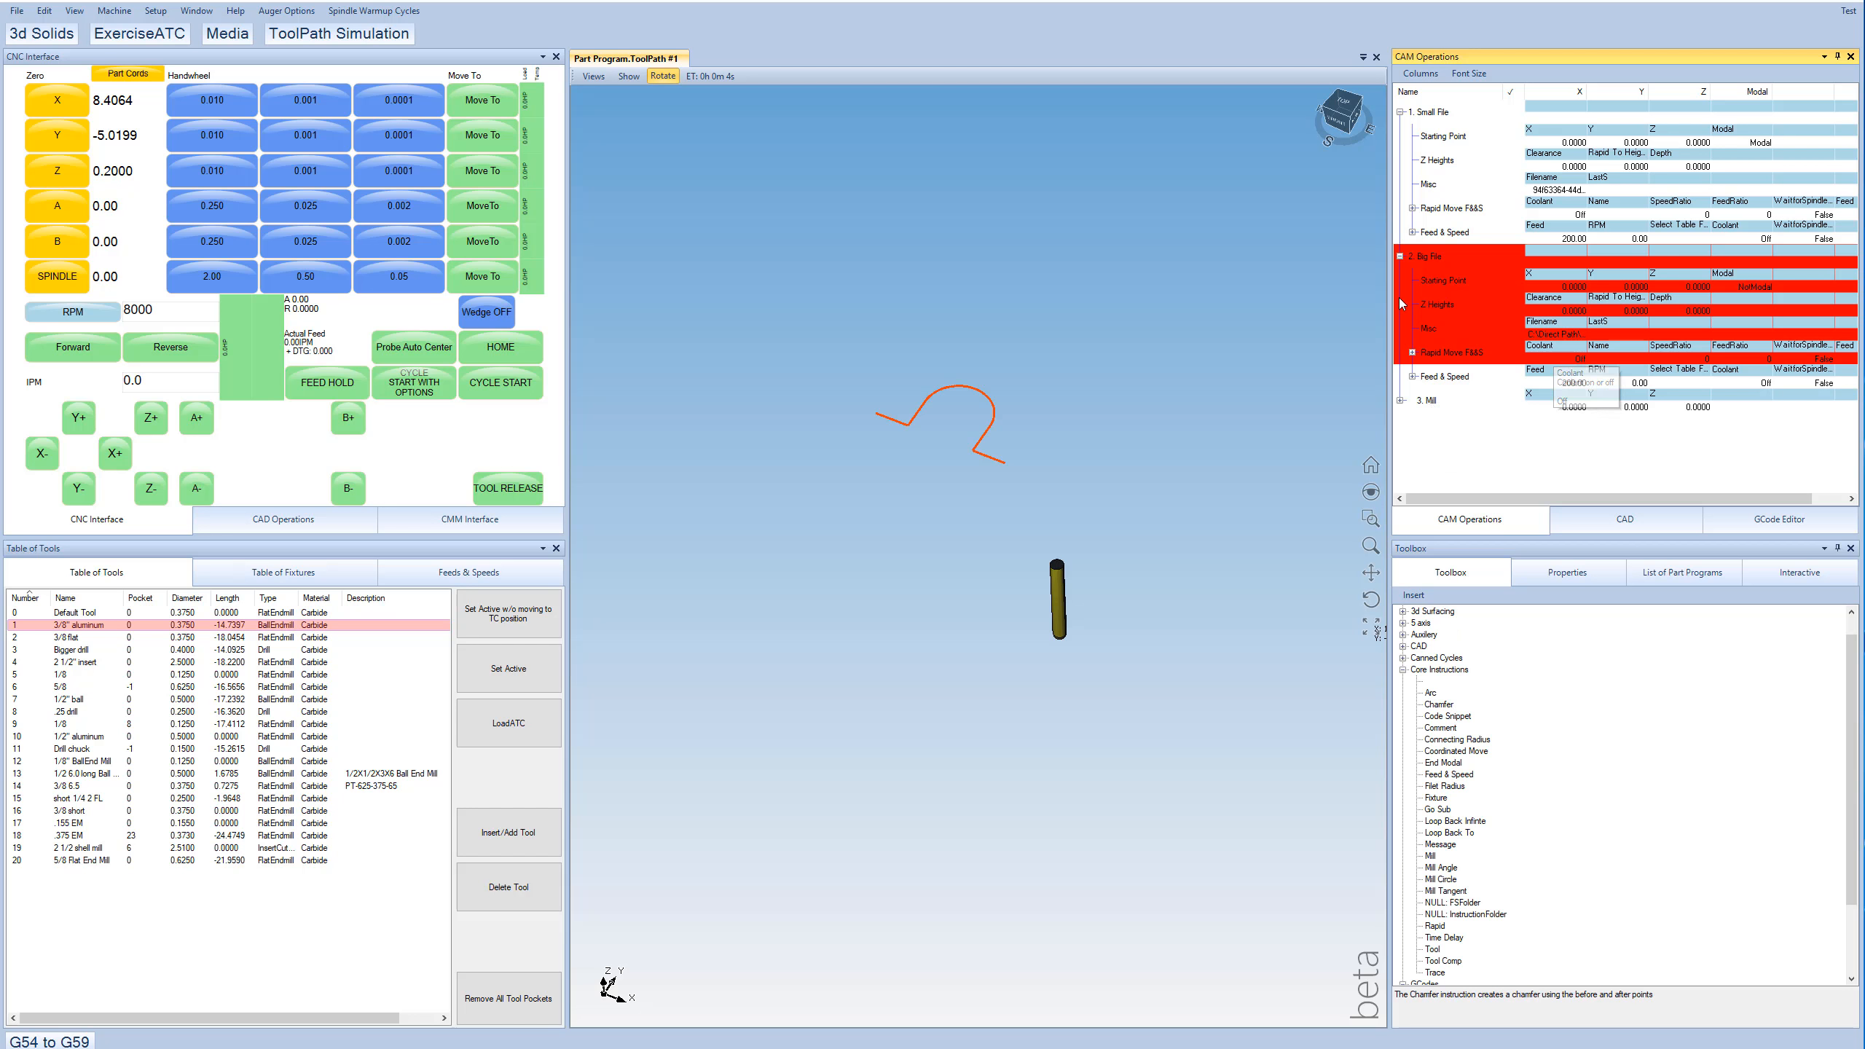
pyautogui.moveTo(871, 406)
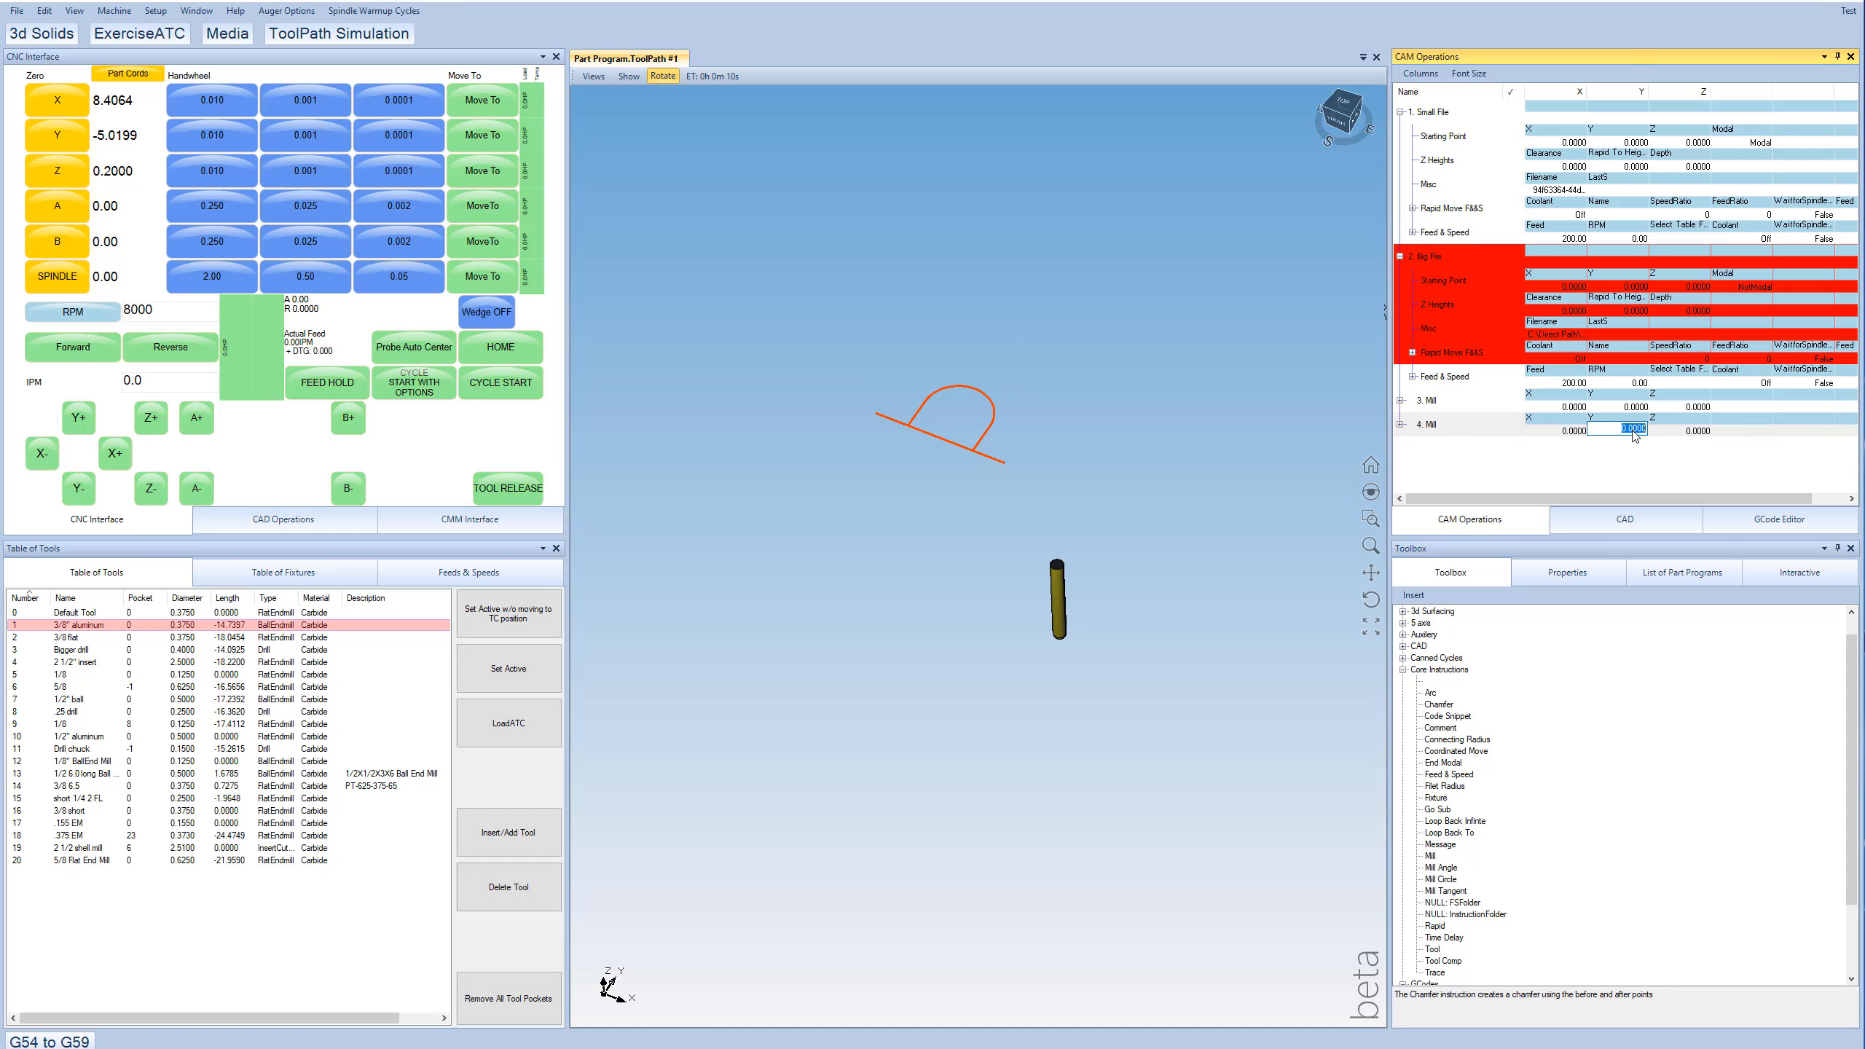
pyautogui.click(1433, 431)
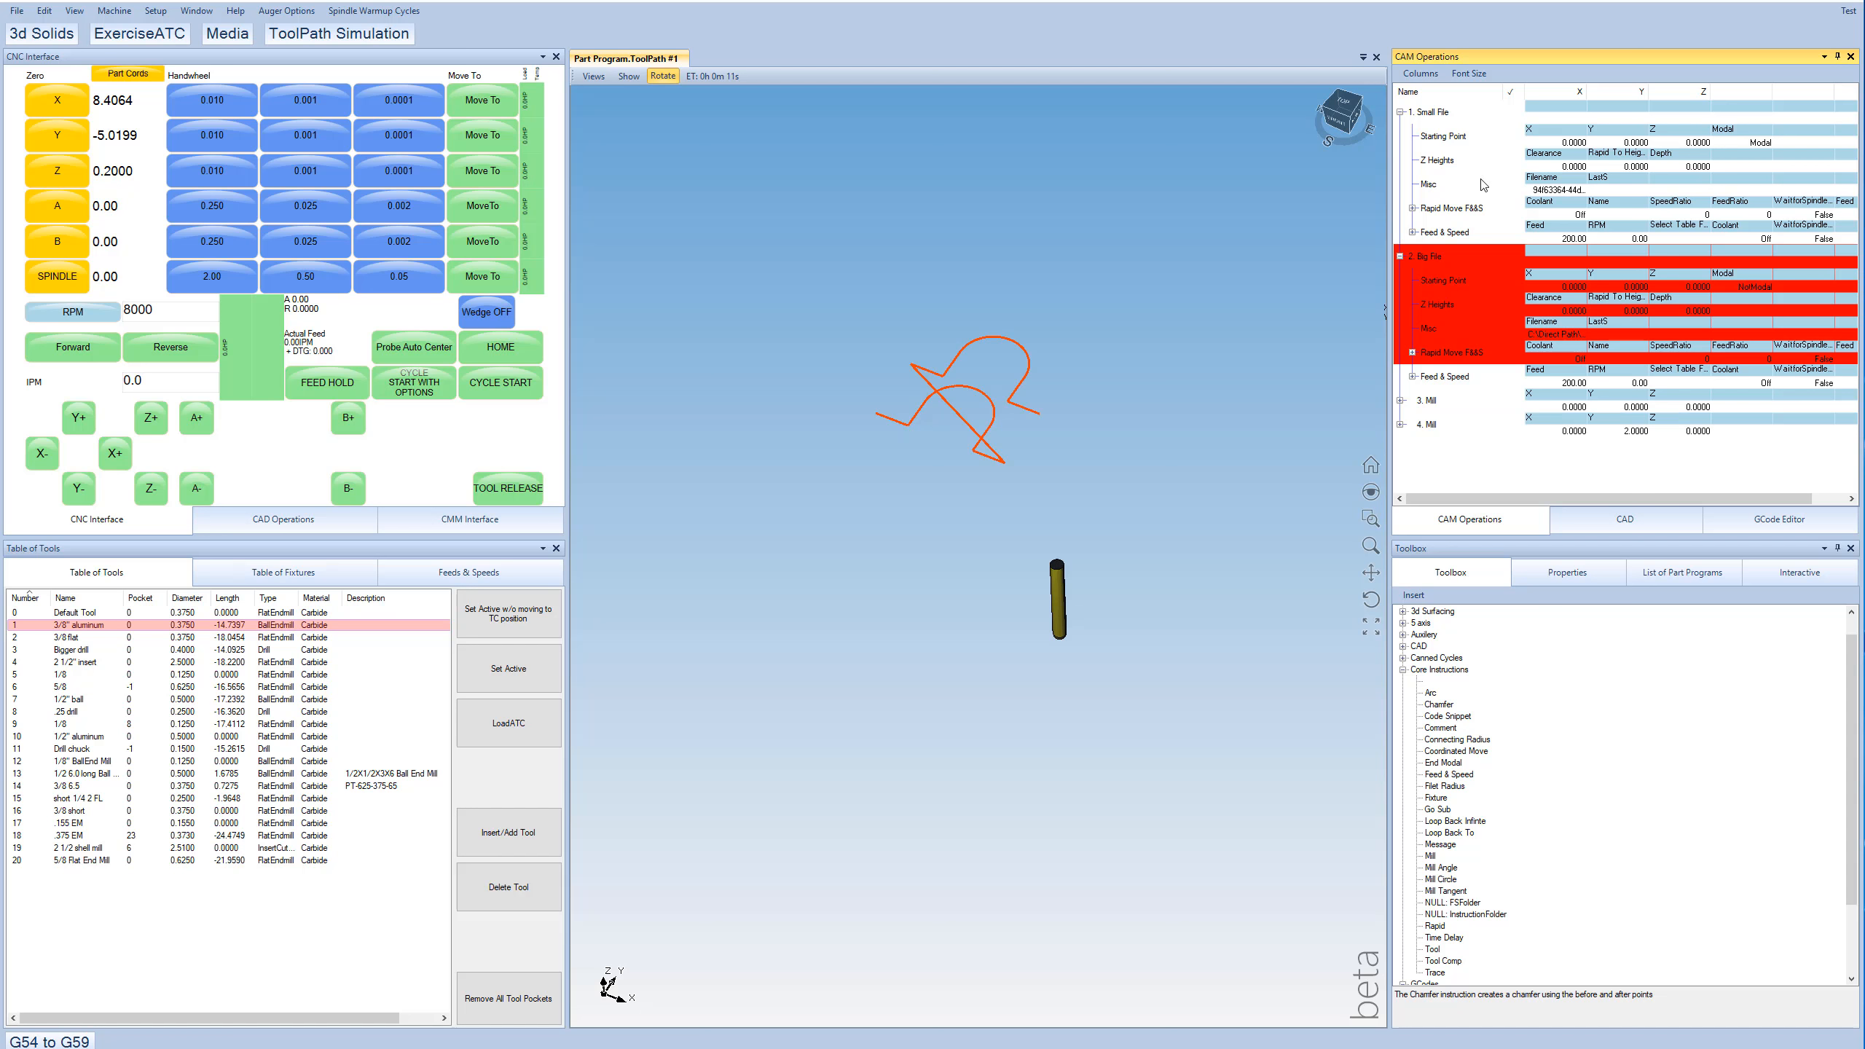
pyautogui.click(1404, 257)
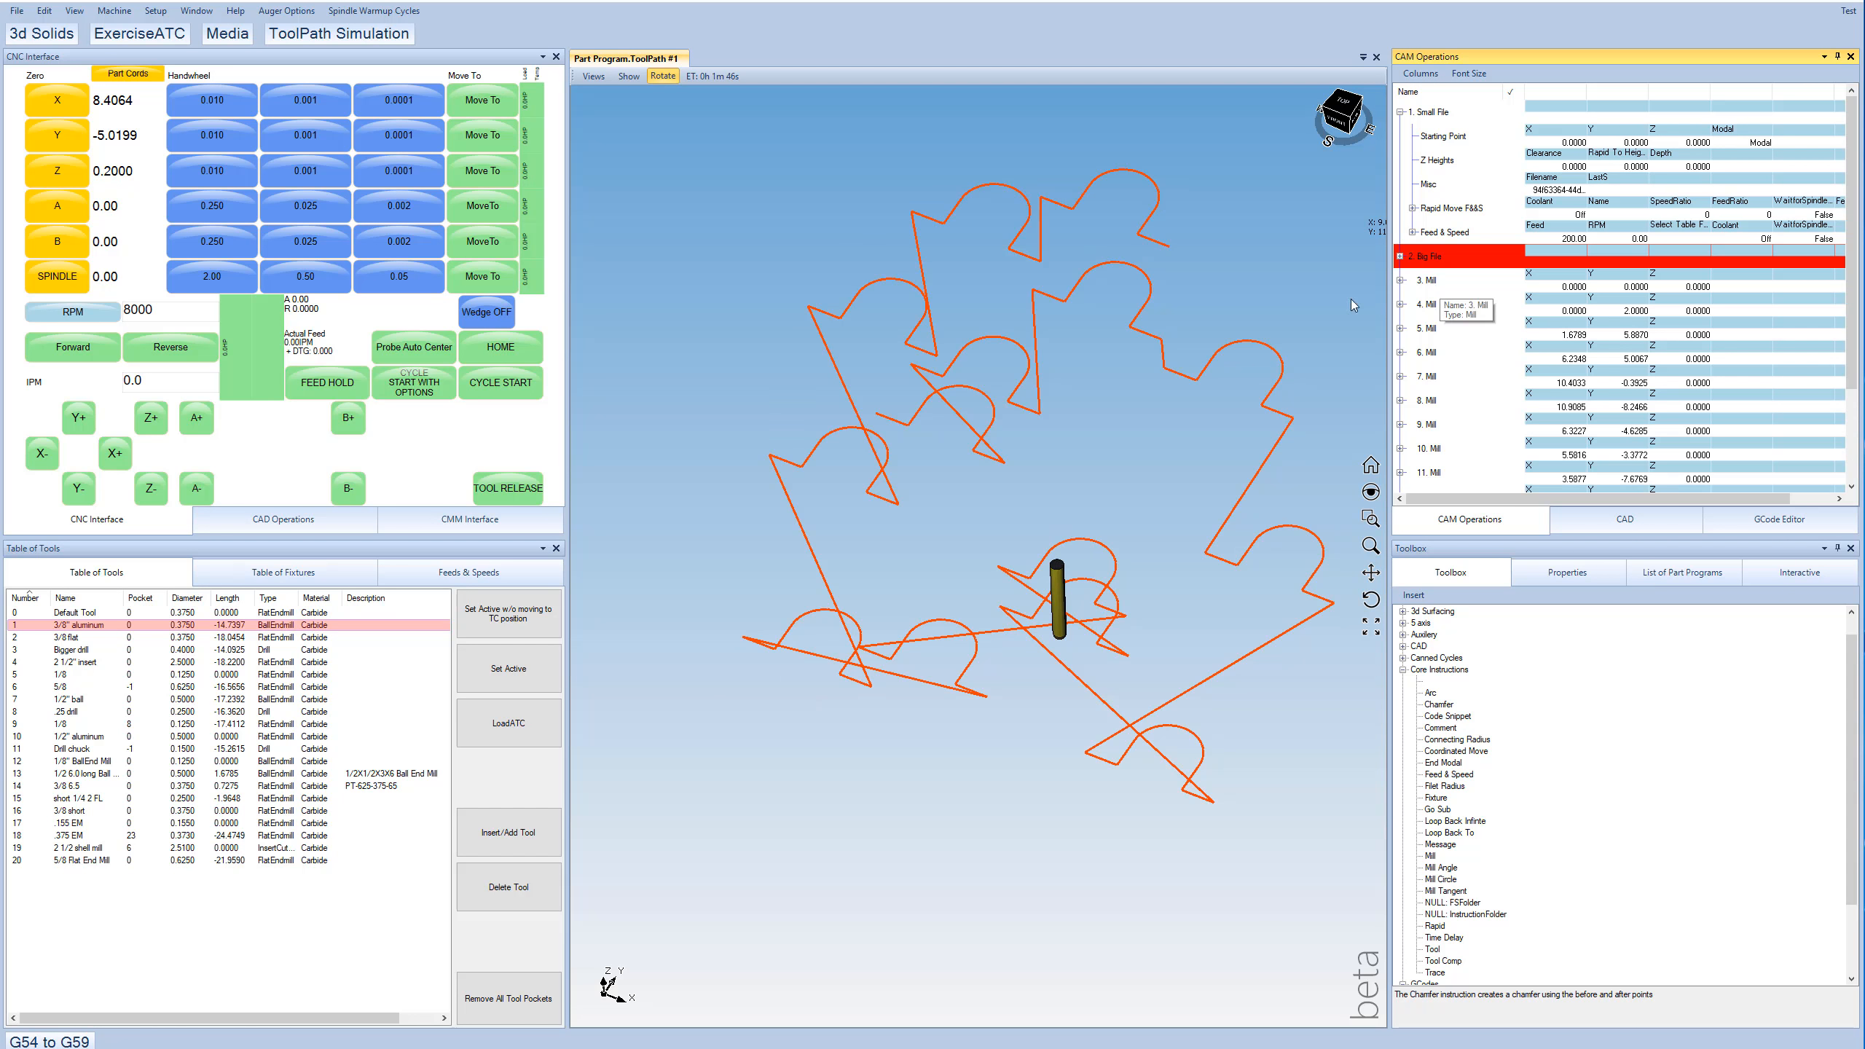
pyautogui.moveTo(1526, 424)
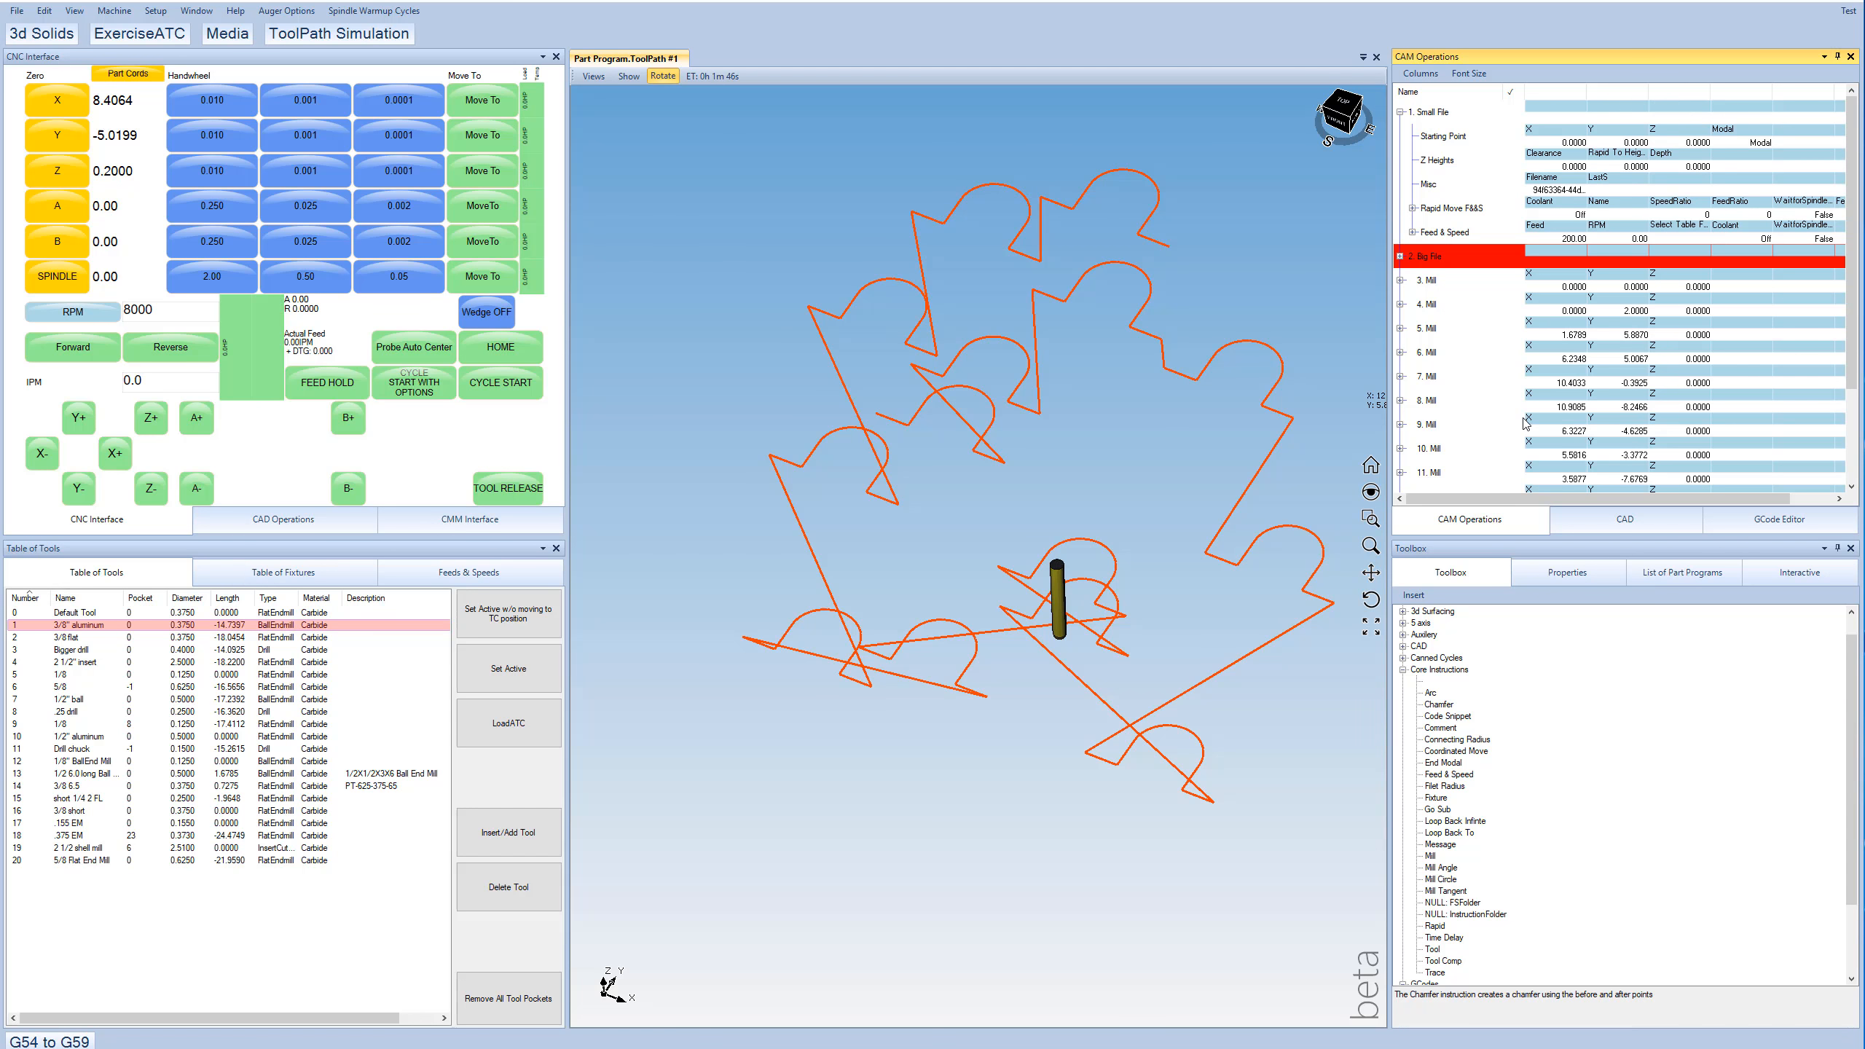
pyautogui.moveTo(1439, 286)
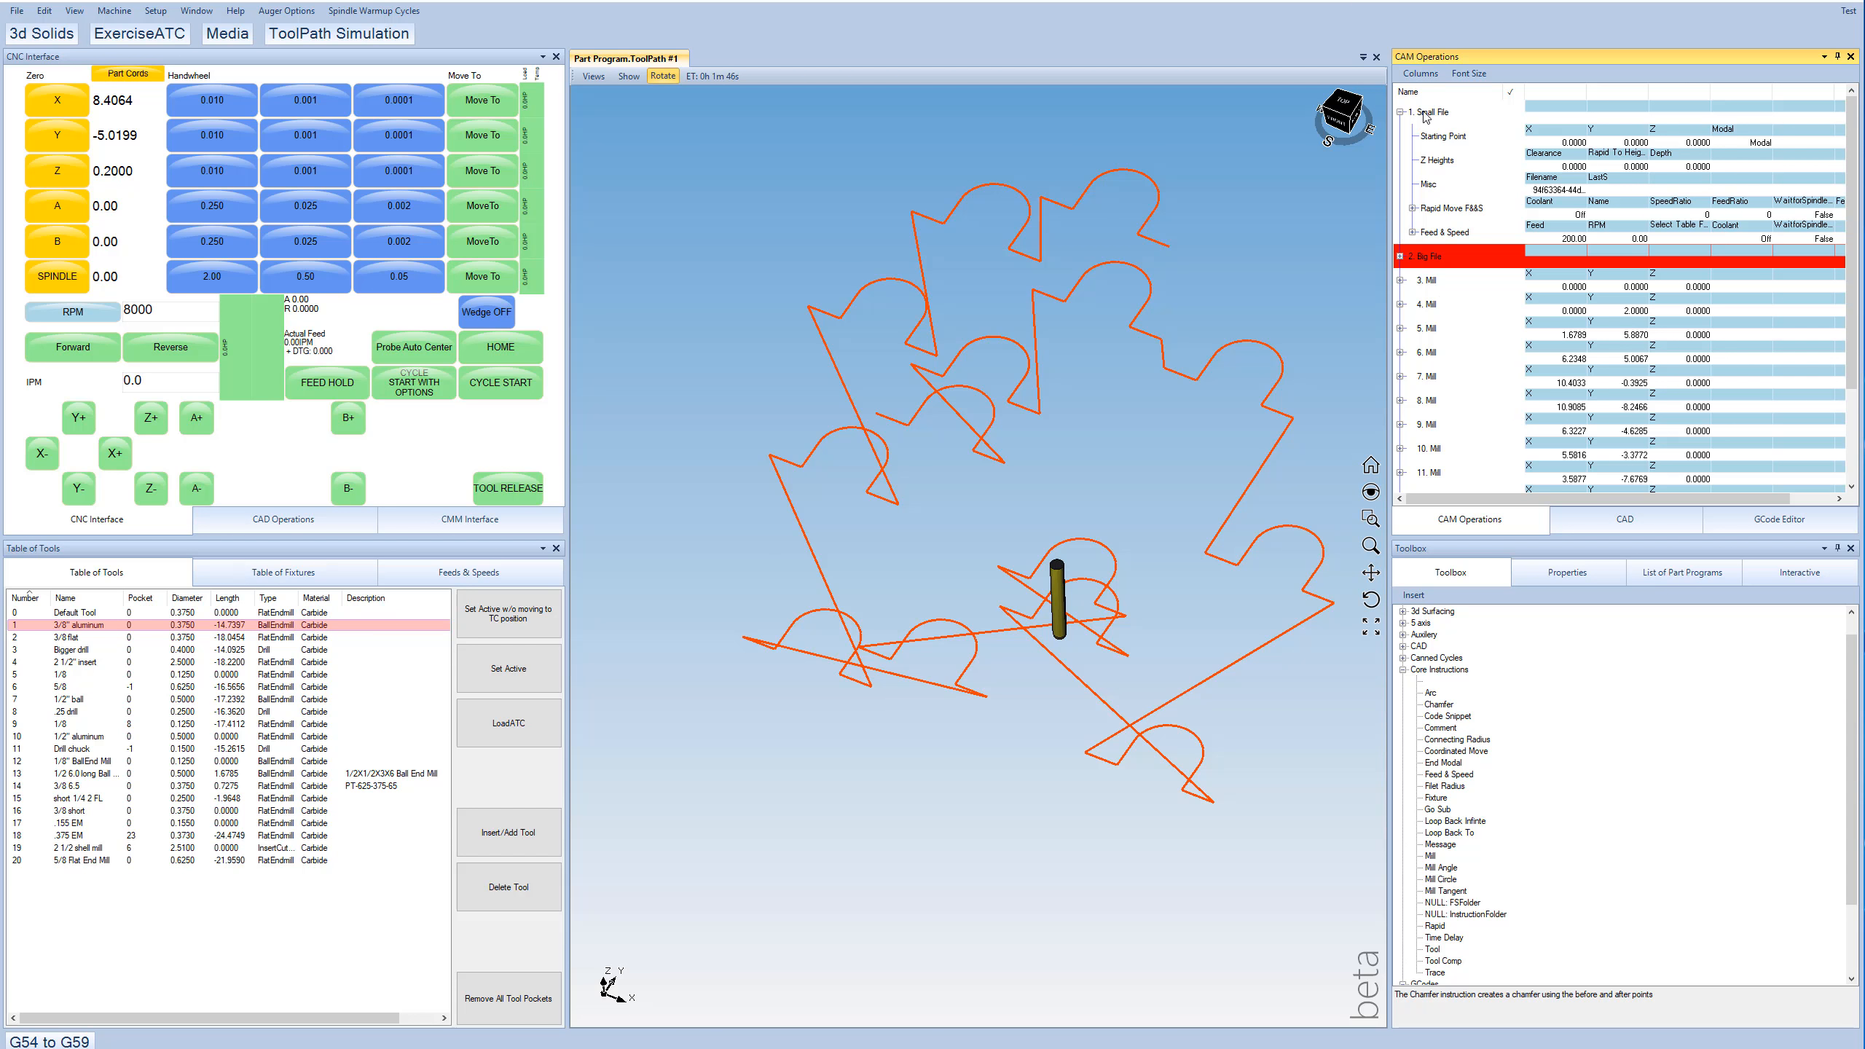
# Reopen Small File's five G-code lines in the editor, then return to the operations list.
pyautogui.click(1436, 112)
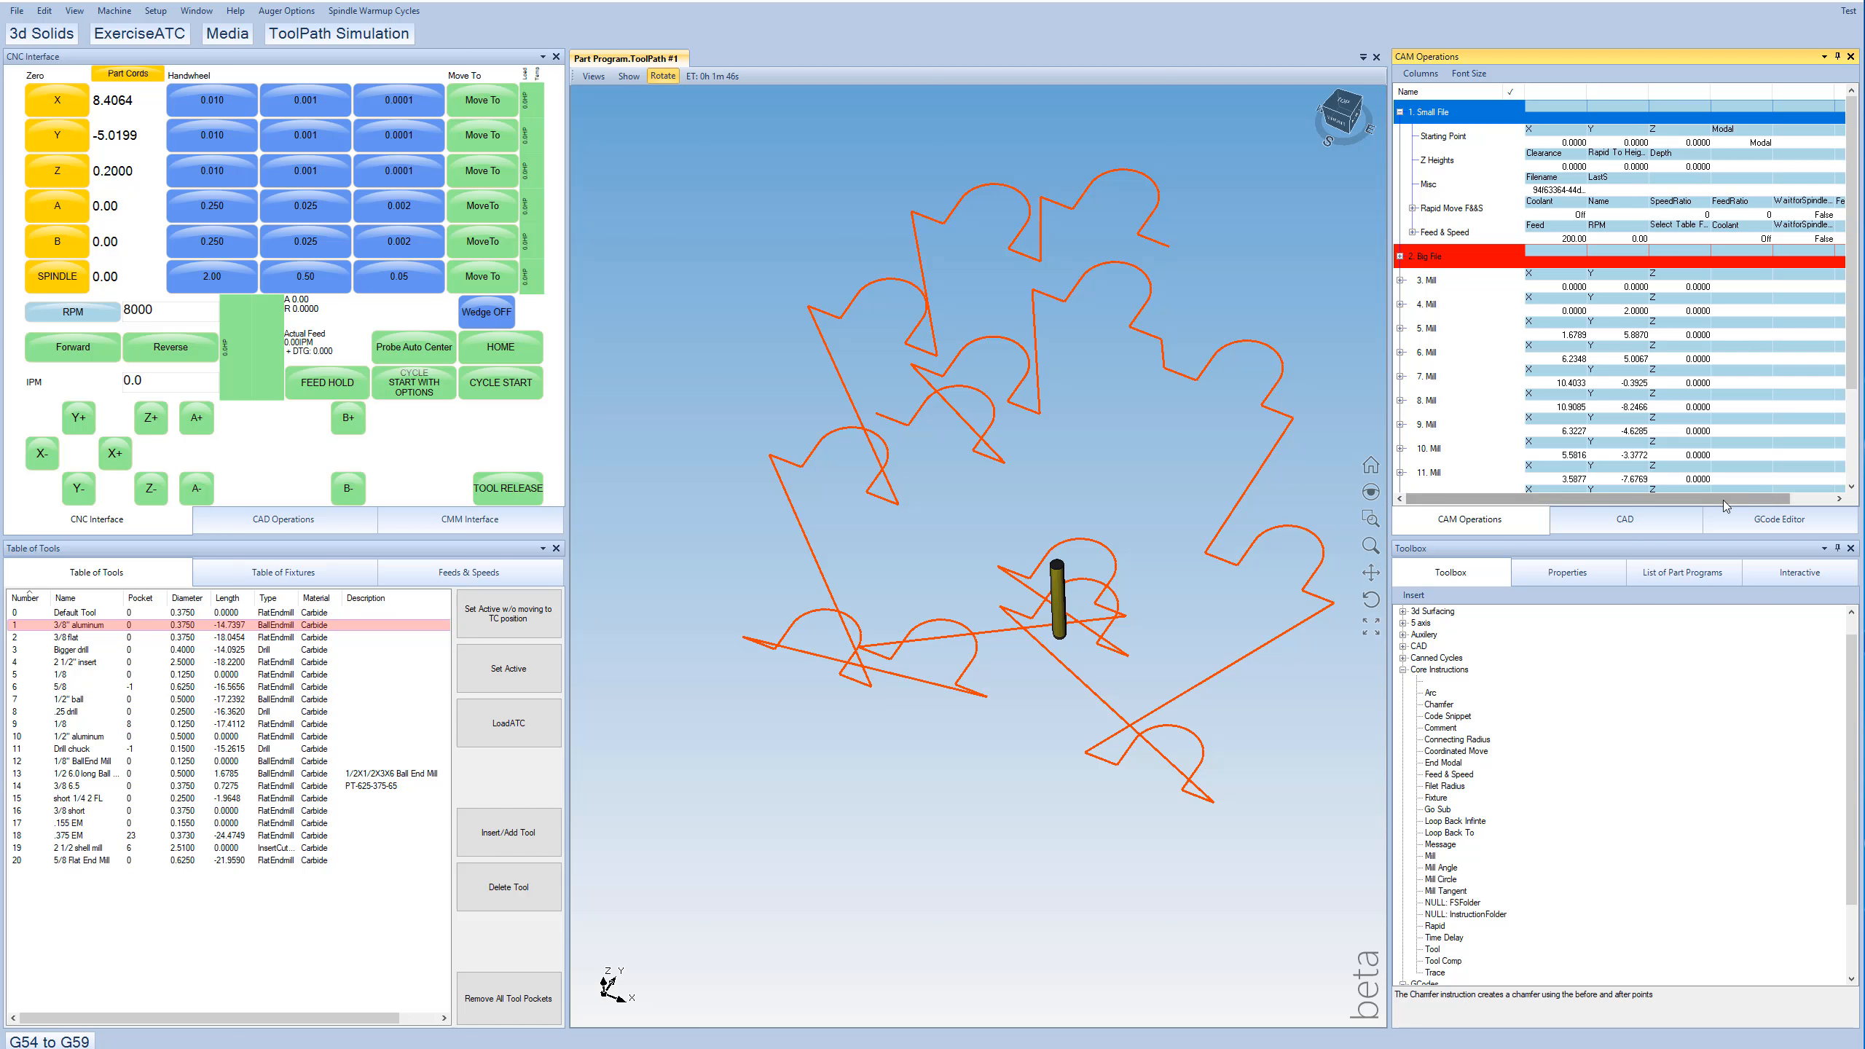
pyautogui.click(1774, 518)
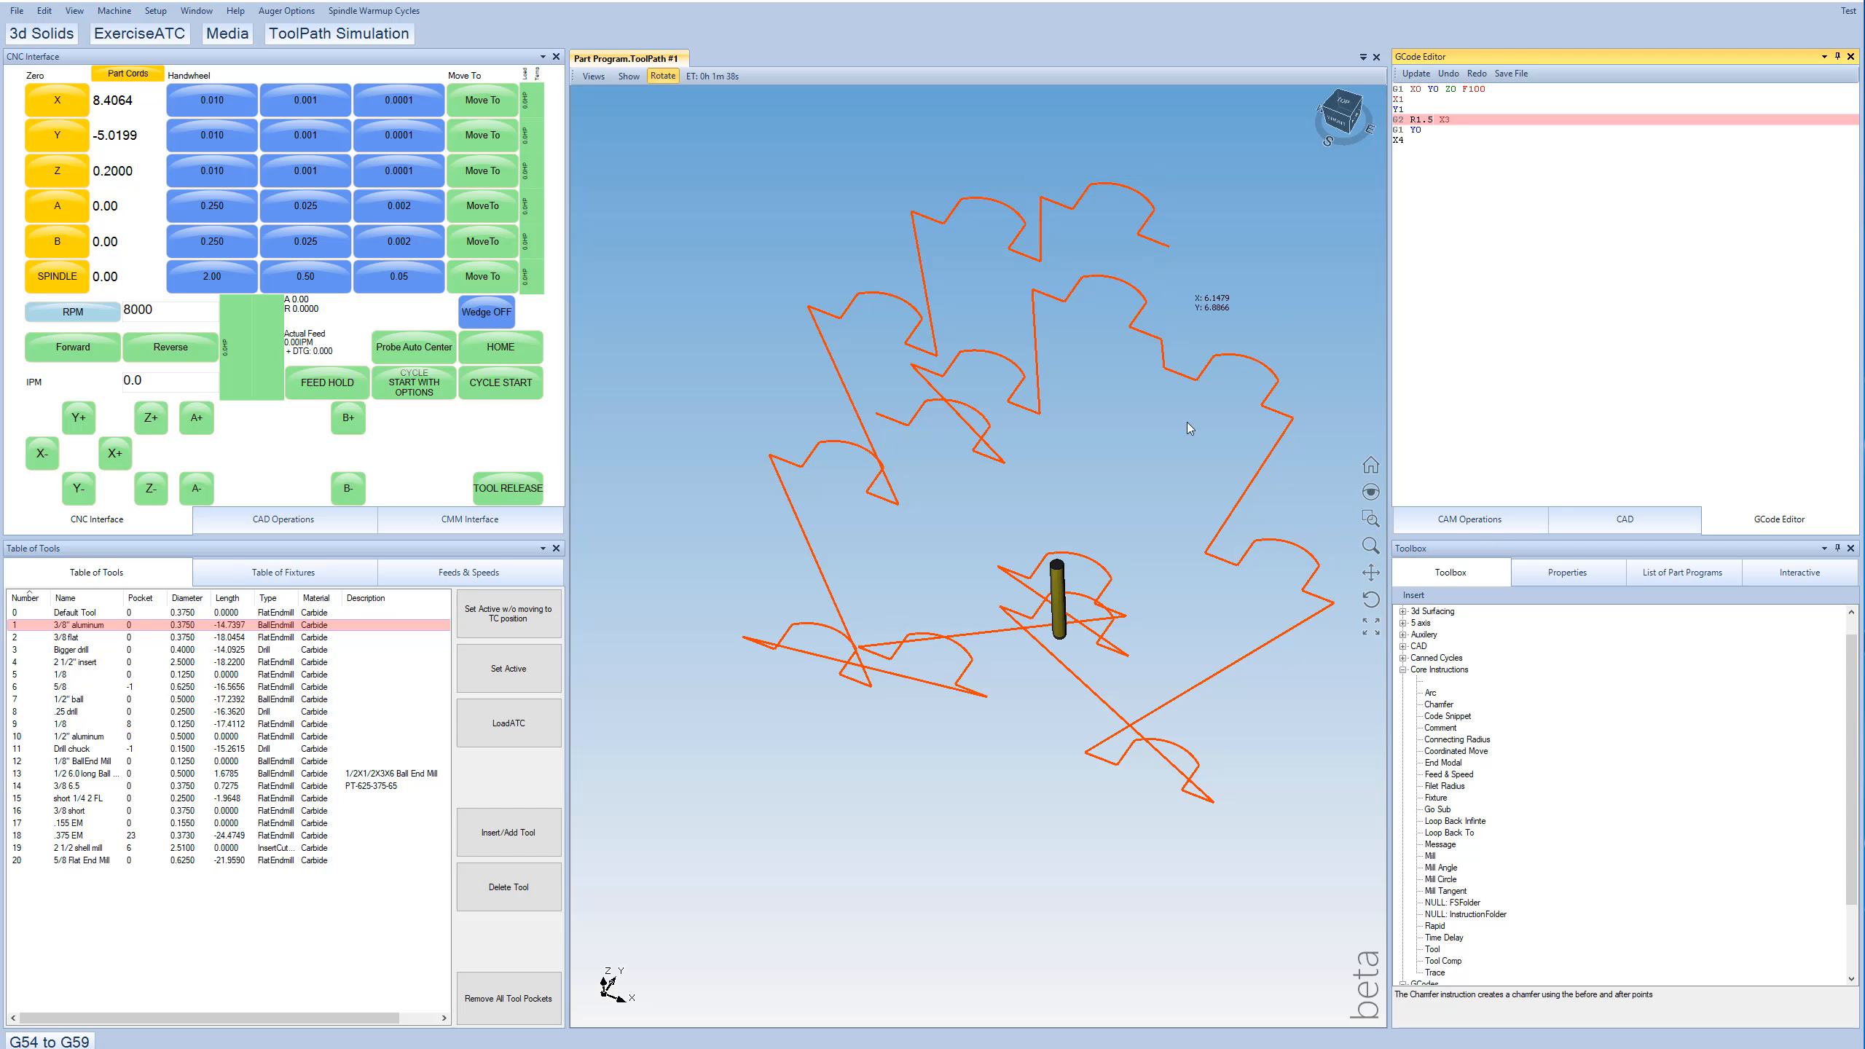
pyautogui.click(1467, 519)
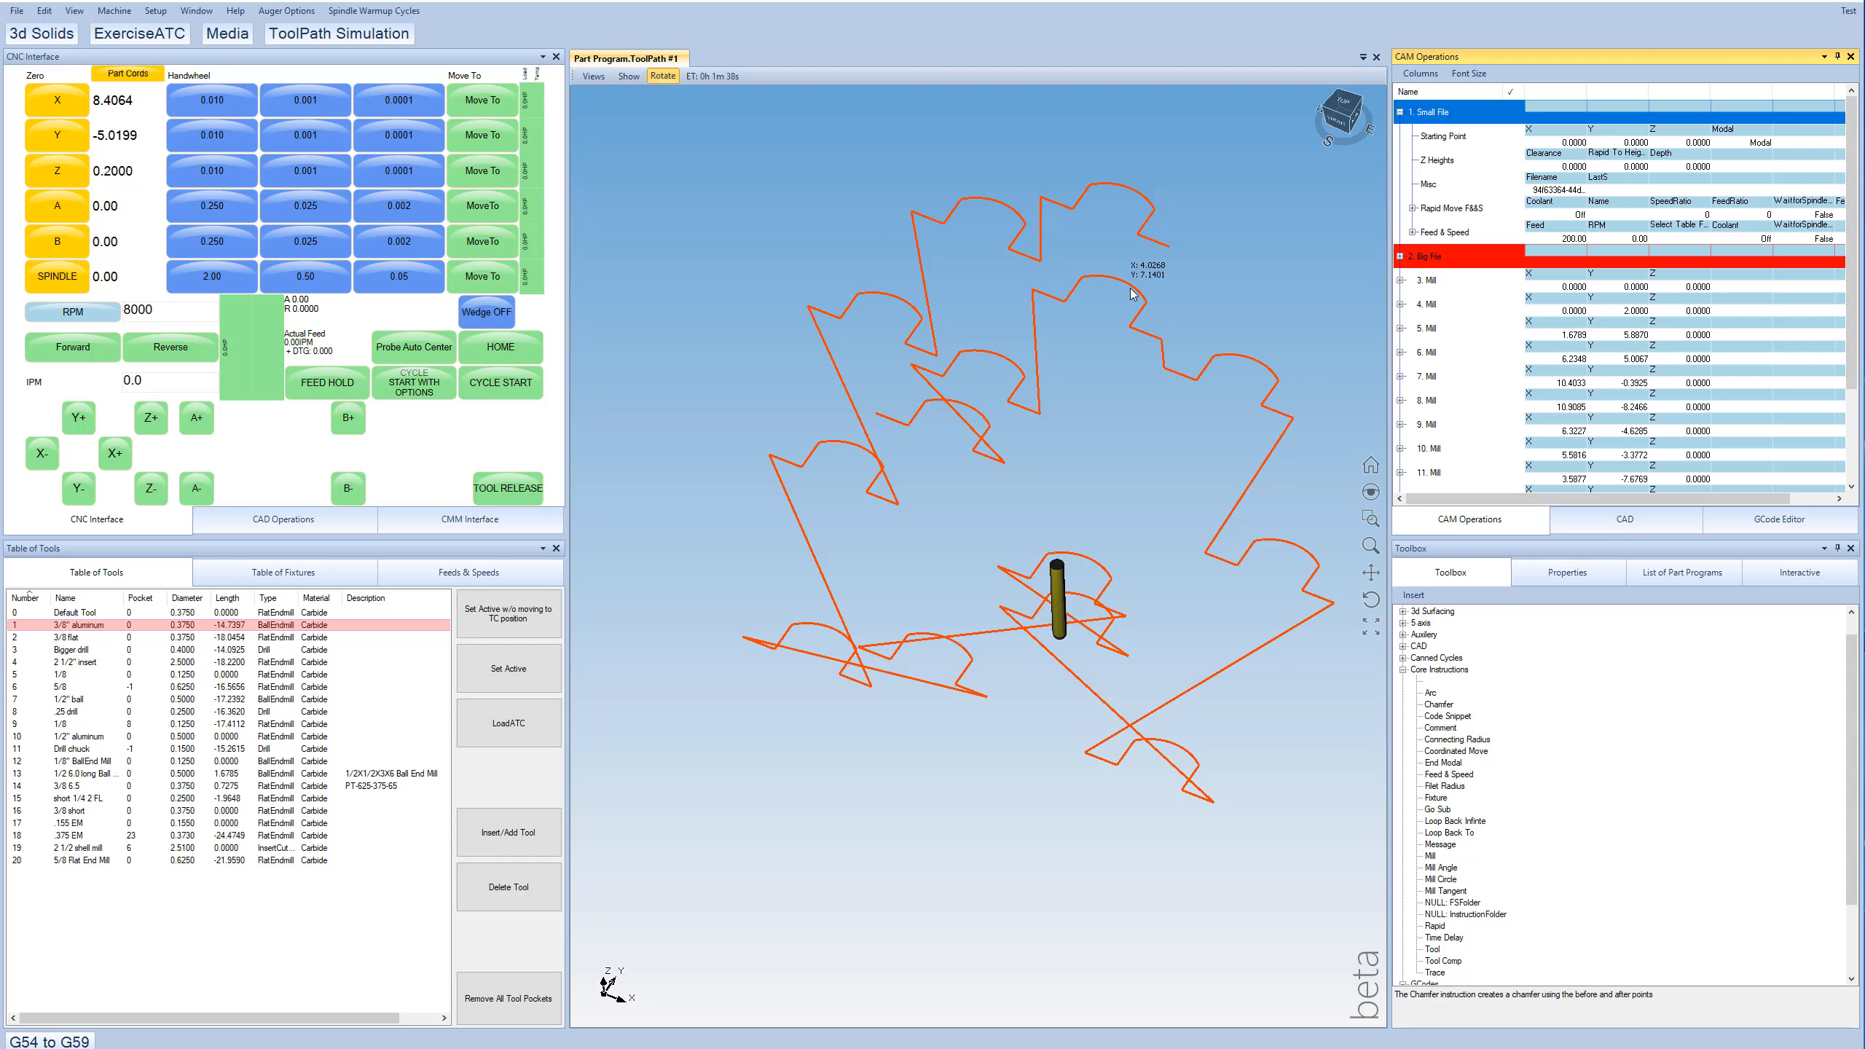
pyautogui.moveTo(1332, 137)
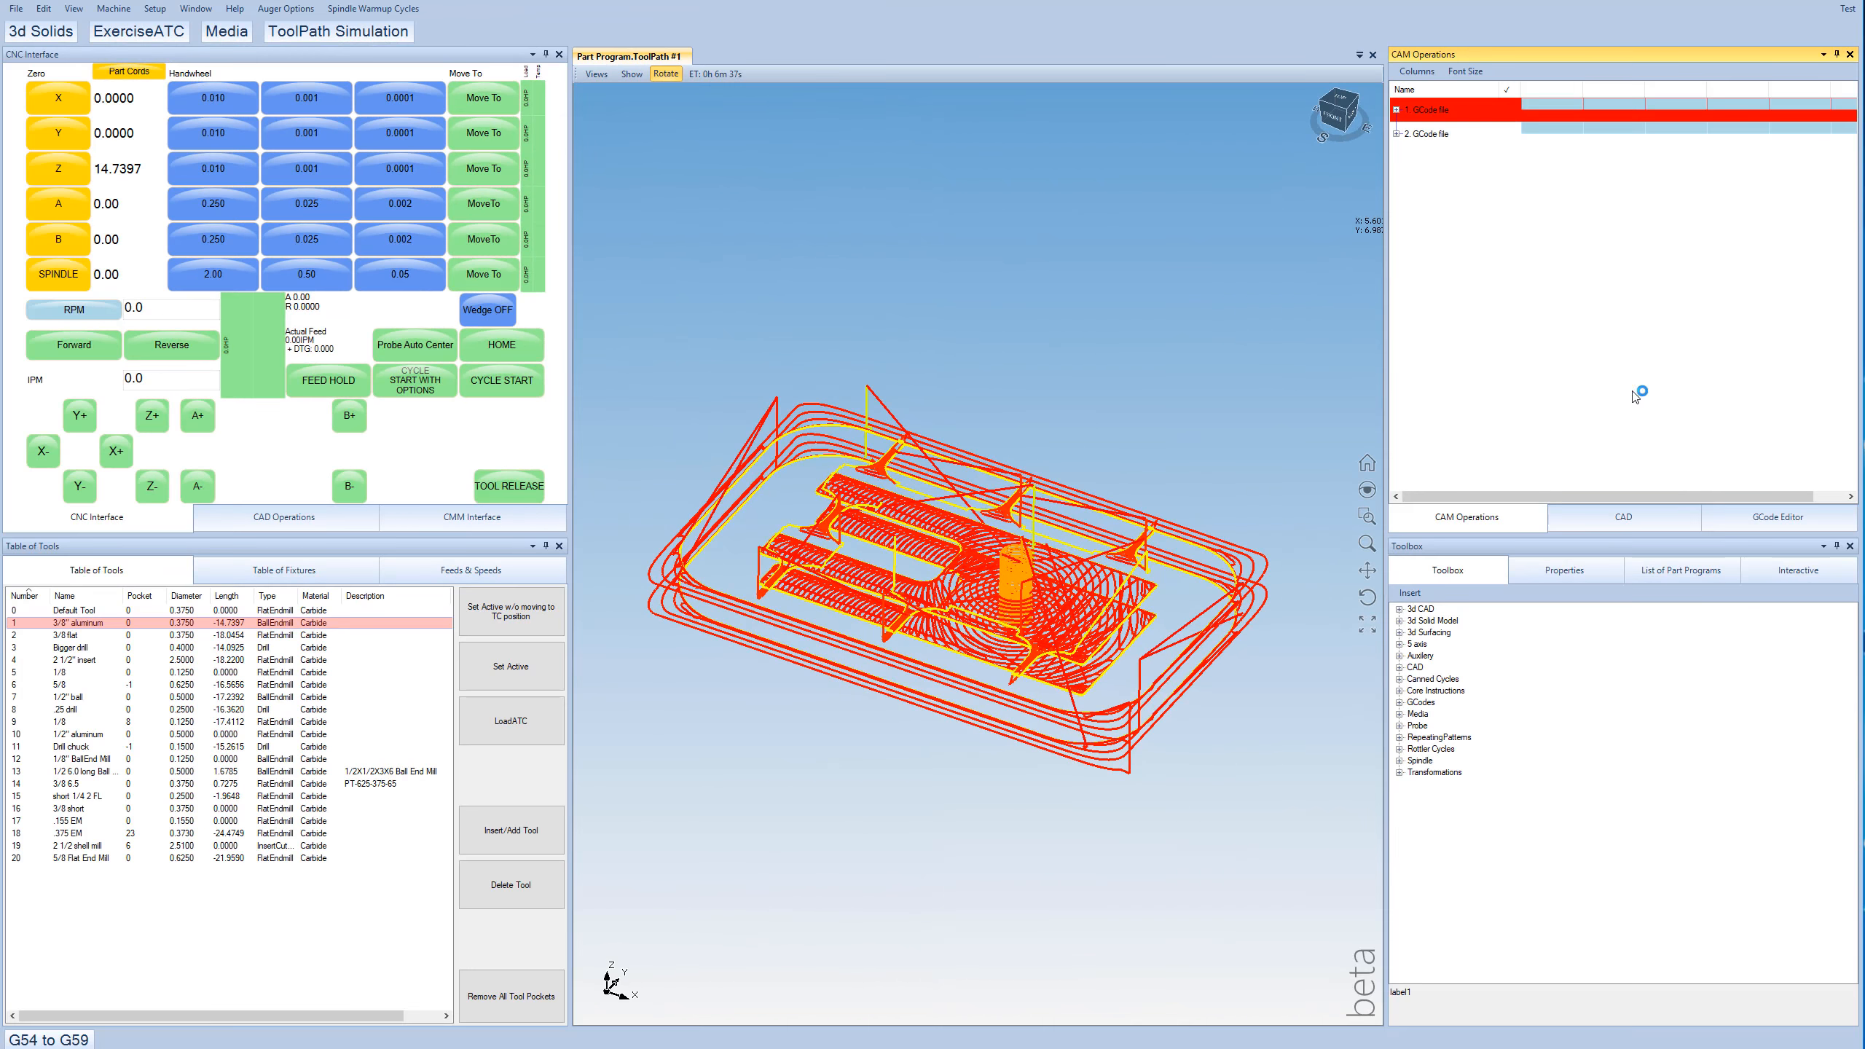
pyautogui.moveTo(872, 307)
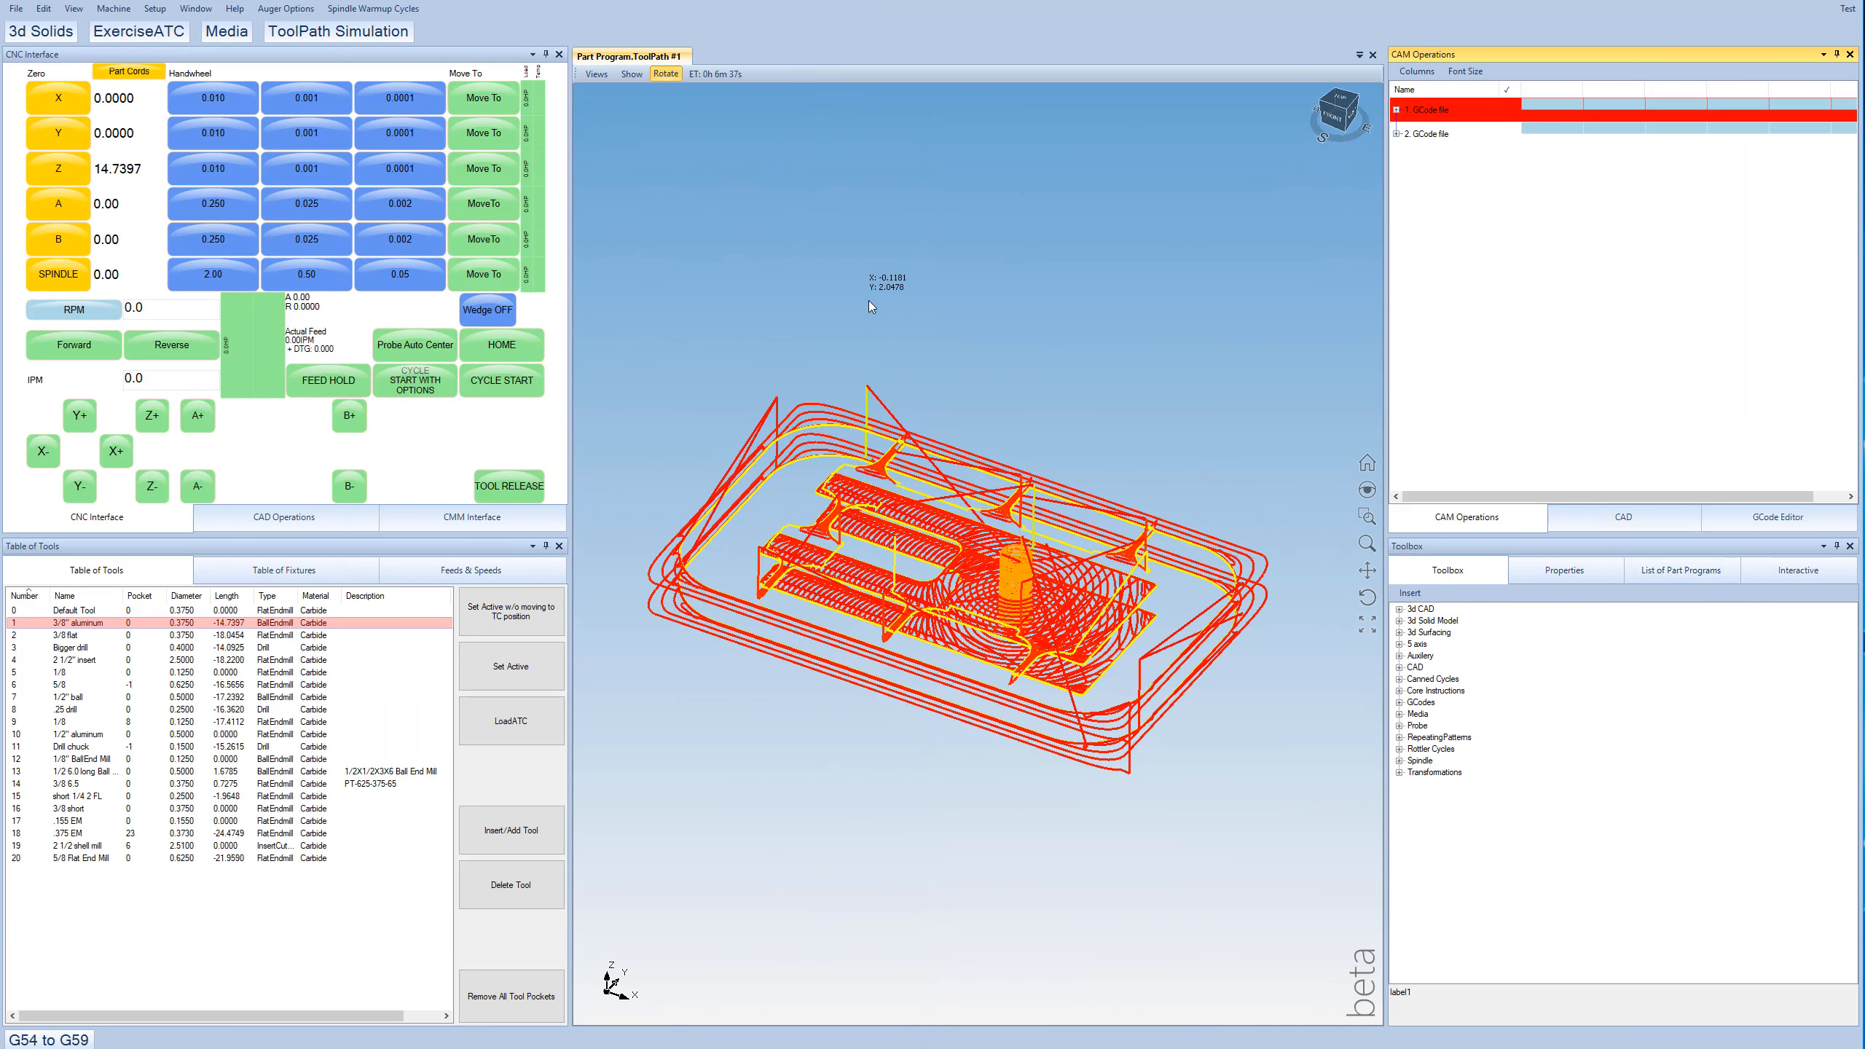
pyautogui.moveTo(871, 309)
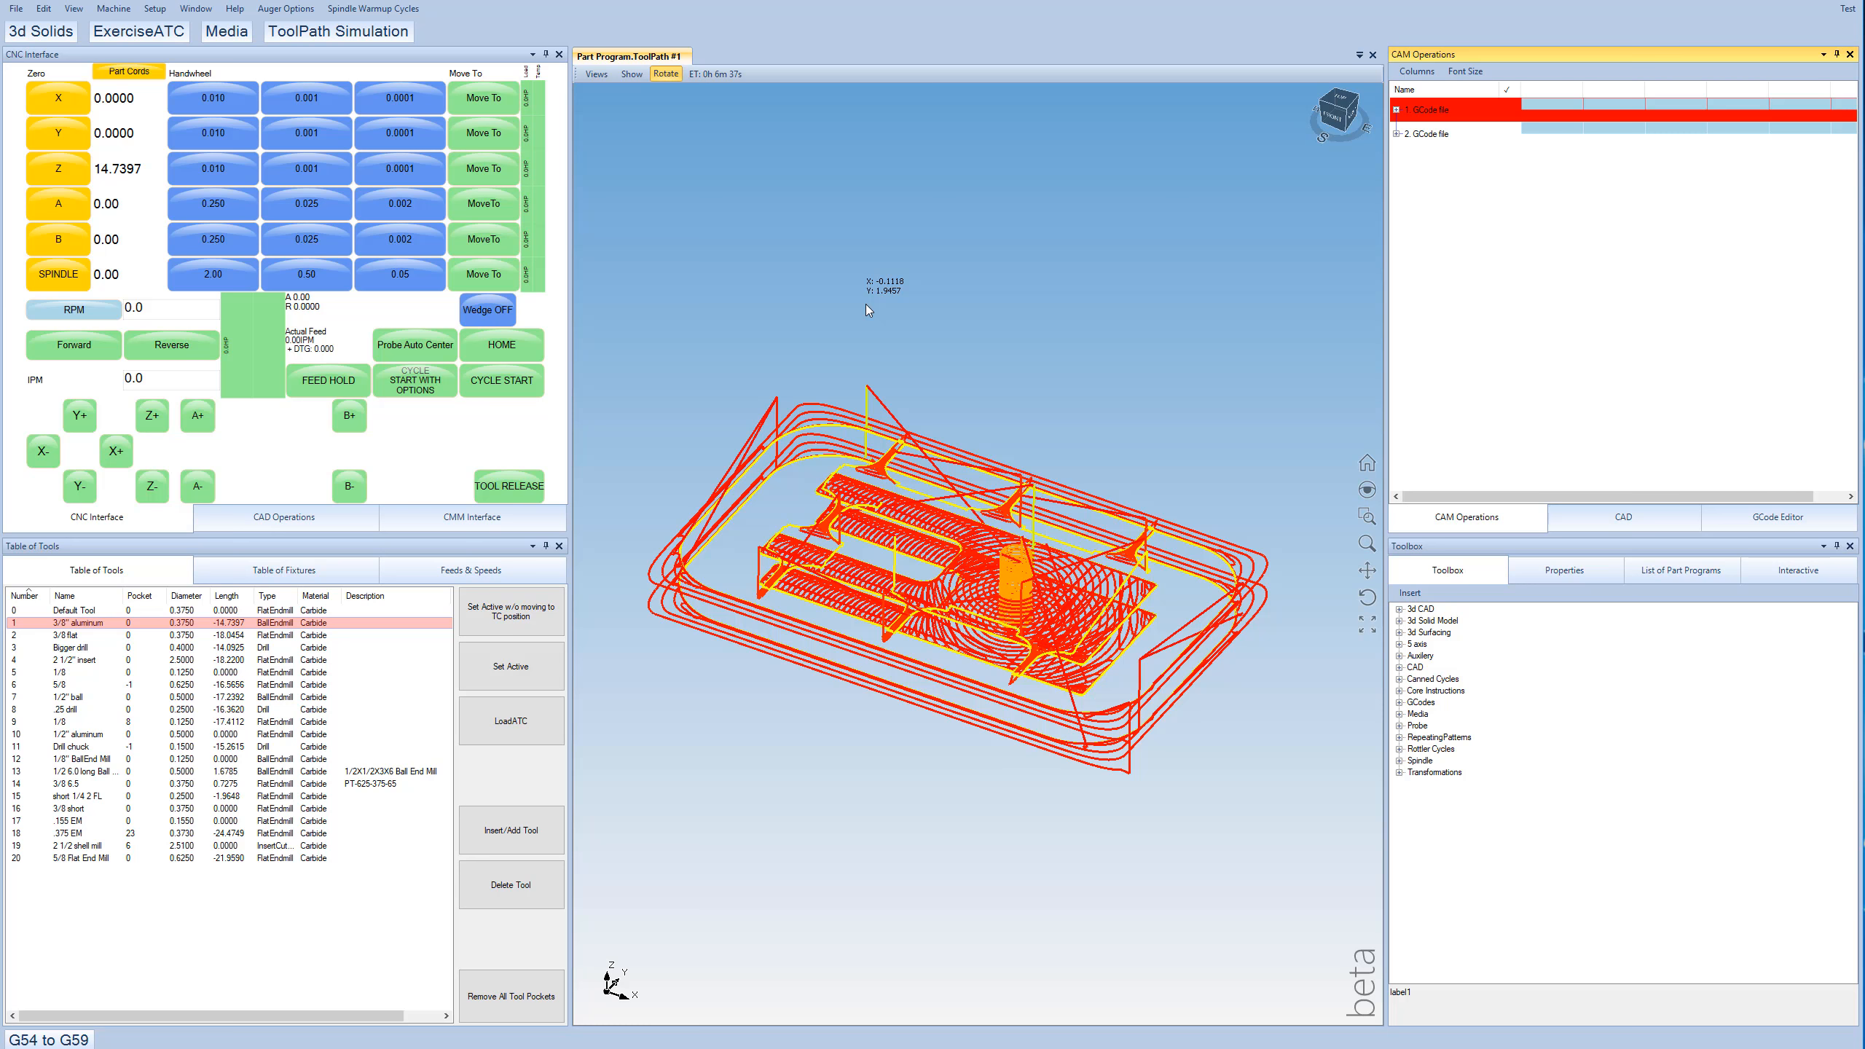
pyautogui.click(48, 1039)
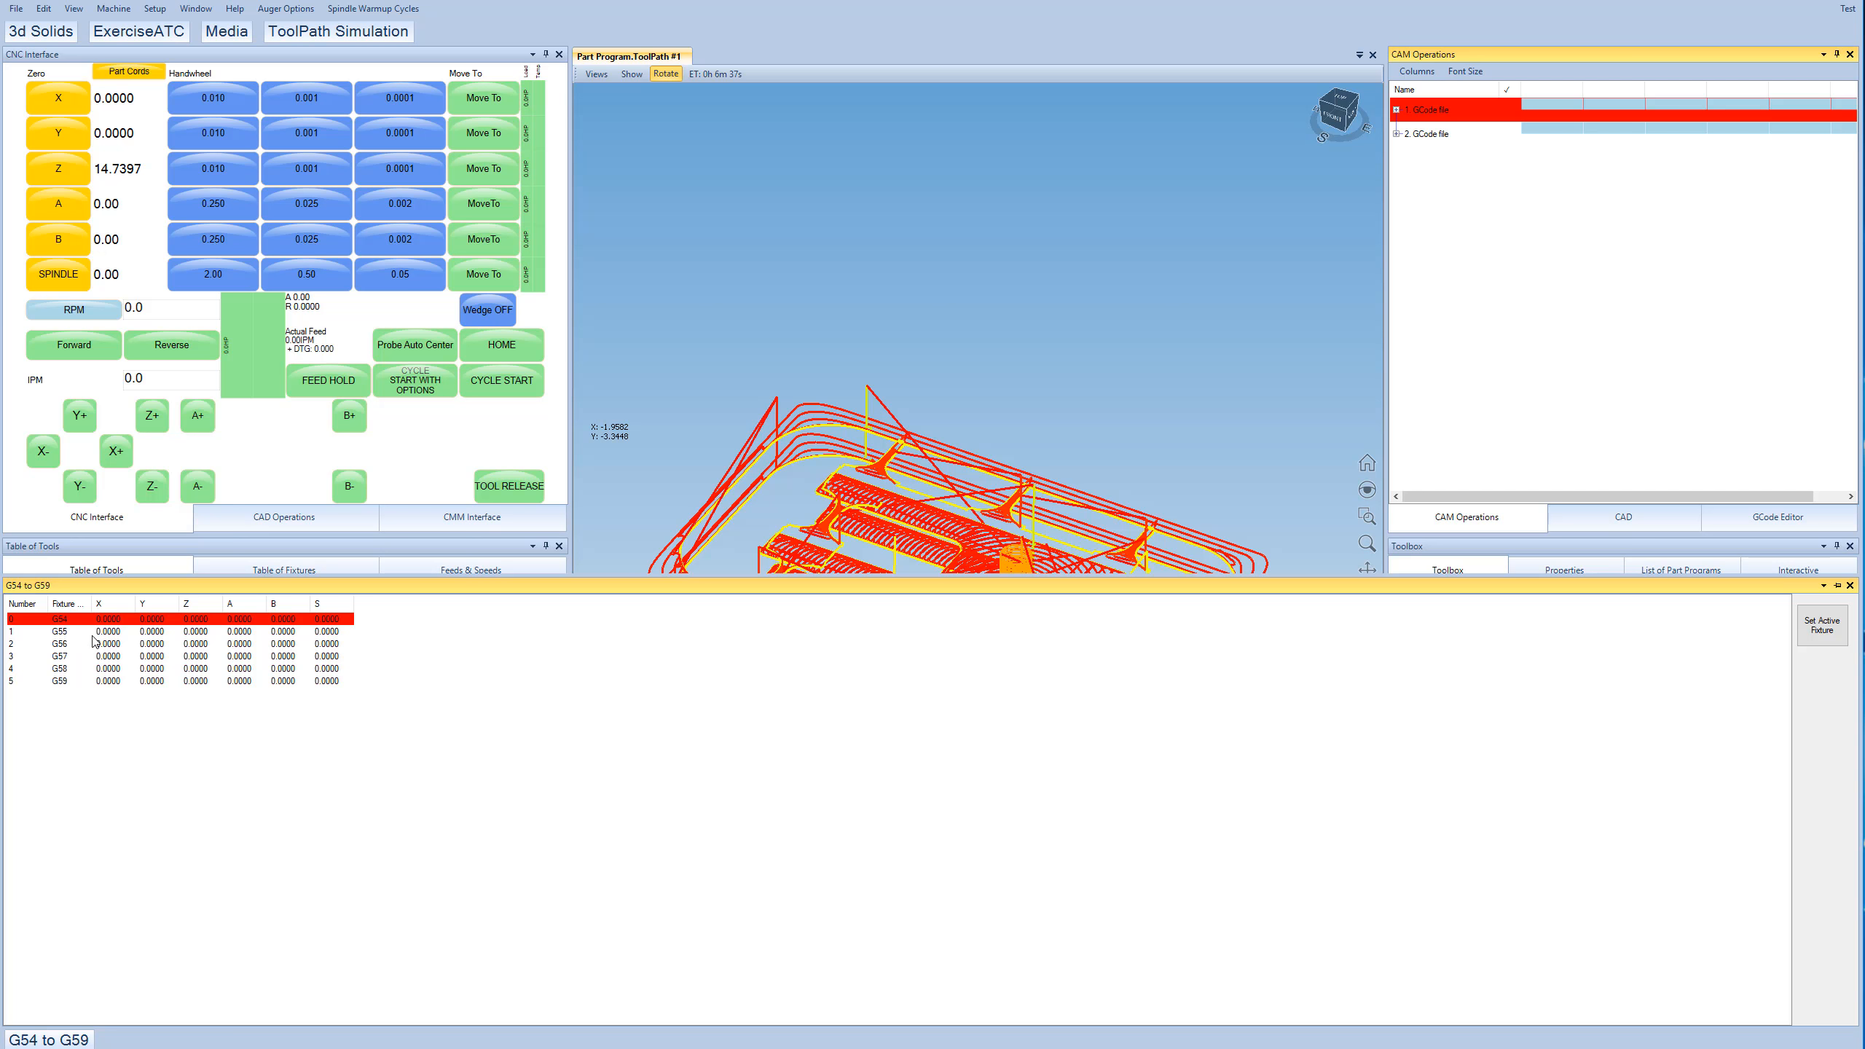
pyautogui.moveTo(710, 478)
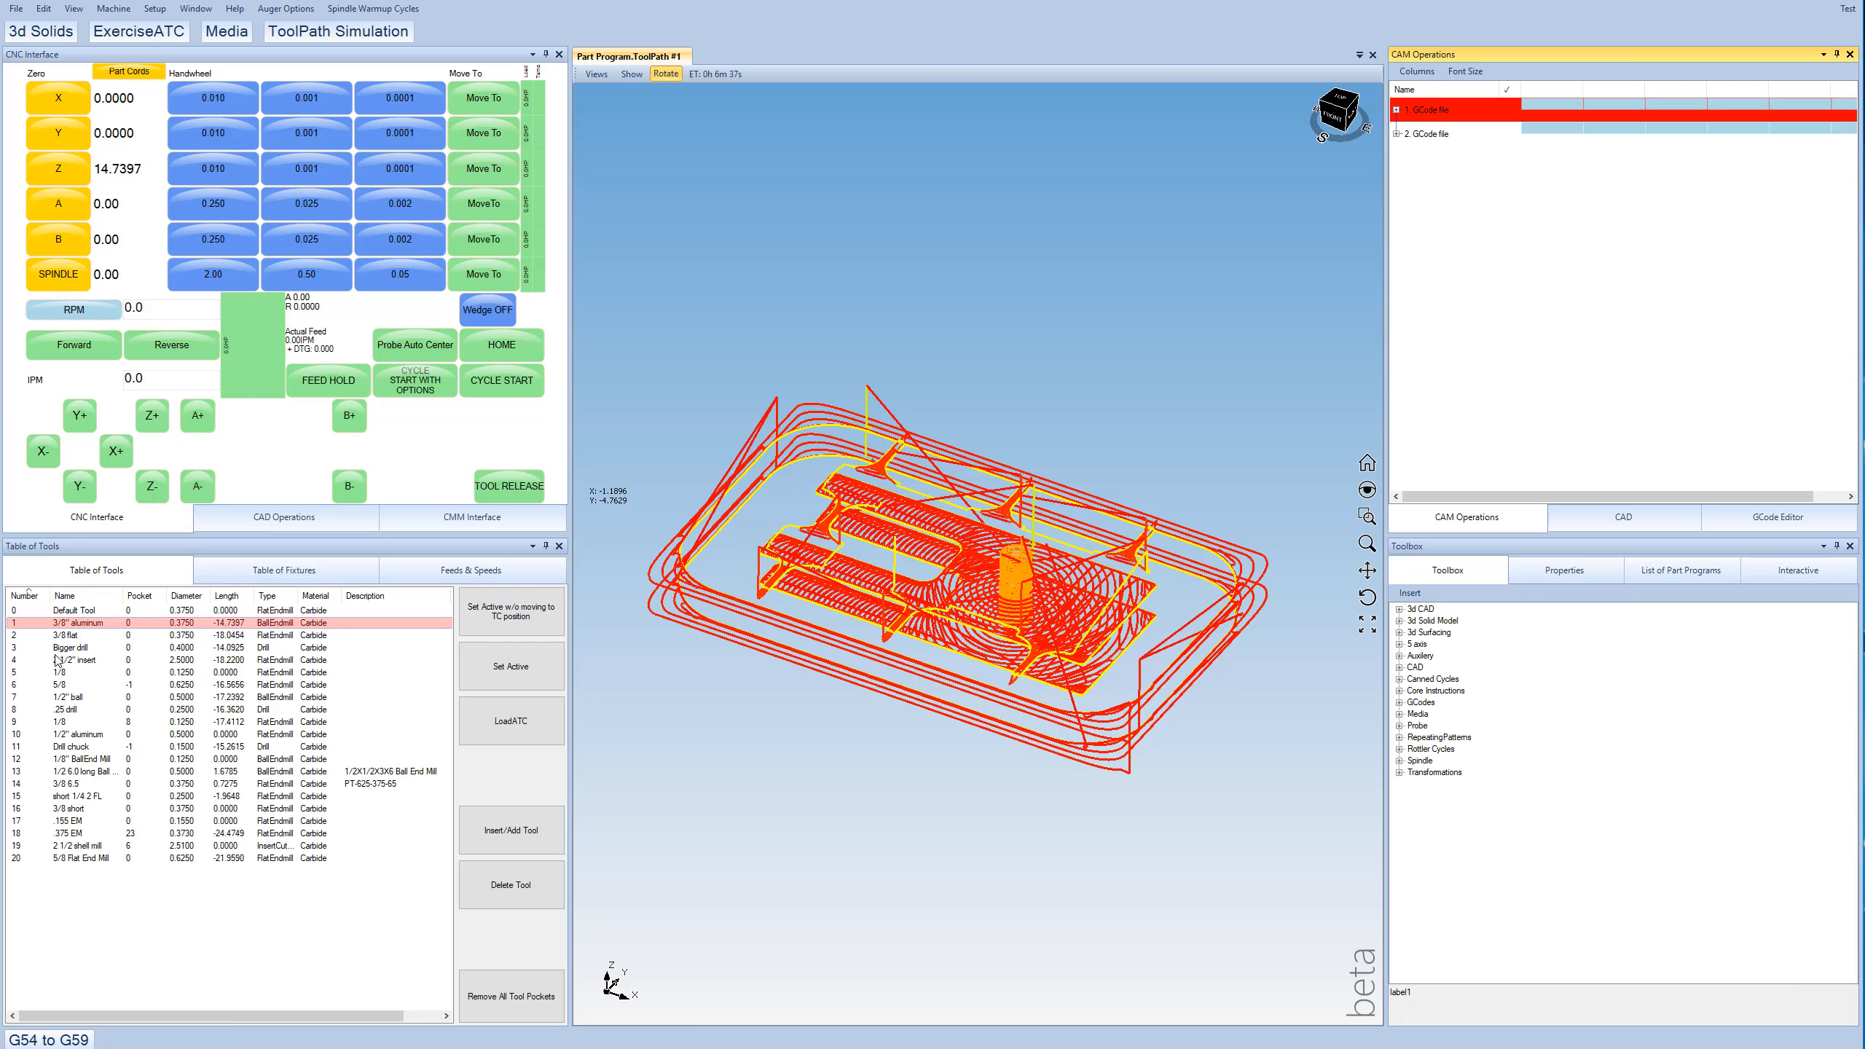
pyautogui.doubleClick(72, 648)
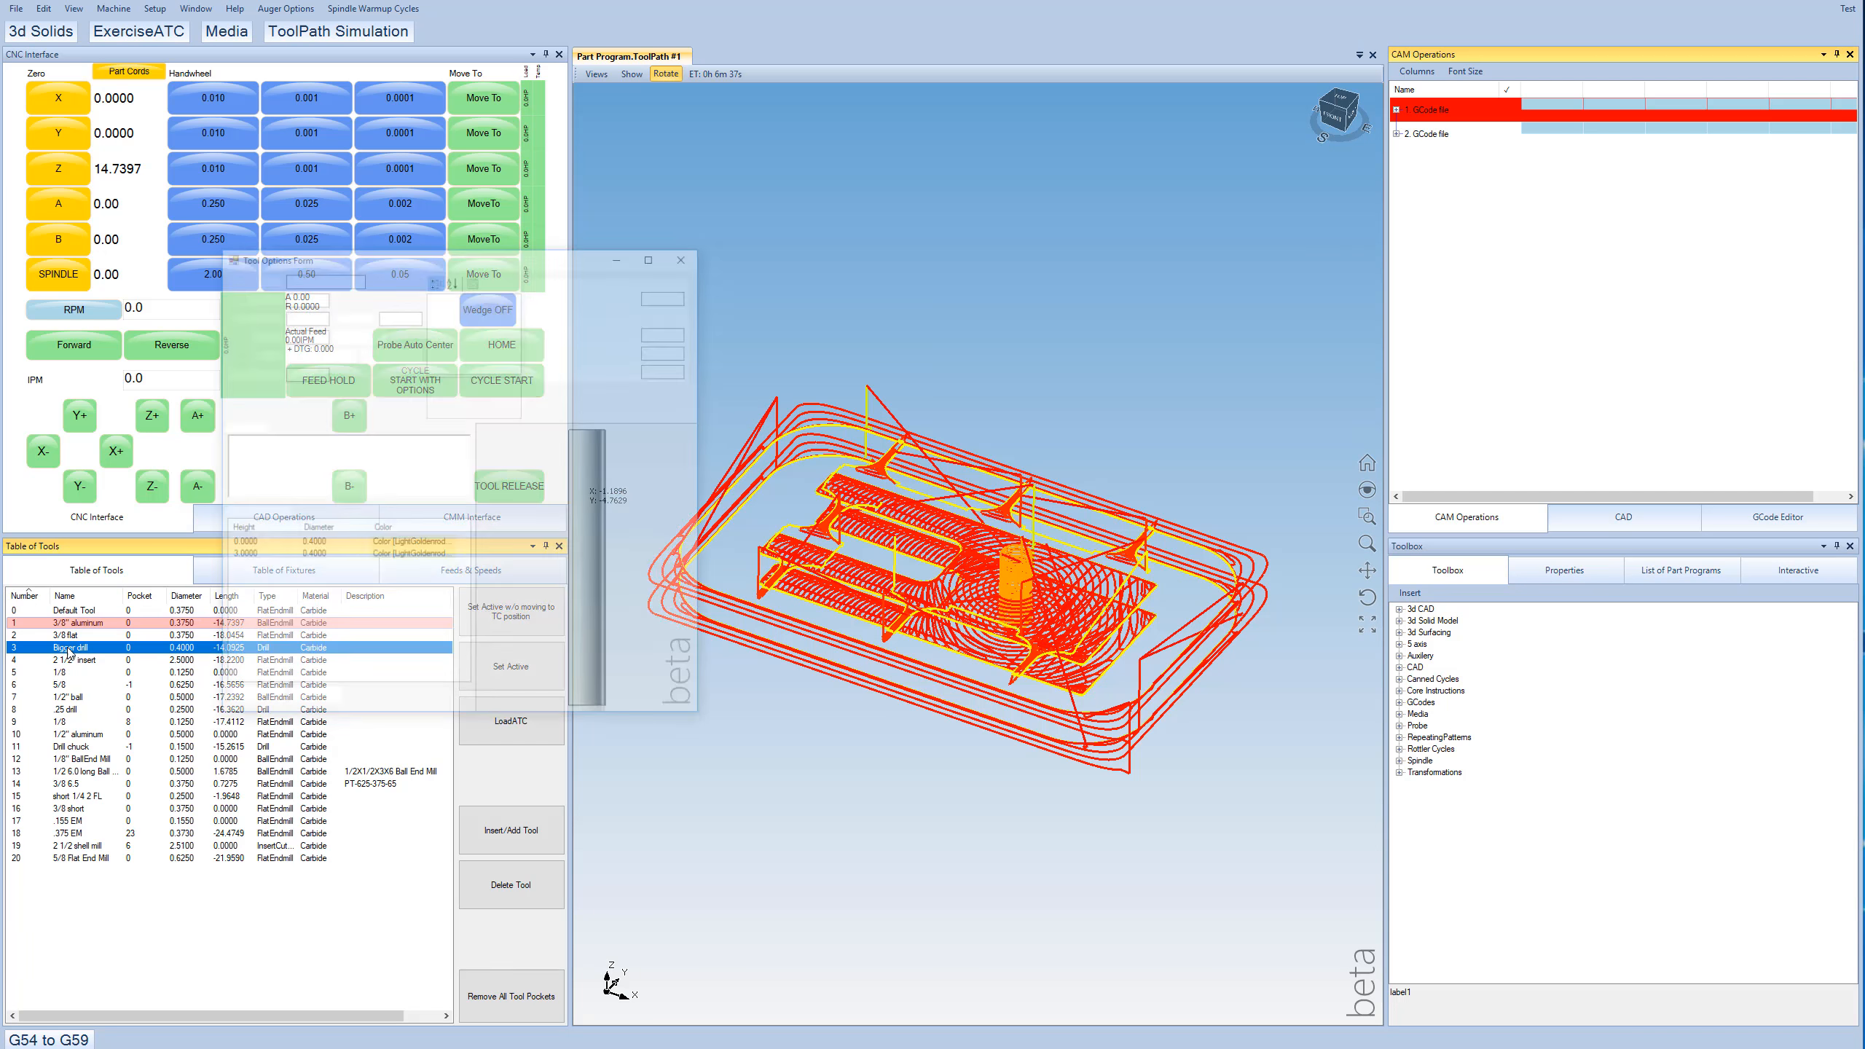
pyautogui.doubleClick(71, 647)
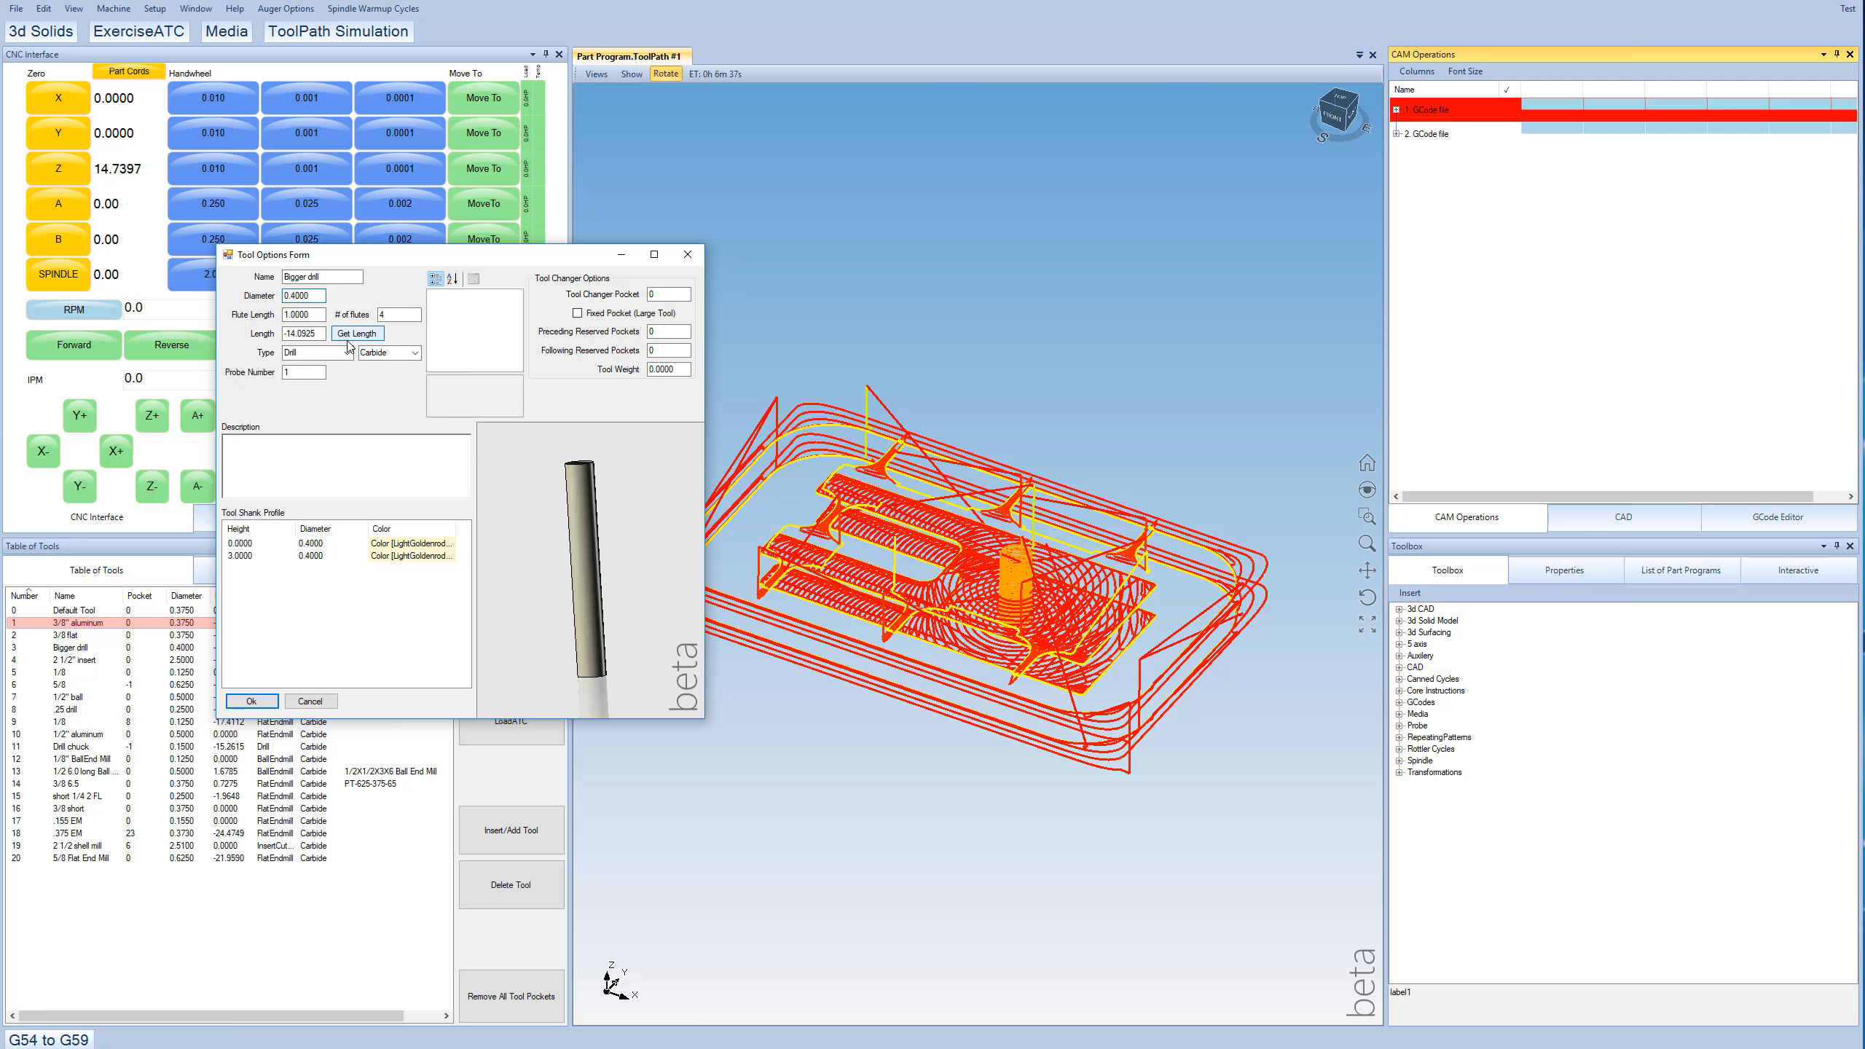
pyautogui.click(251, 701)
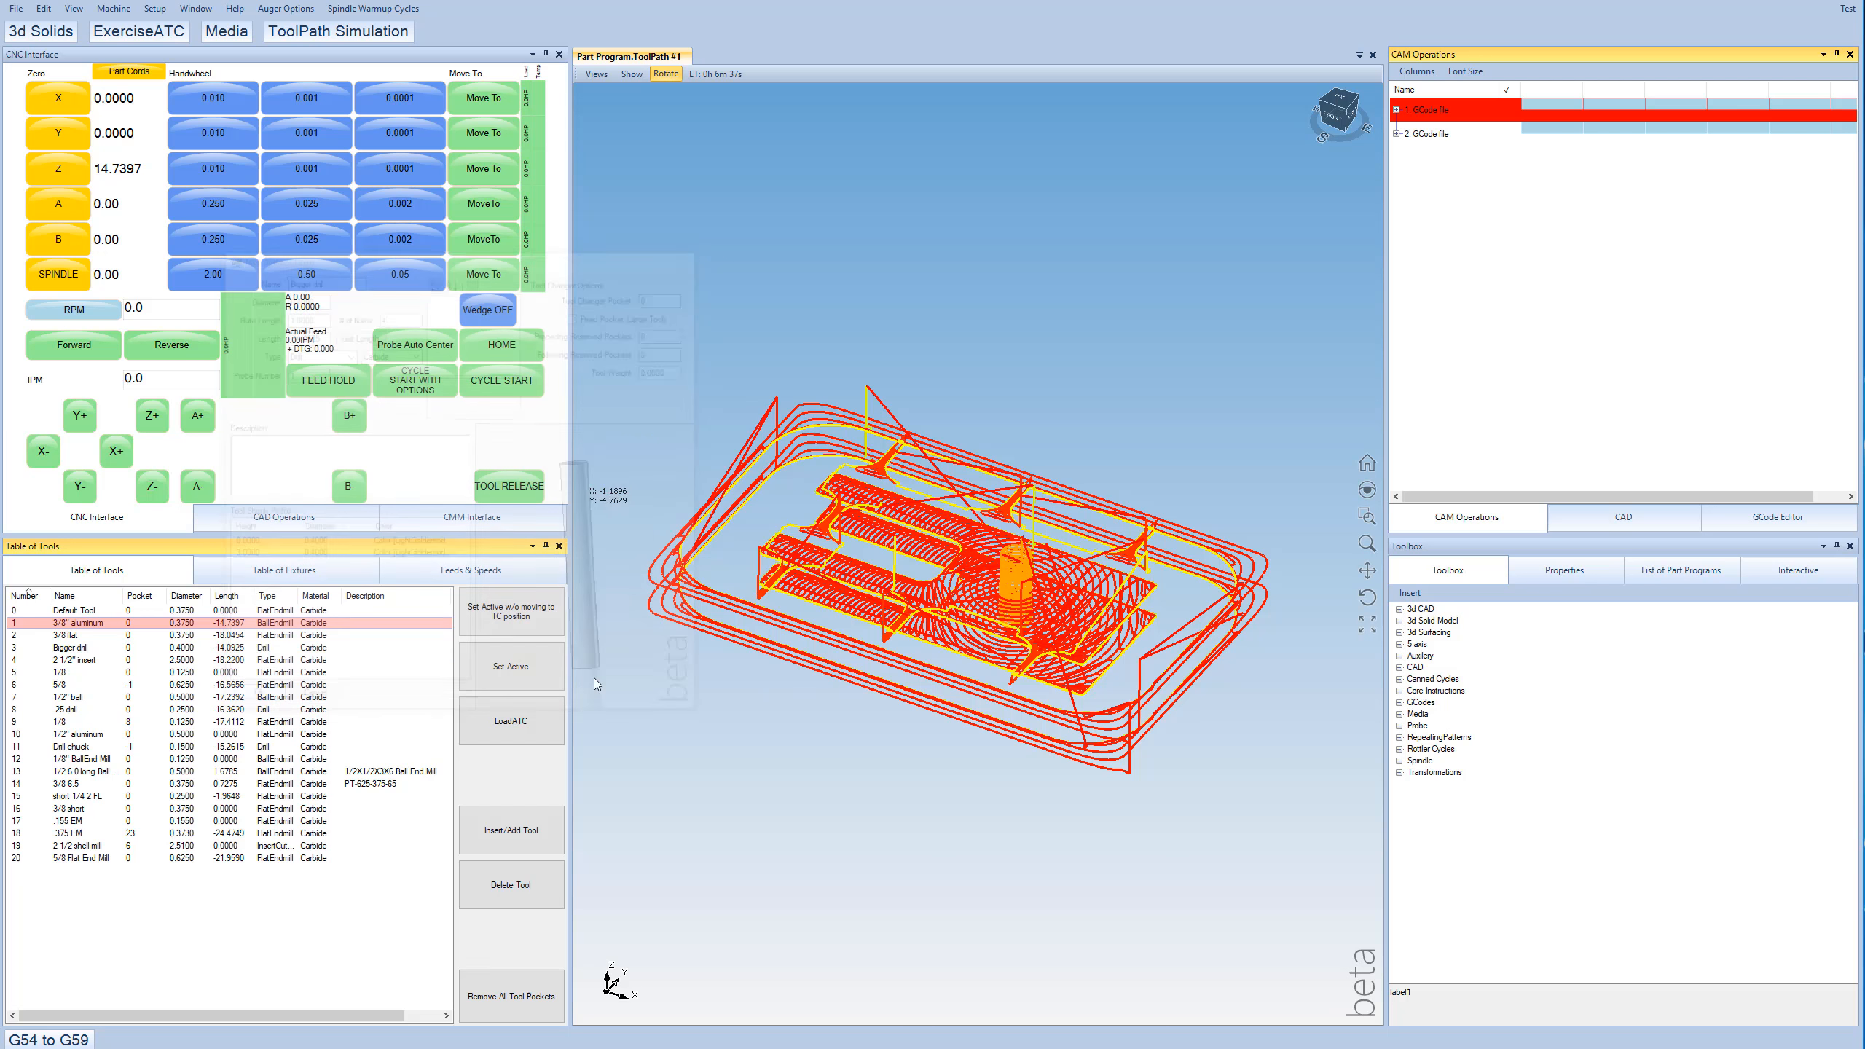